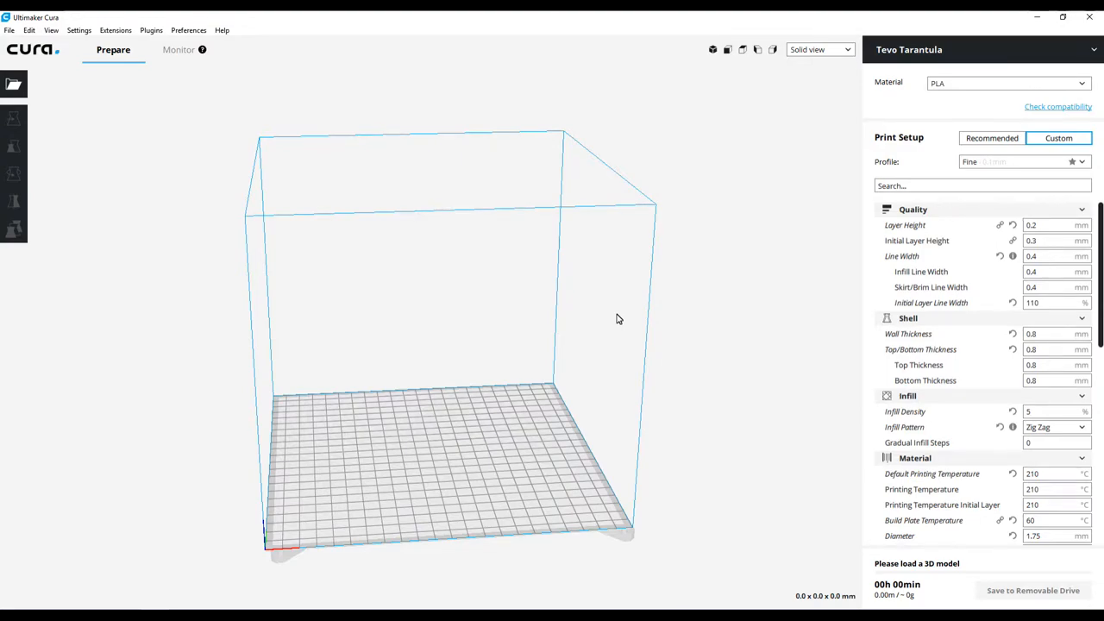
mouse_move(533, 231)
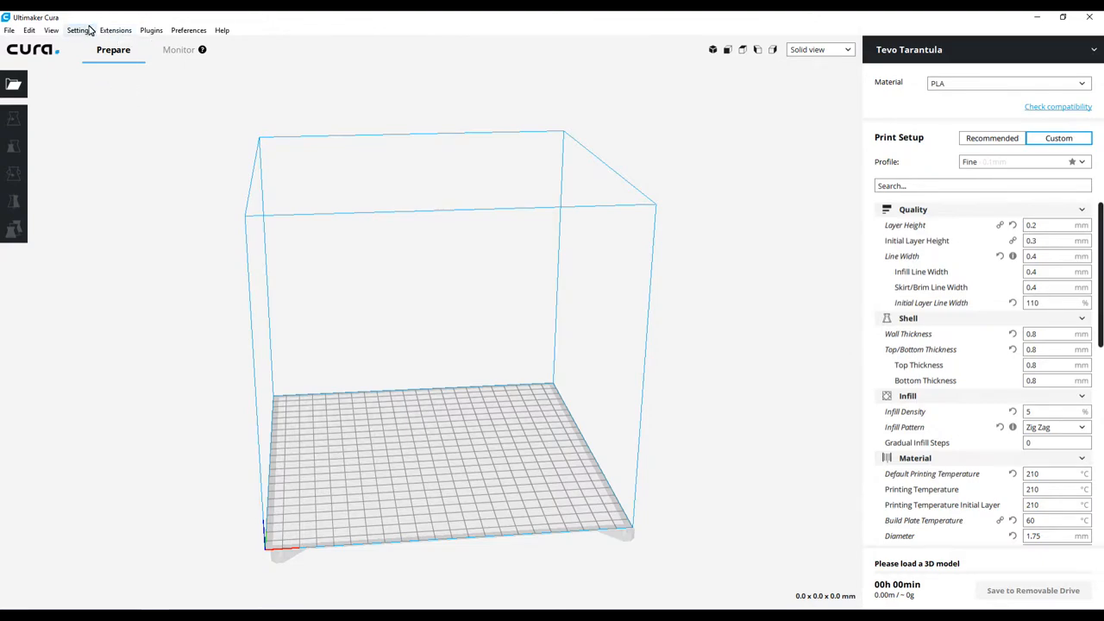
Step: Start a new Custom FDM printer and name it Geeetech A30
left_click(80, 31)
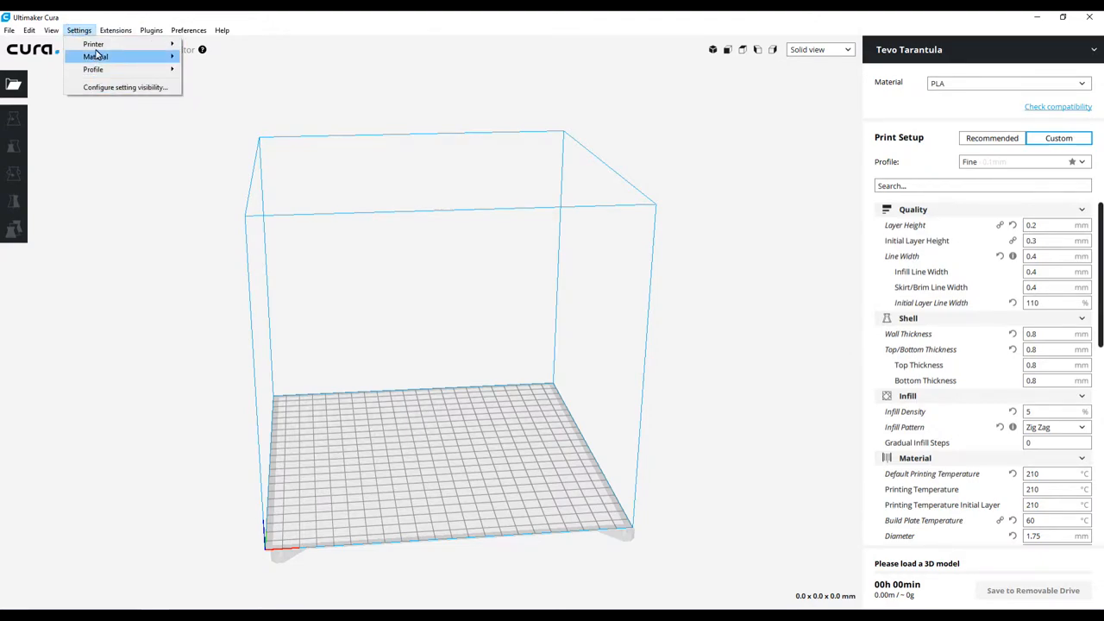
mouse_move(94, 45)
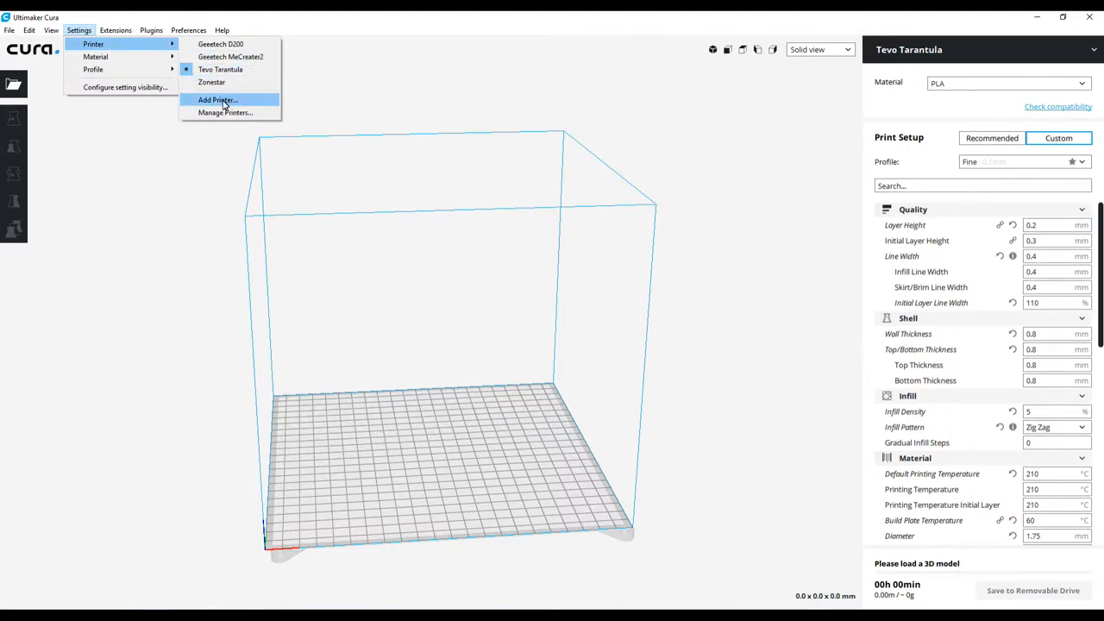
left_click(217, 98)
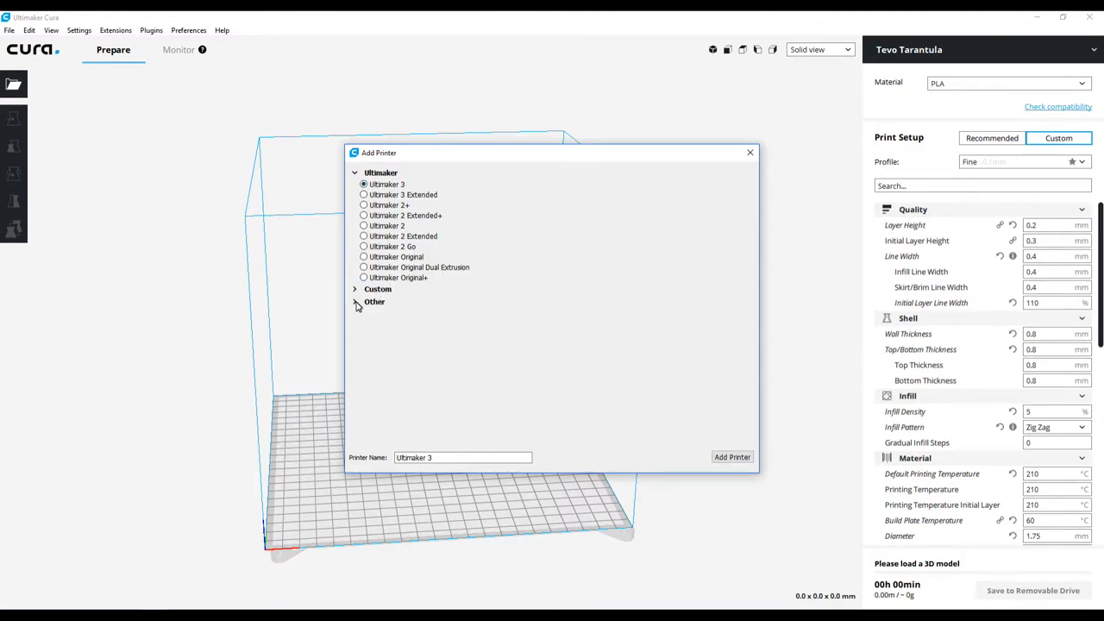
left_click(375, 302)
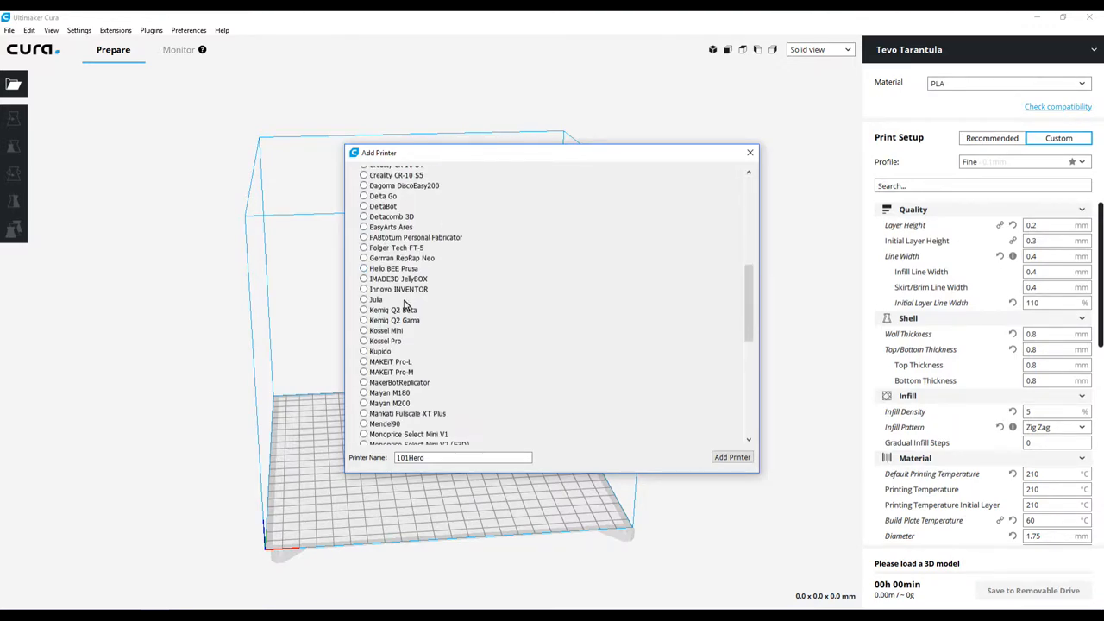
scroll("down", 3)
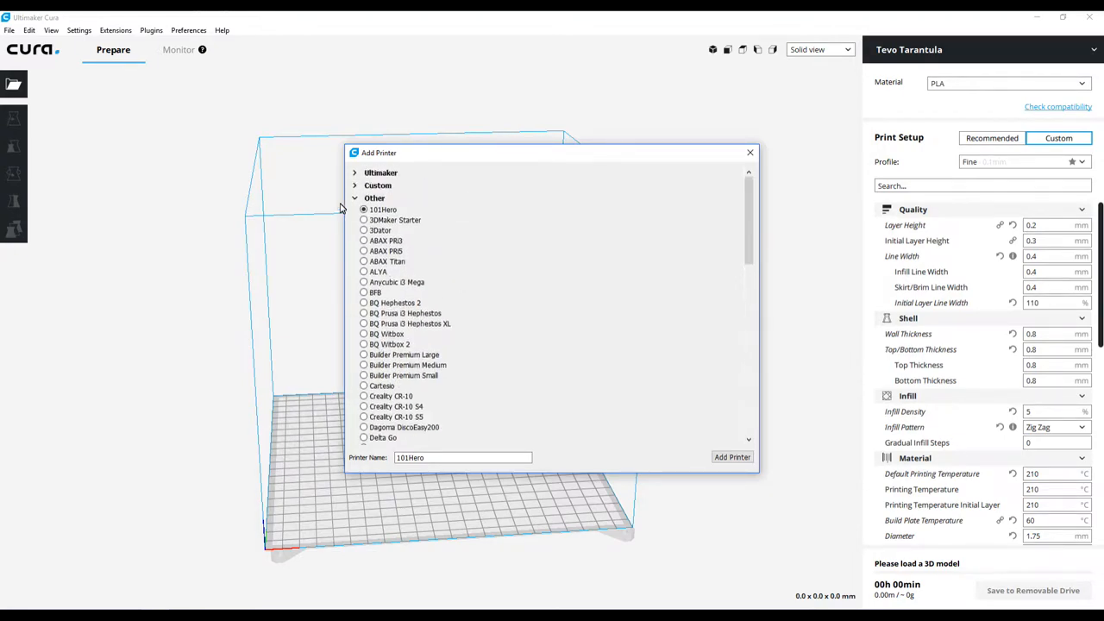
left_click(378, 185)
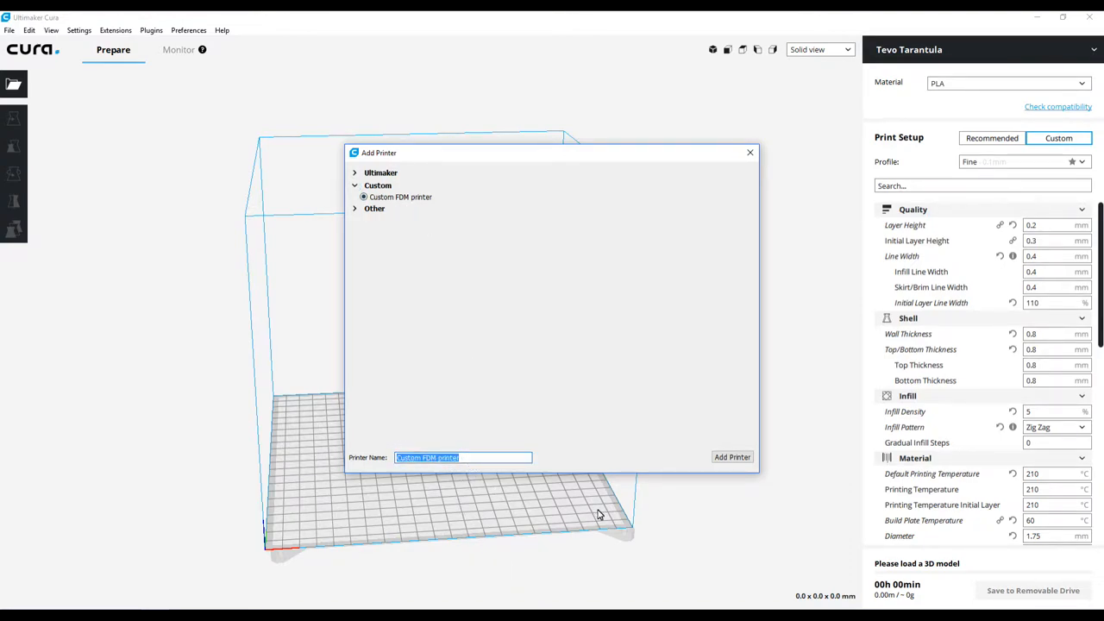
type("Geeetech A30")
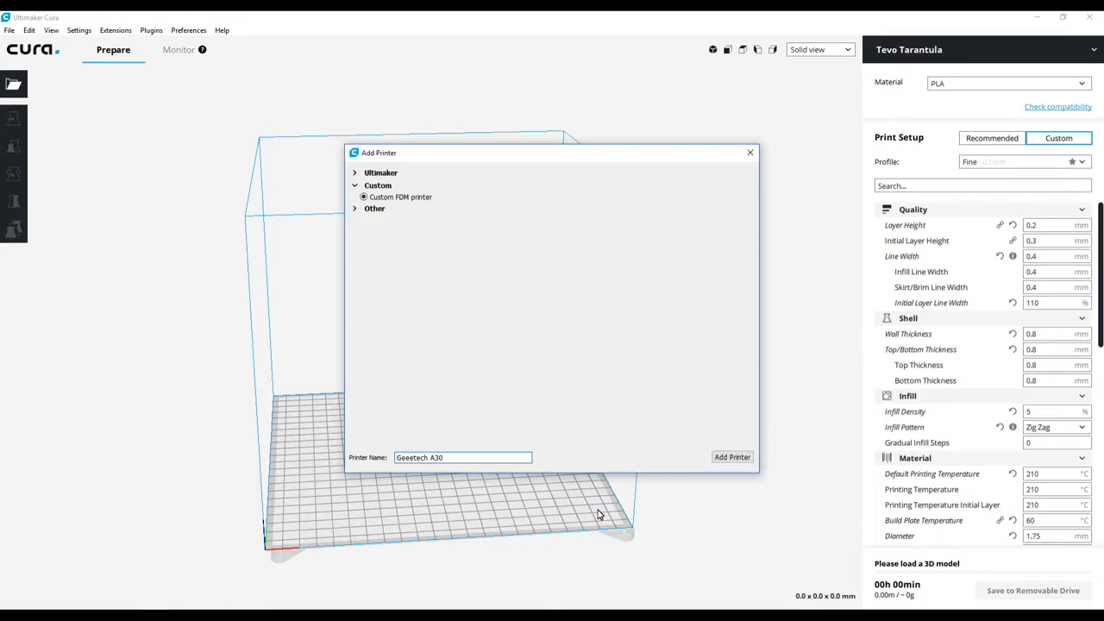
Step: Add the printer with a 320 × 320 × 420 mm build volume and heated bed enabled
left_click(731, 457)
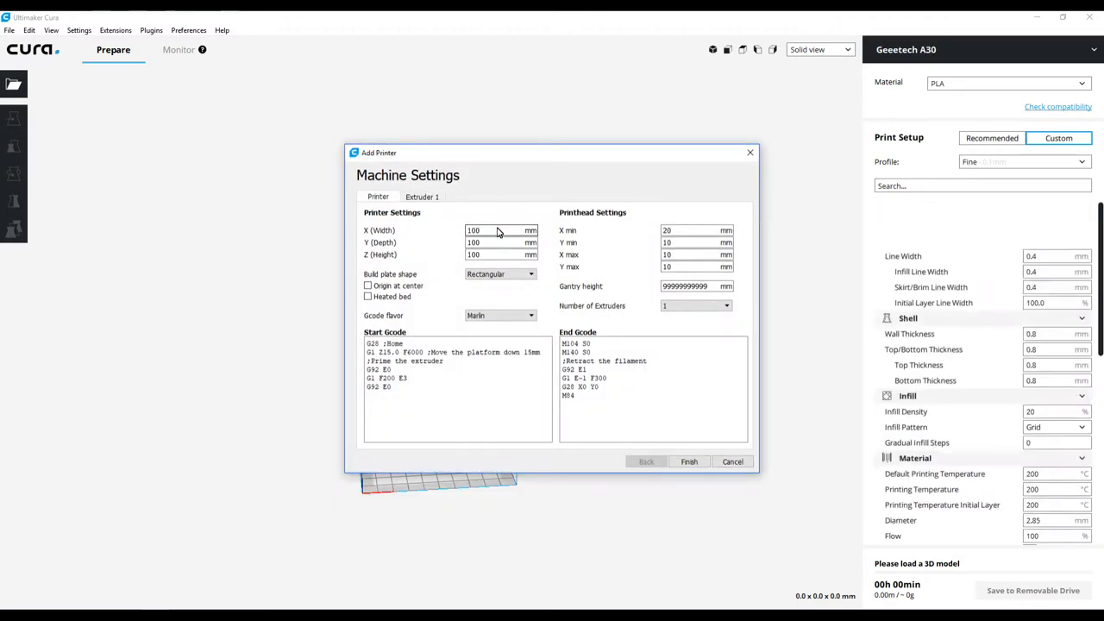
left_click(500, 231)
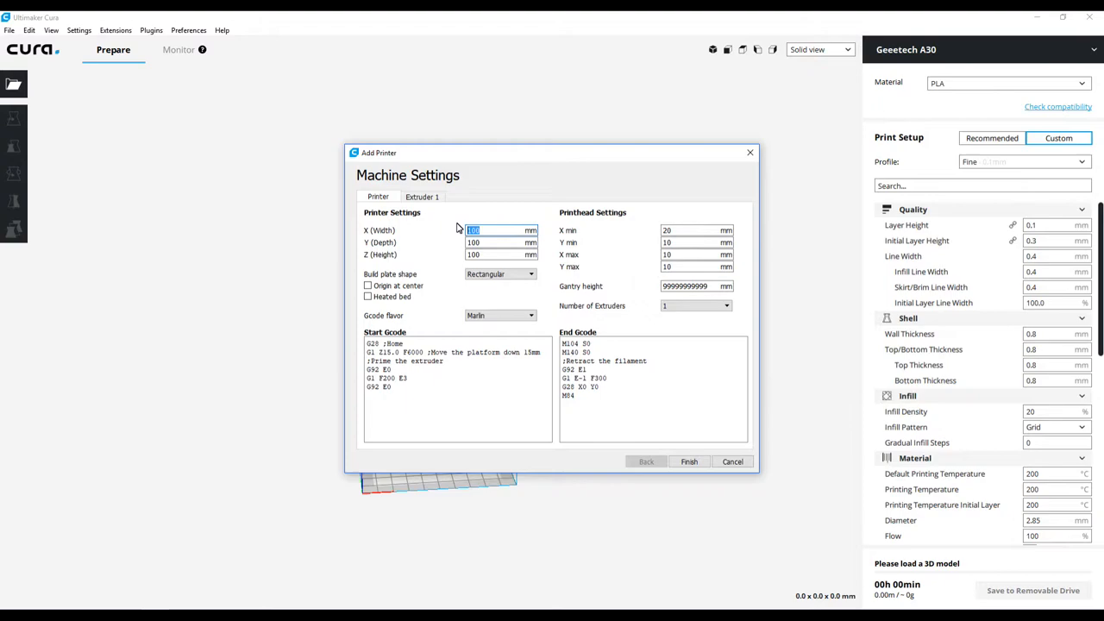
type("320")
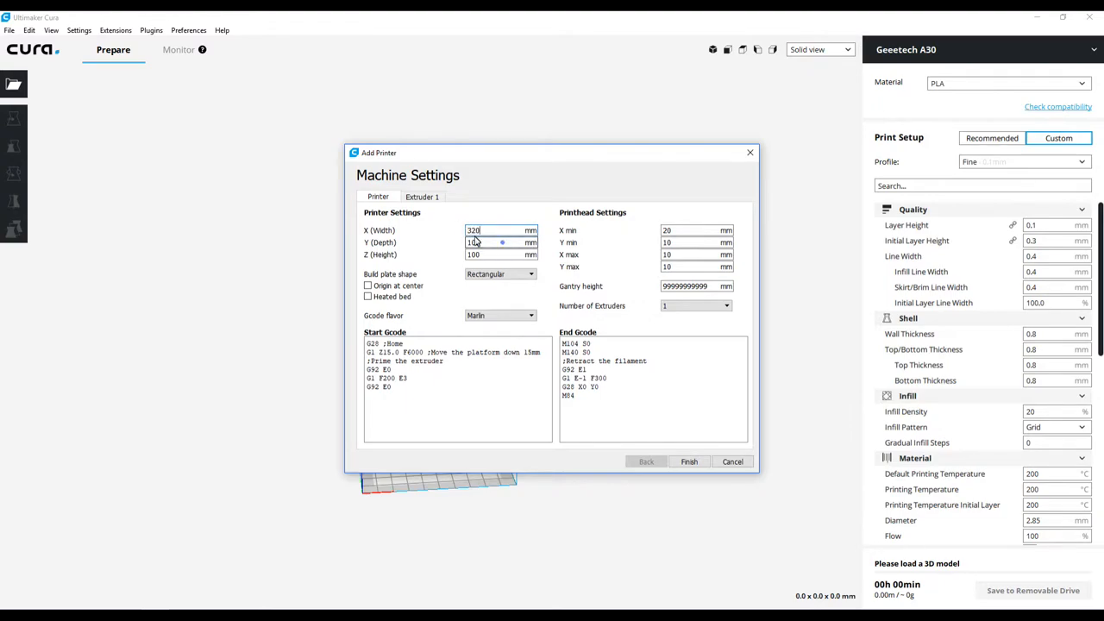
type("320")
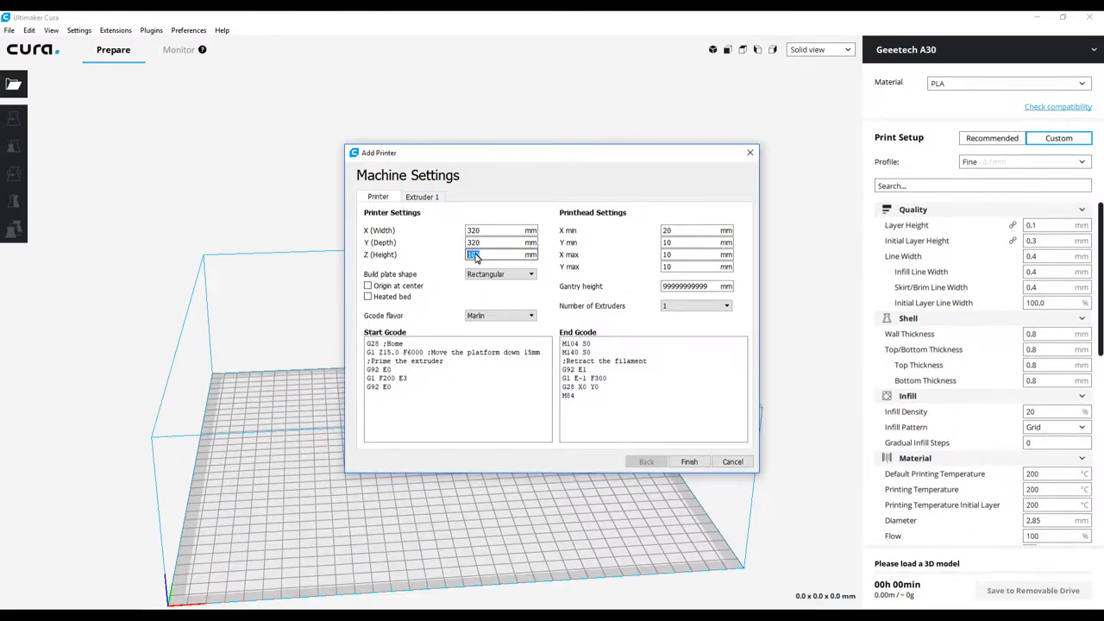
type("420")
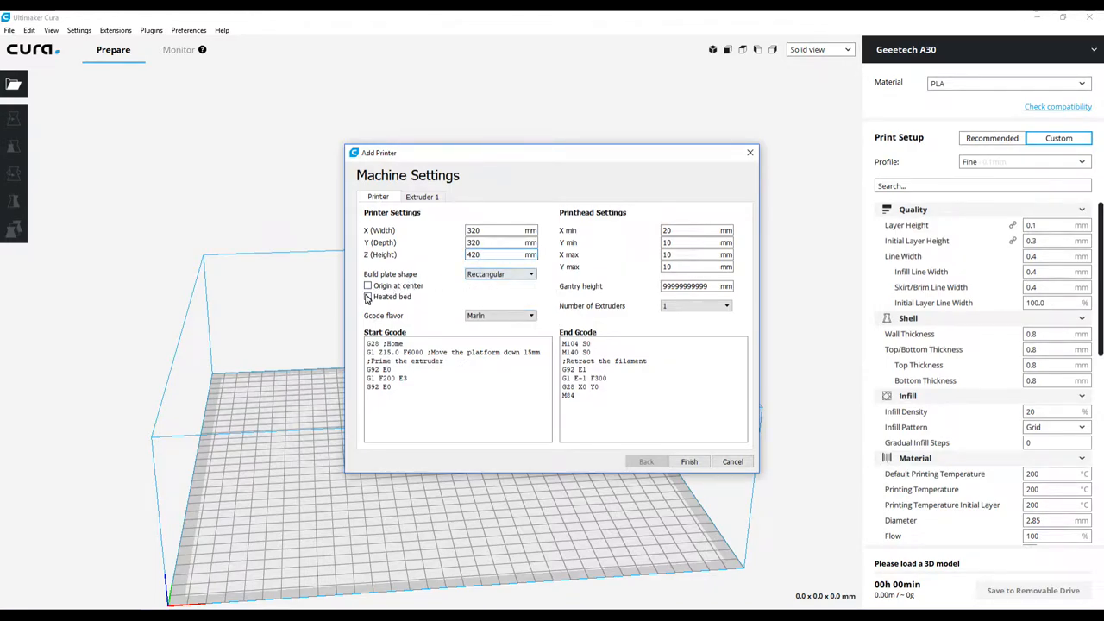
left_click(369, 296)
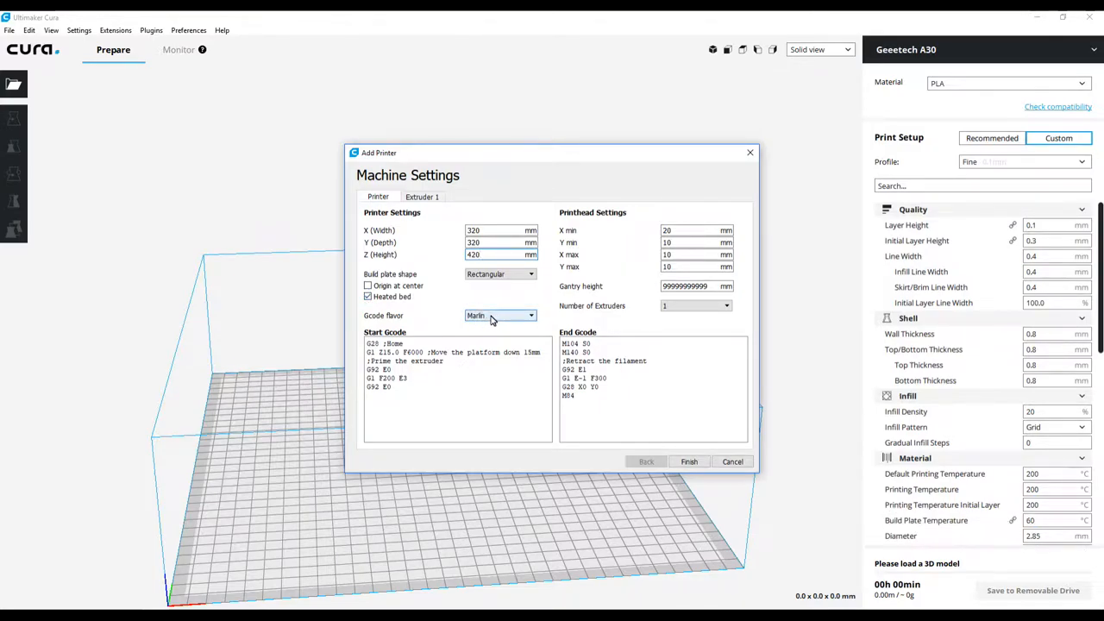
mouse_move(497, 318)
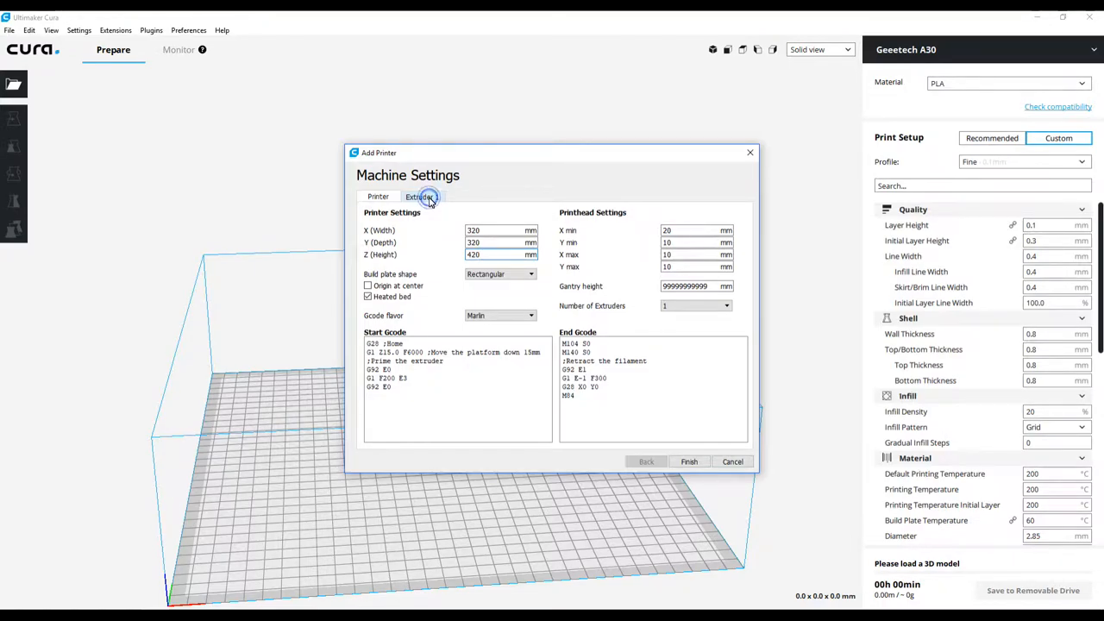
Step: Set Extruder 1 compatible material diameter to 1.75 mm and finish the printer setup
left_click(421, 197)
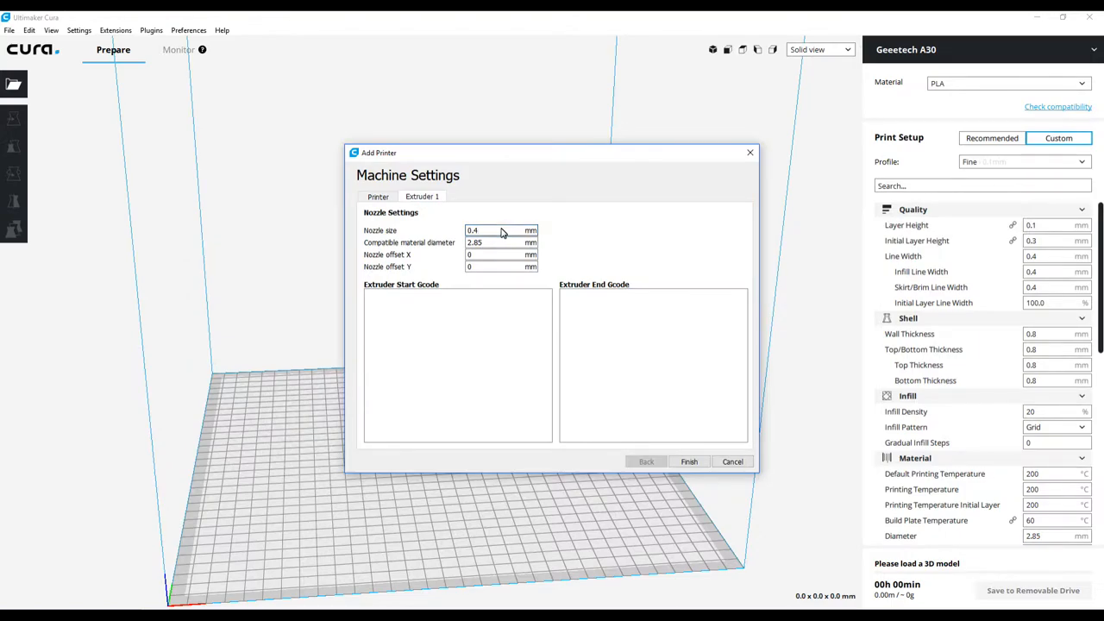
left_click(500, 241)
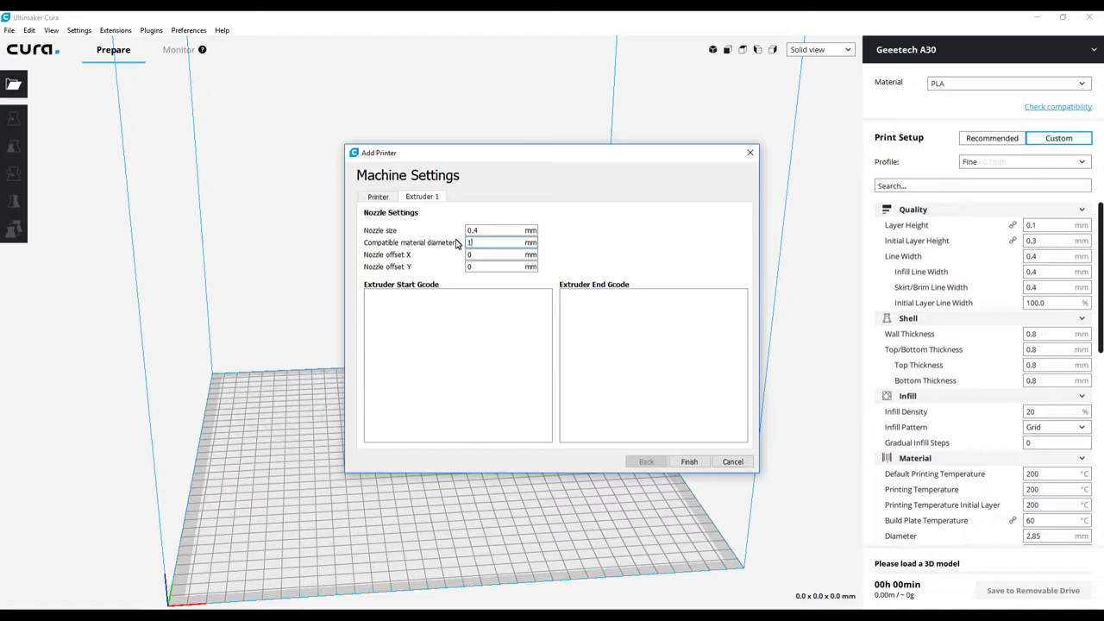
type("1.75")
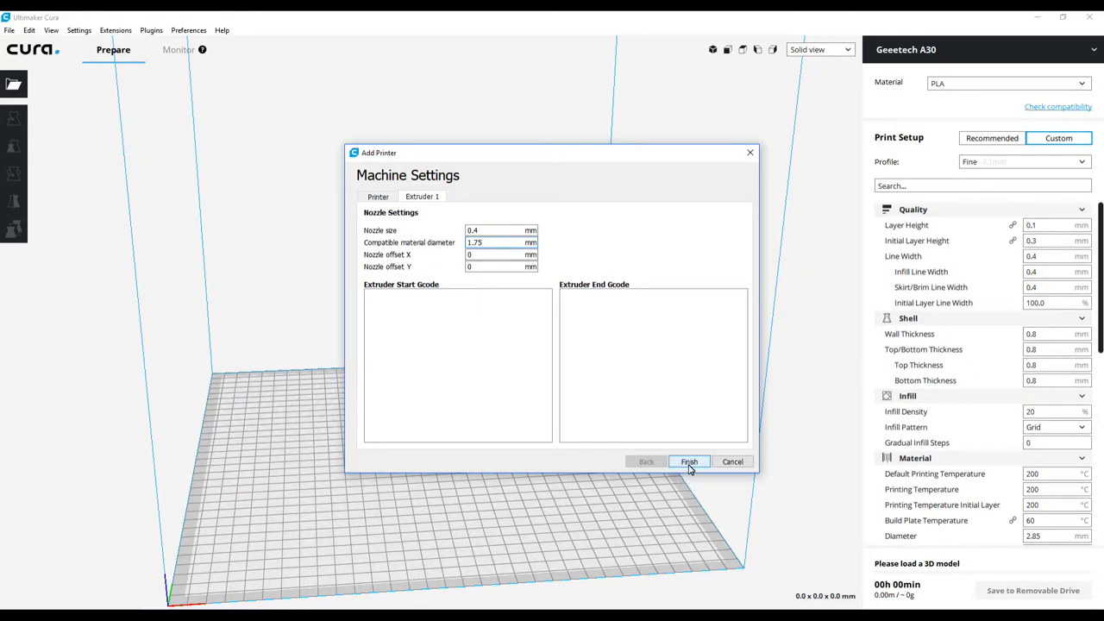
left_click(690, 462)
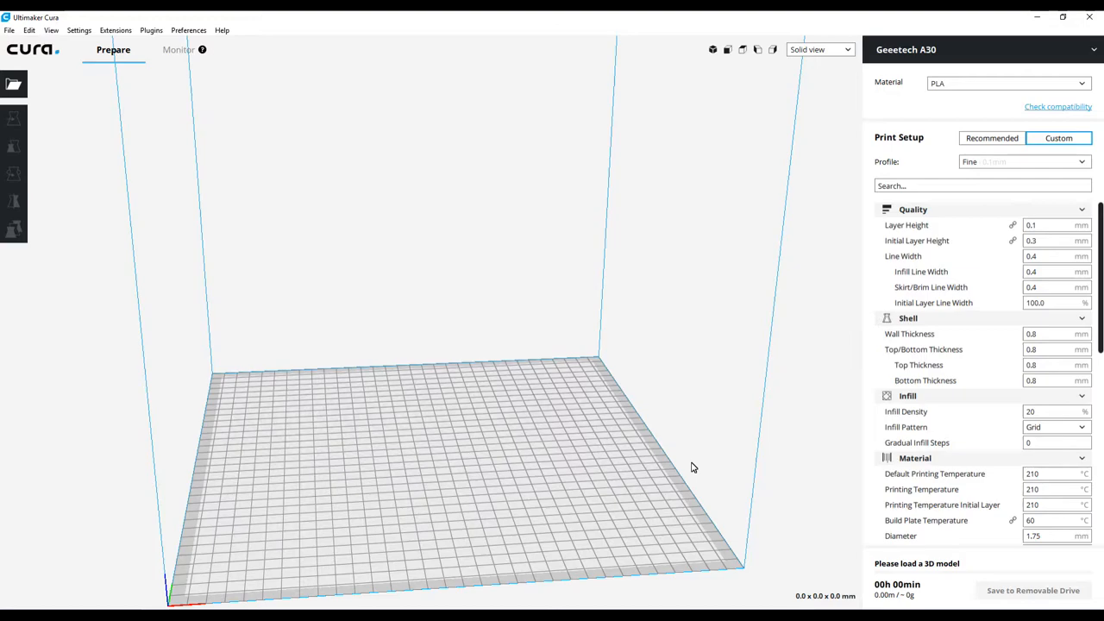
Step: Choose PLA as the Geeetech A30's material and bring the build volume into view
left_click(1007, 83)
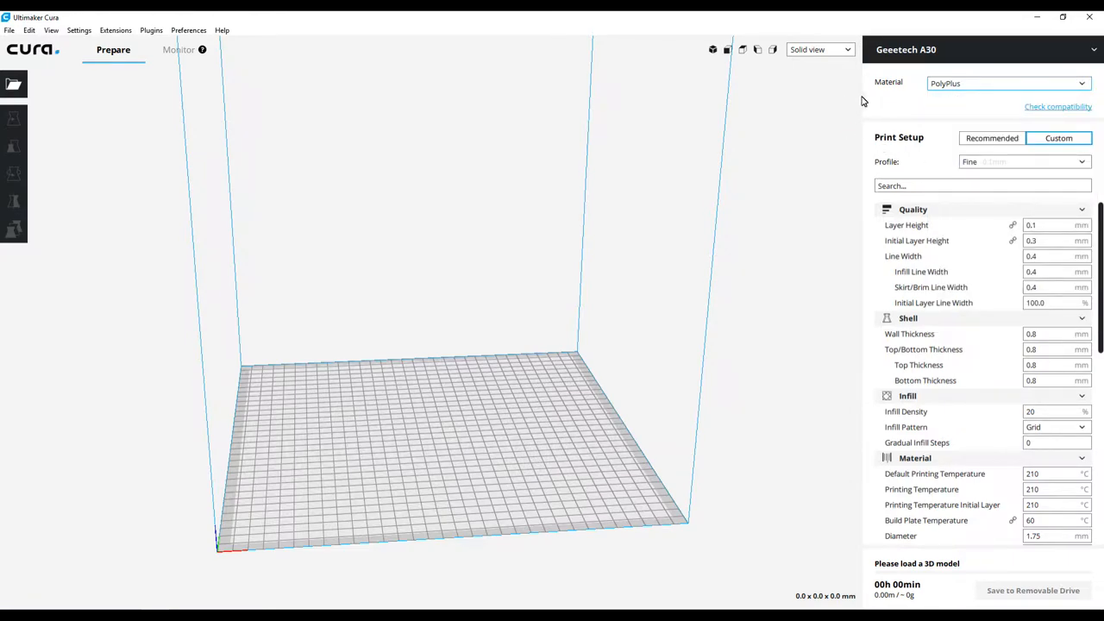
left_click(1007, 82)
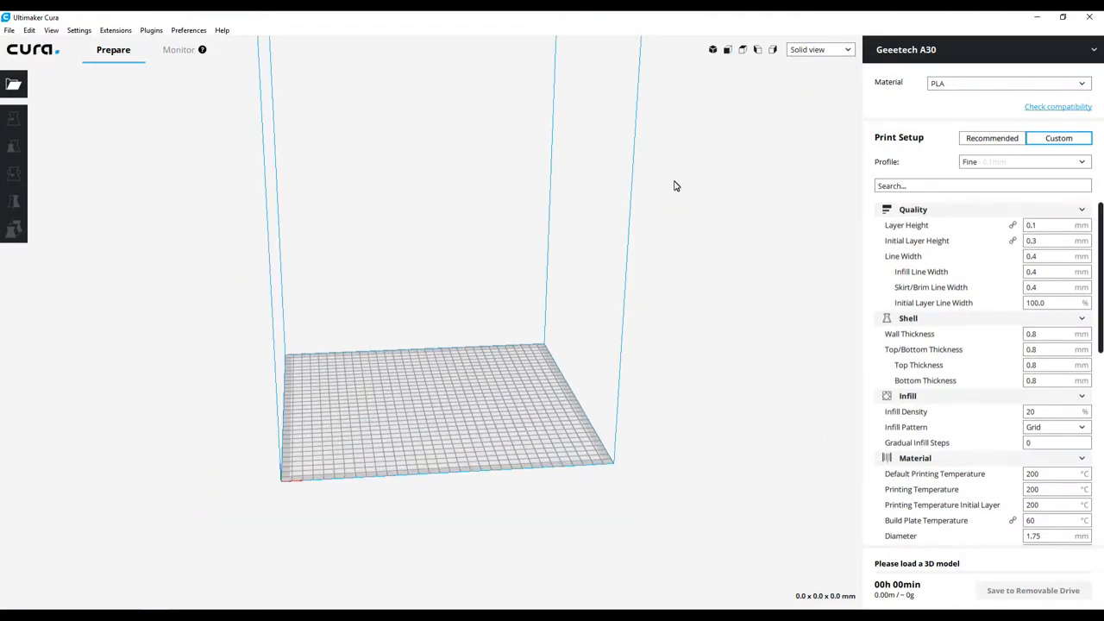
left_click_drag(676, 186, 502, 193)
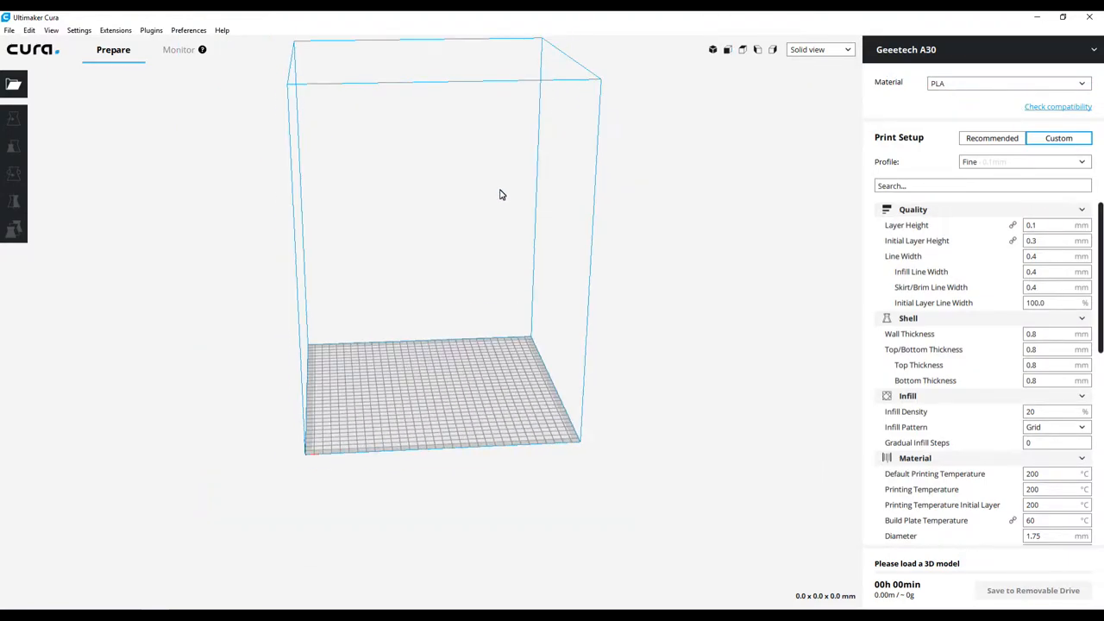
mouse_move(304, 86)
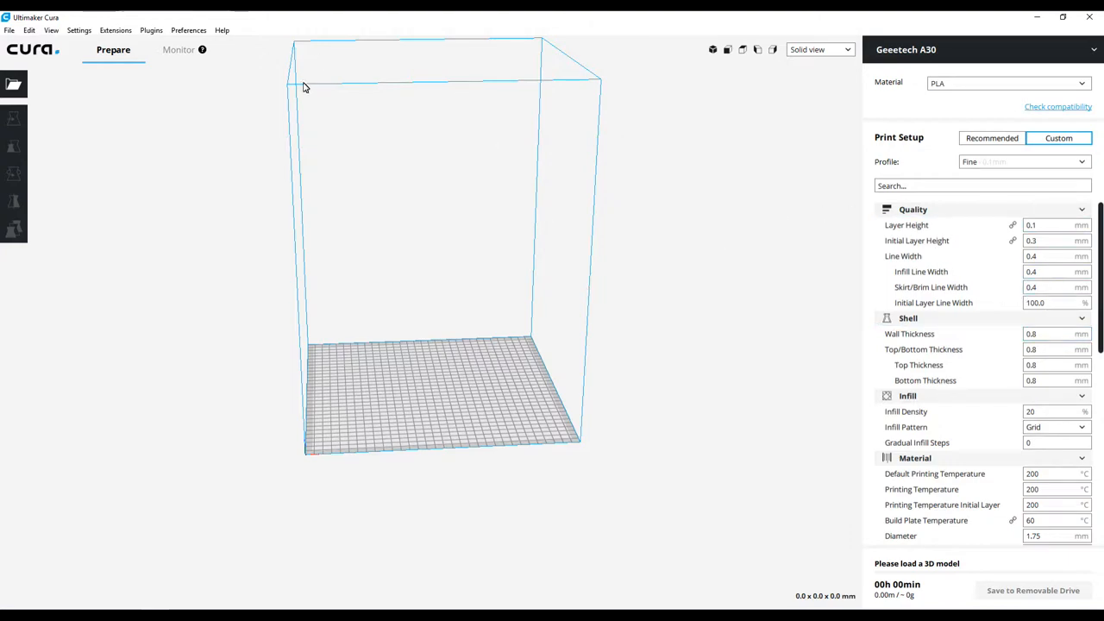
mouse_move(1011, 265)
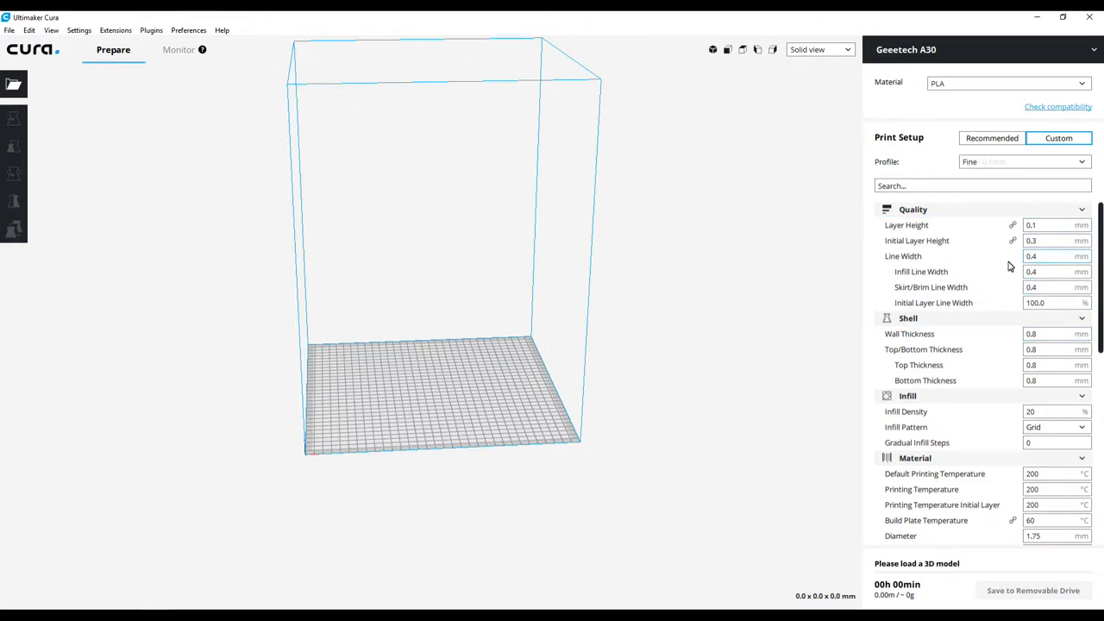
Step: Set layer height to 0.2 mm and initial layer line width to 110%
left_click(1052, 224)
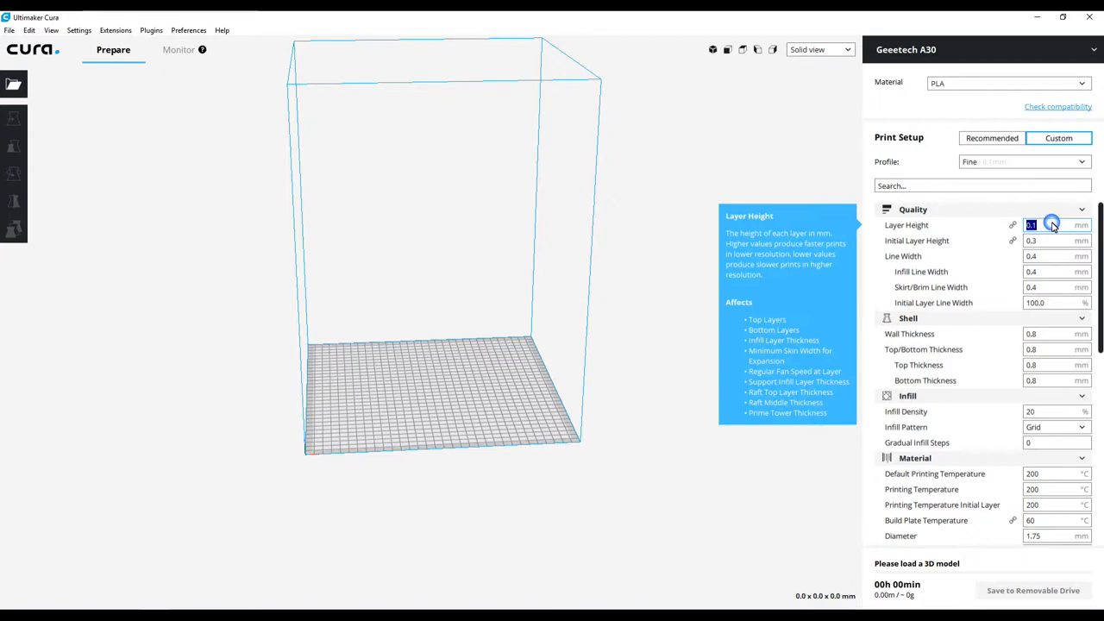
type(".2")
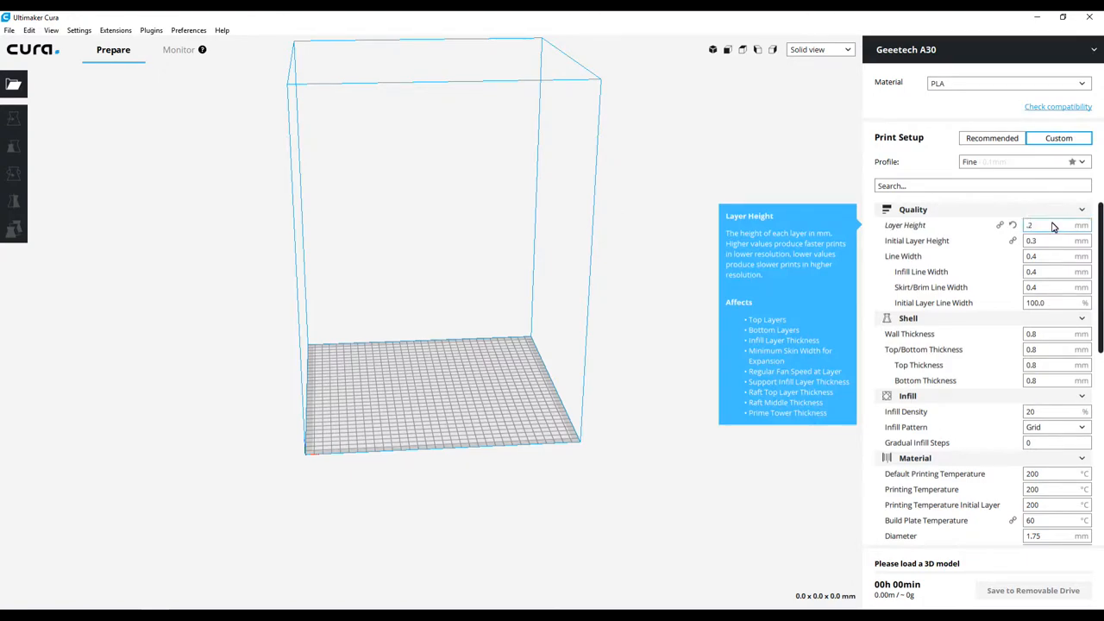
left_click(1052, 240)
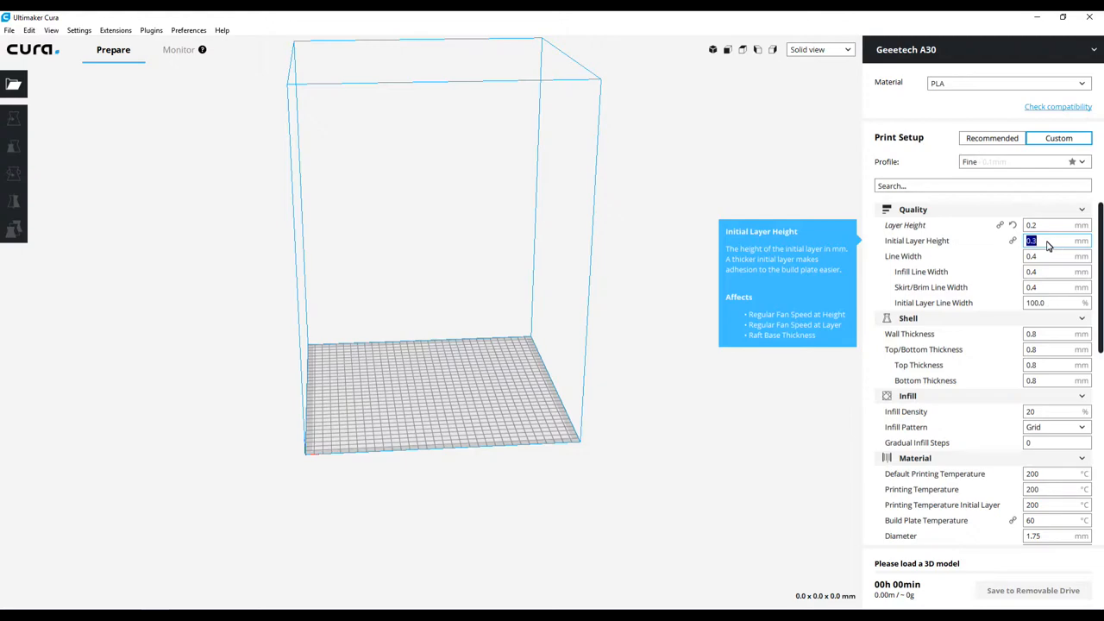
mouse_move(1056, 255)
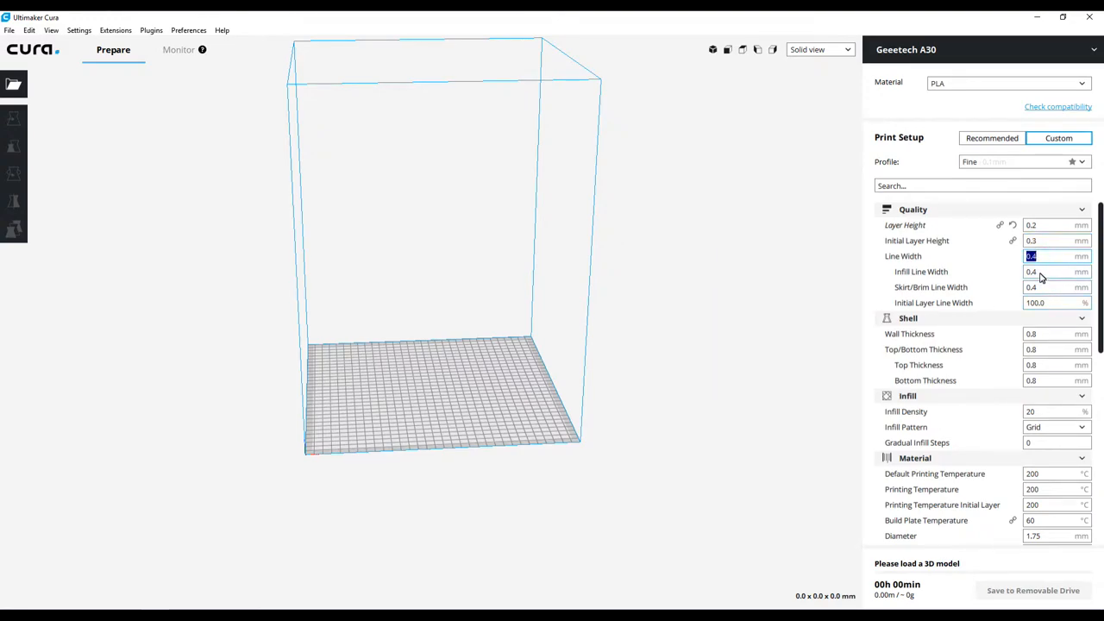
mouse_move(1043, 272)
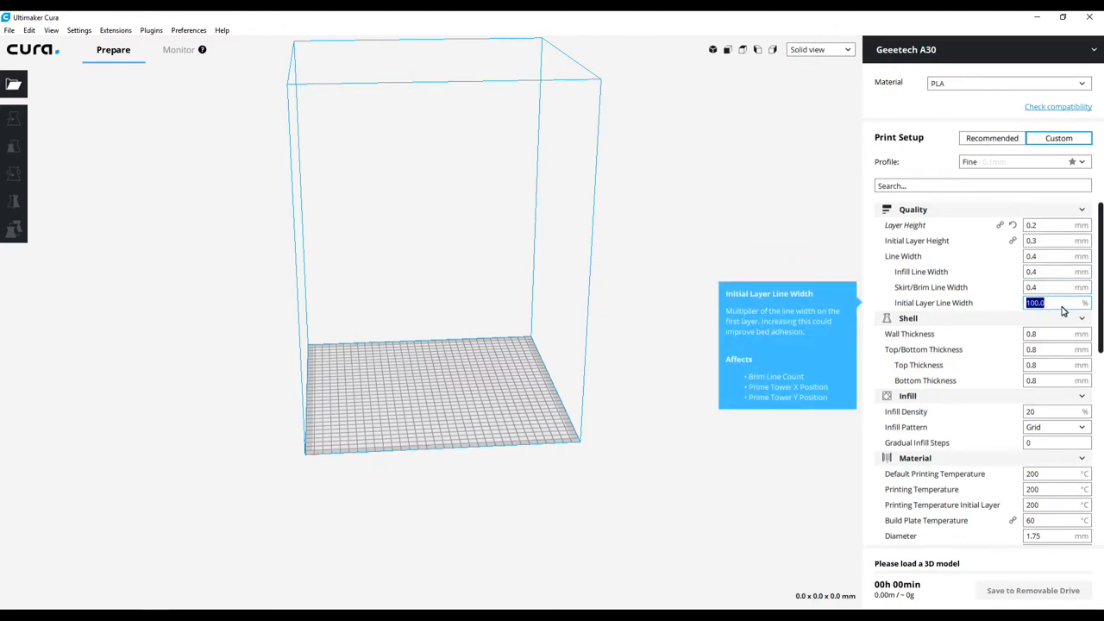
type("110")
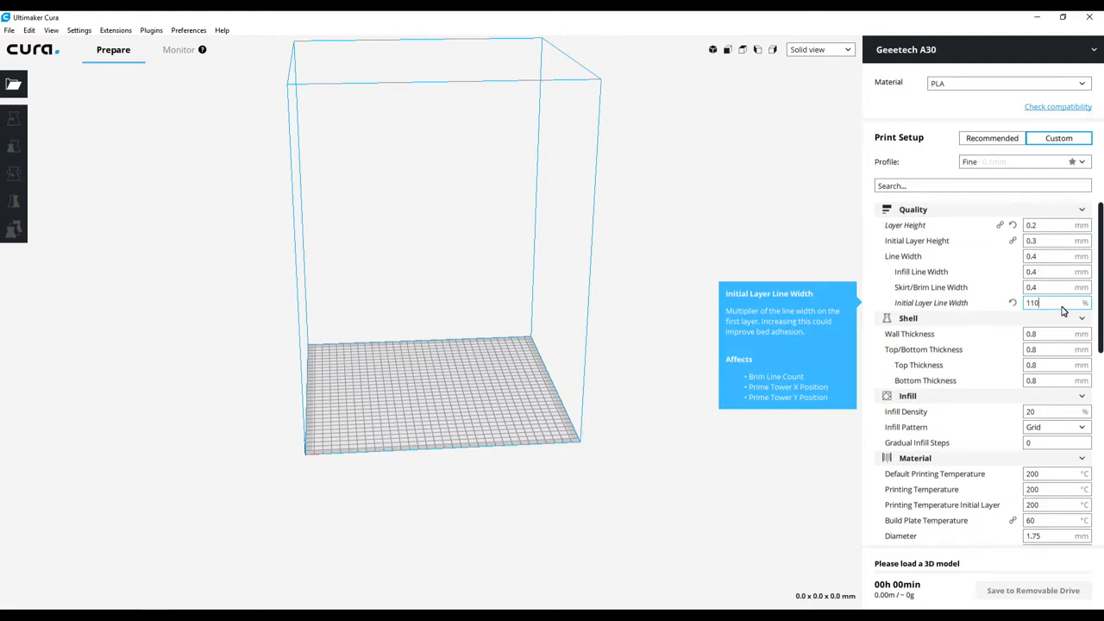
mouse_move(907, 335)
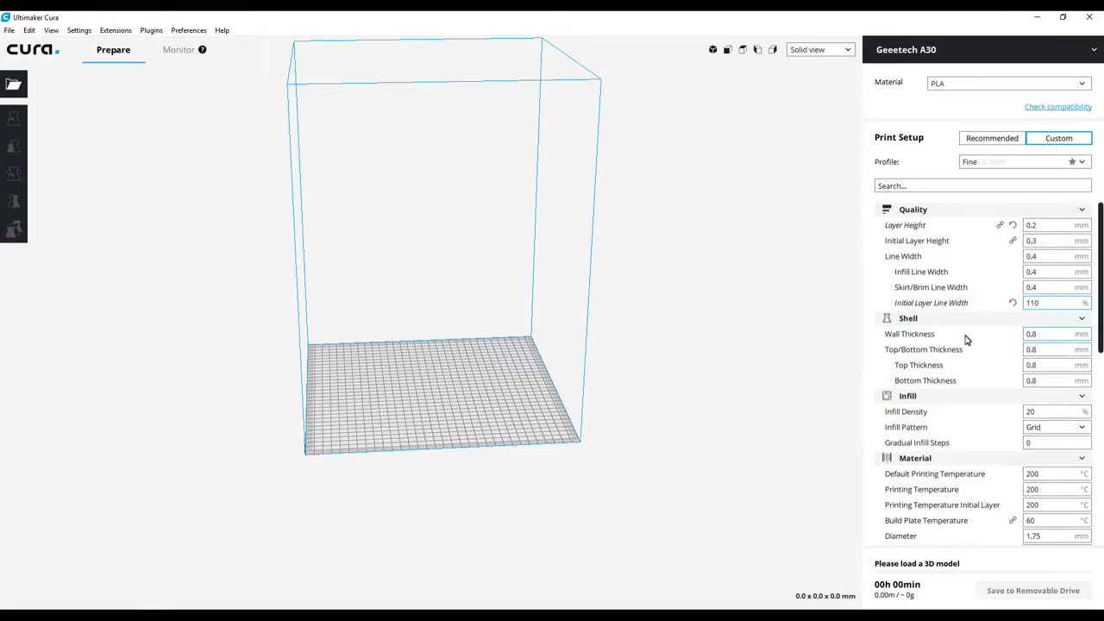
mouse_move(952, 290)
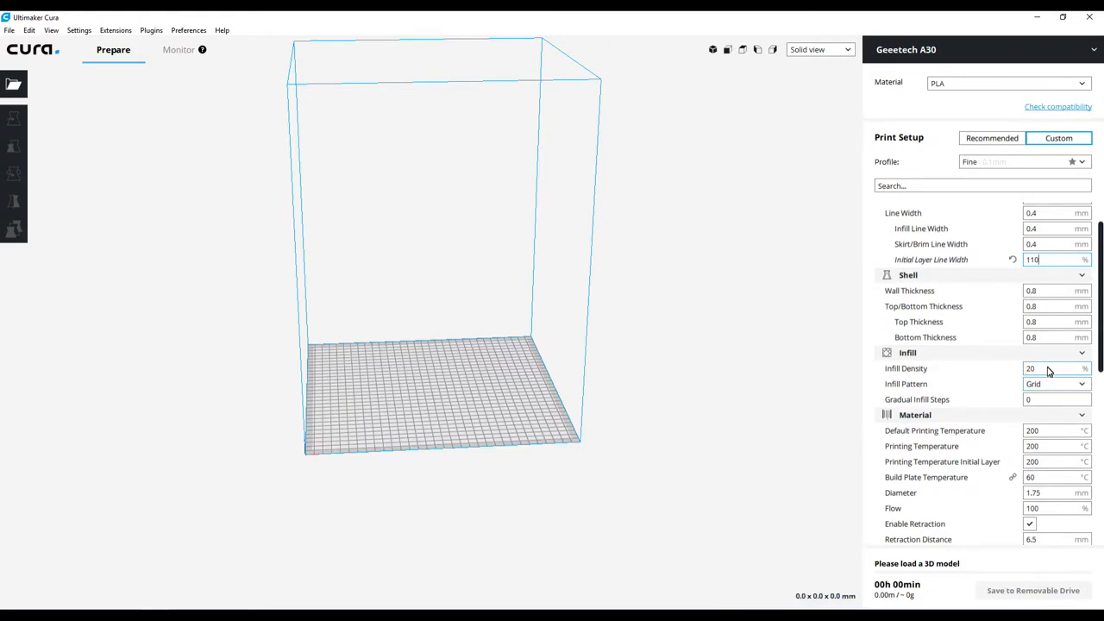
Step: Set infill to 10% Zig Zag and default printing temperature to 210 °C
left_click(1052, 369)
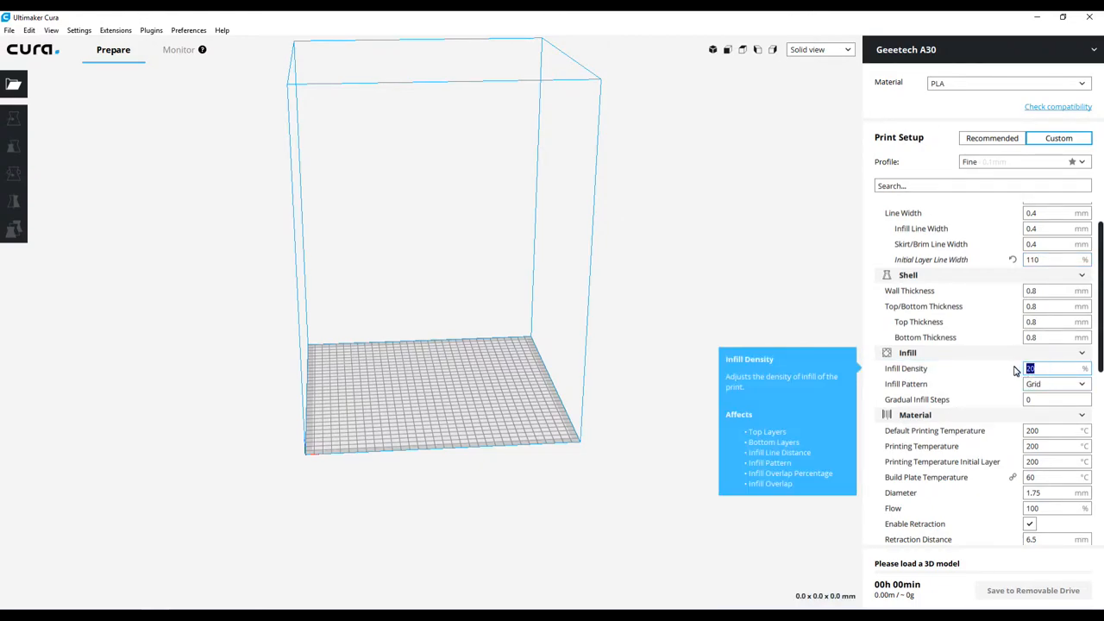
type("5")
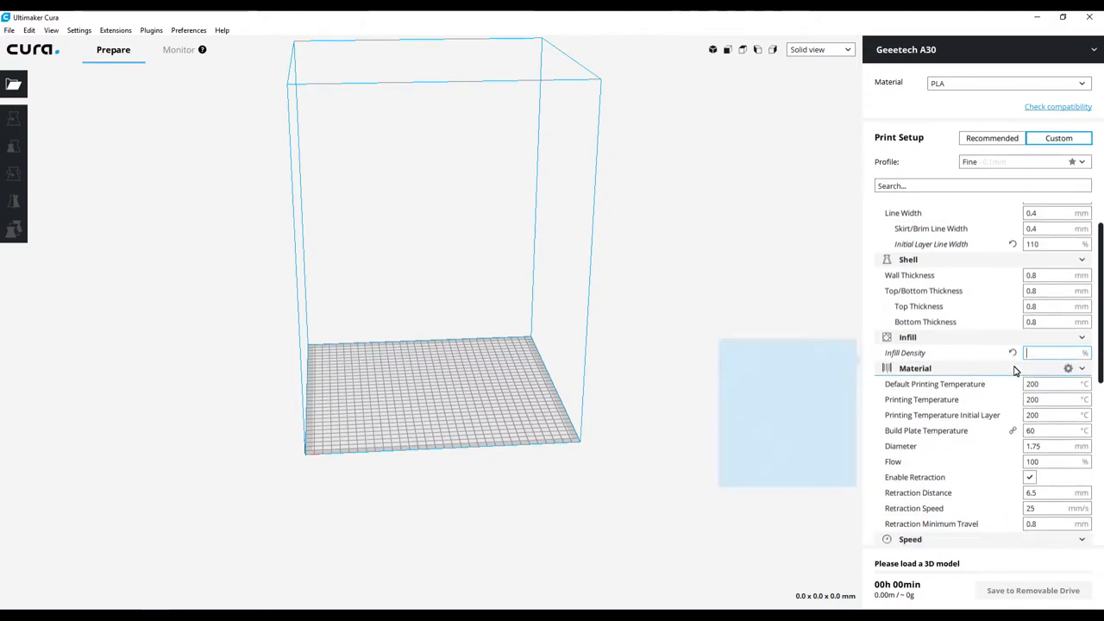
type("10")
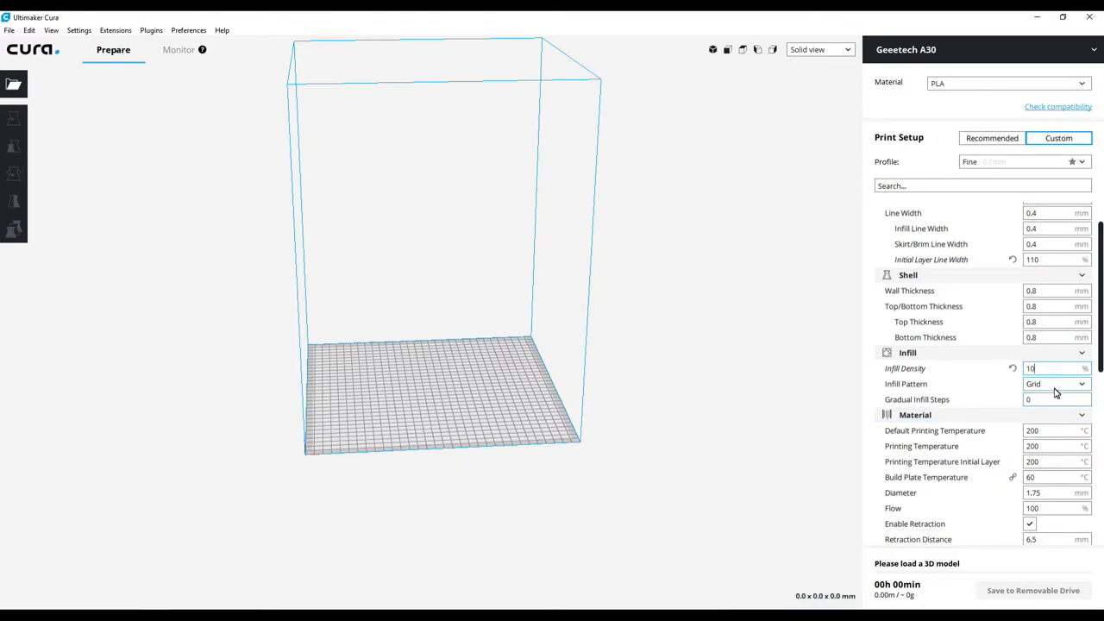
left_click(1055, 383)
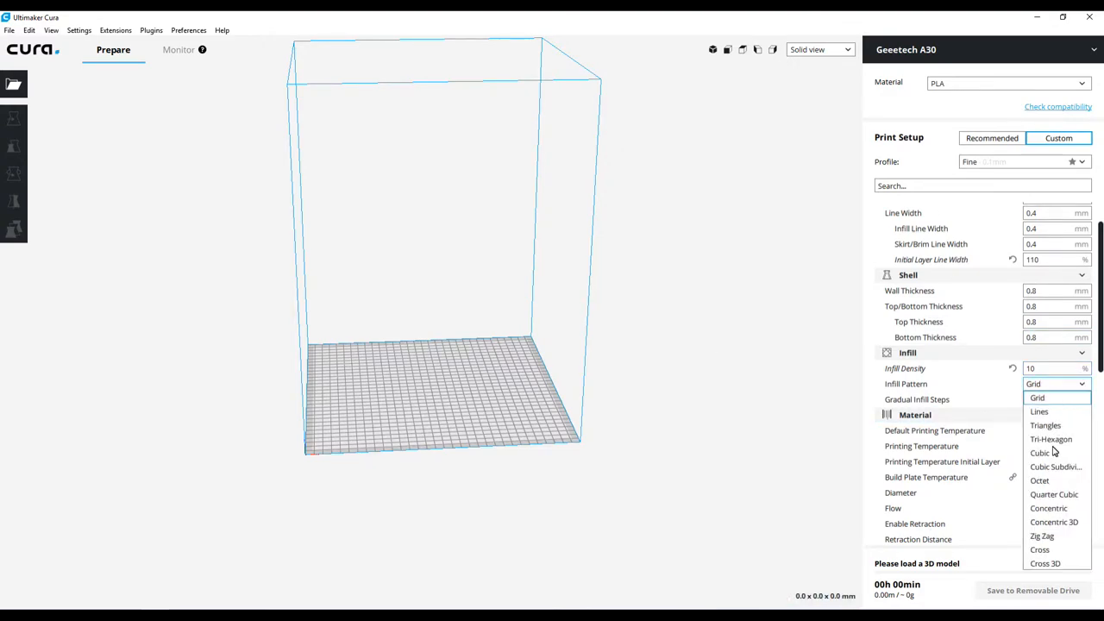
left_click(1042, 534)
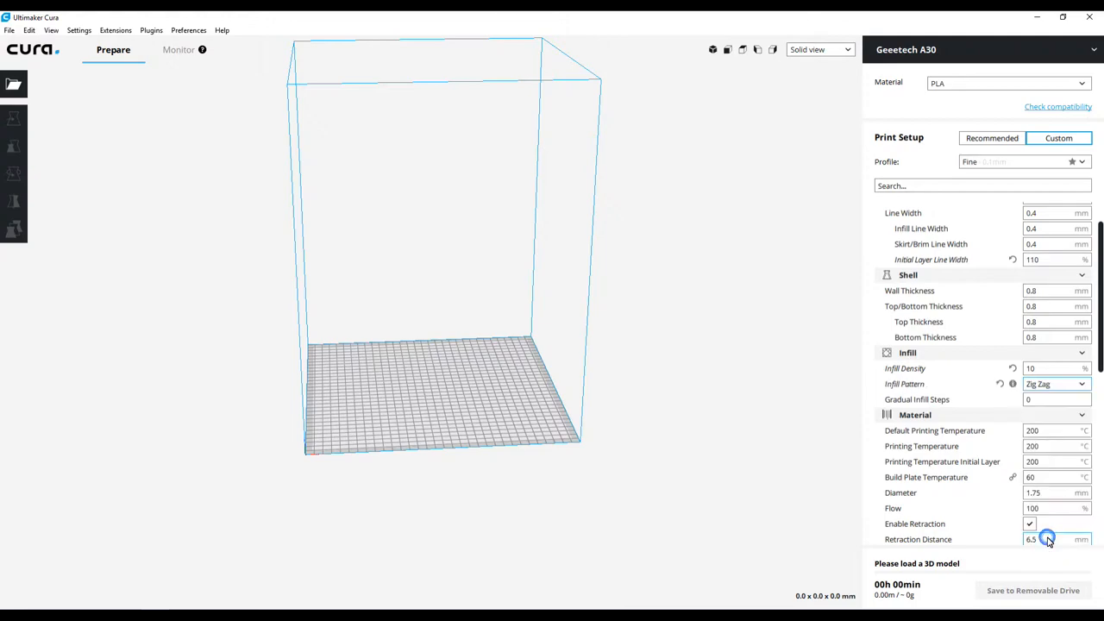
scroll("down", 3)
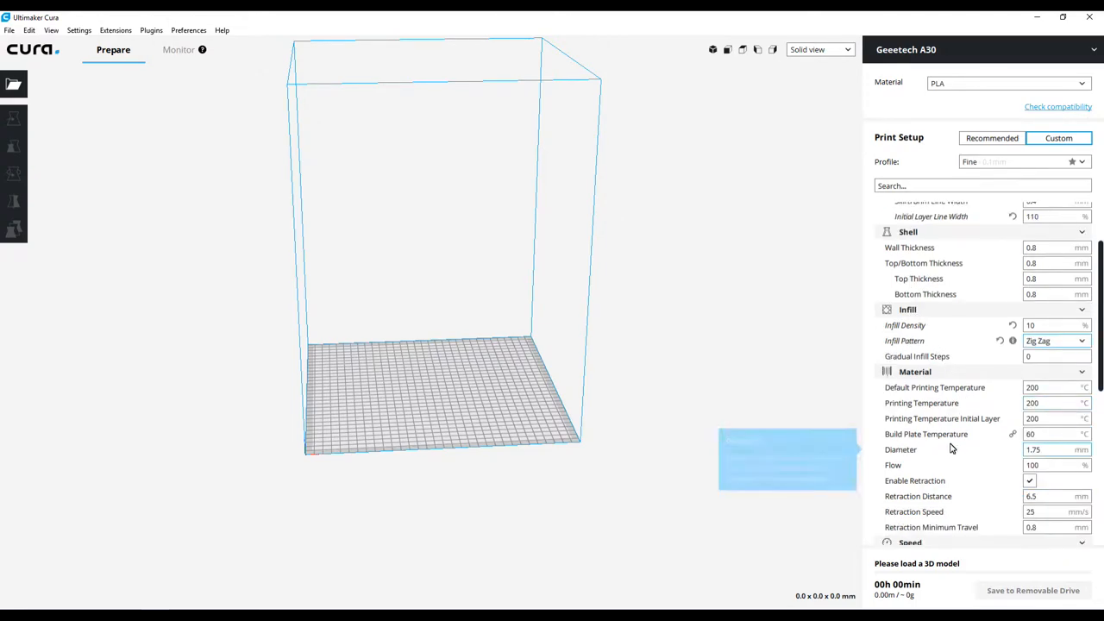
scroll("down", 3)
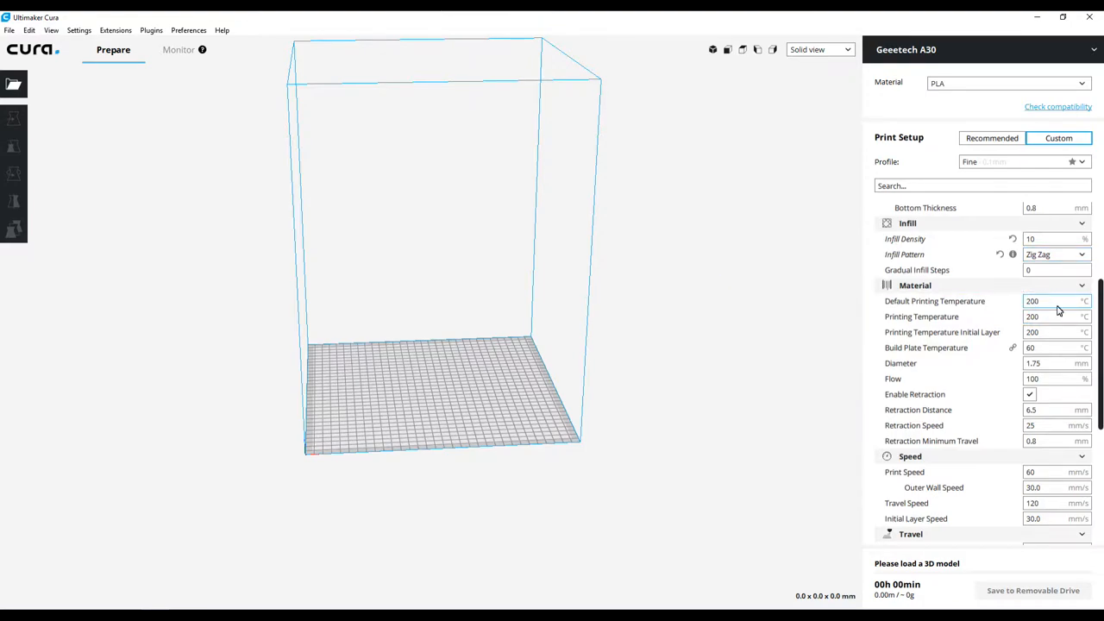
type("210")
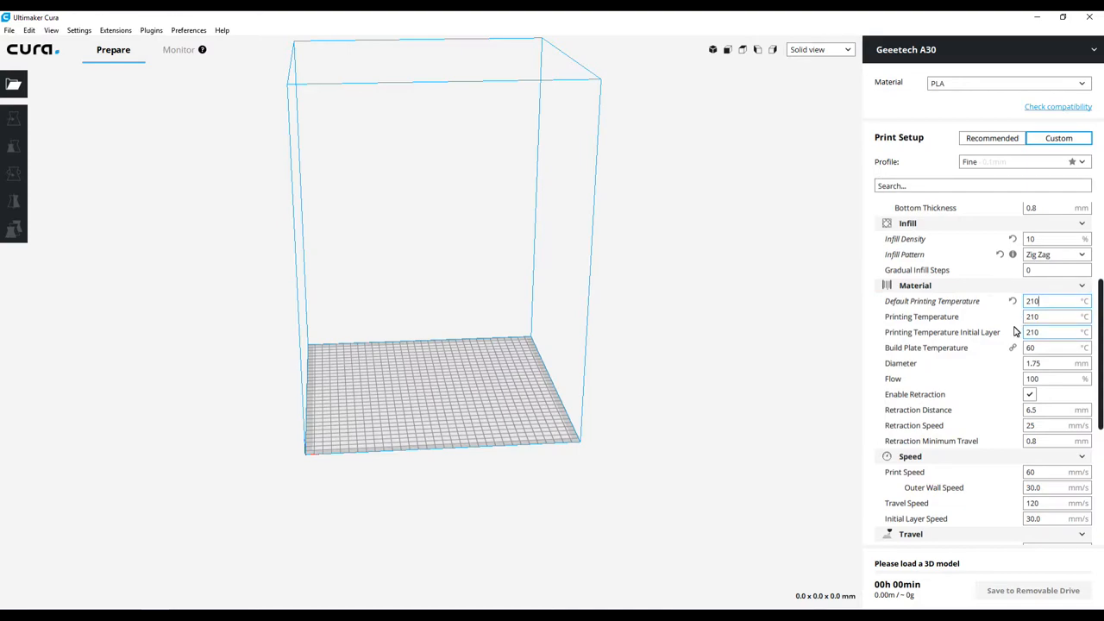
mouse_move(1046, 352)
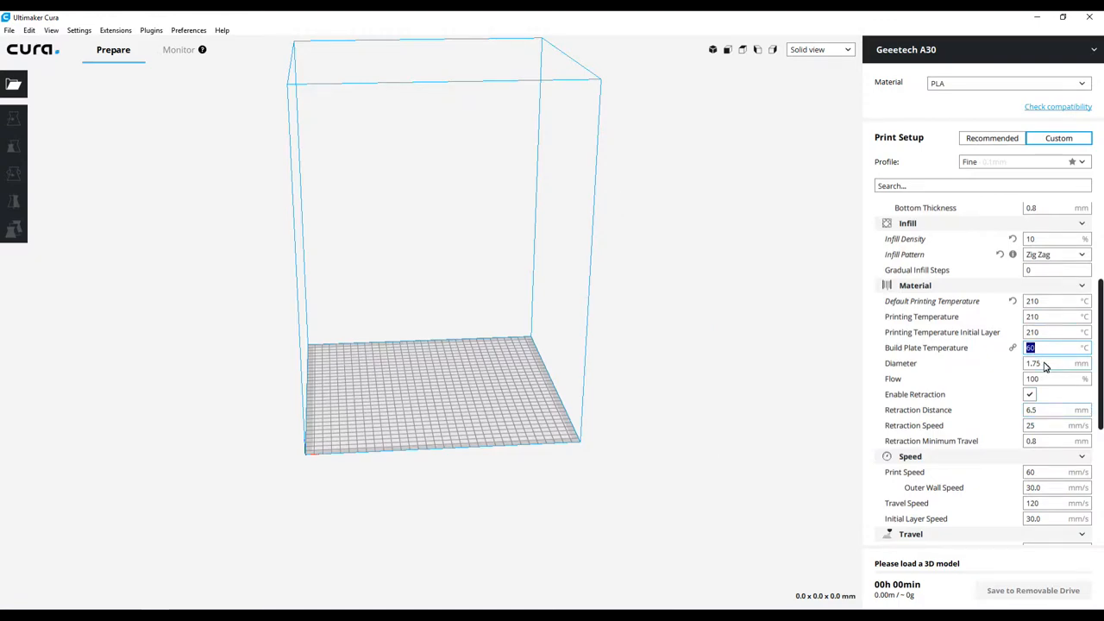
mouse_move(1043, 362)
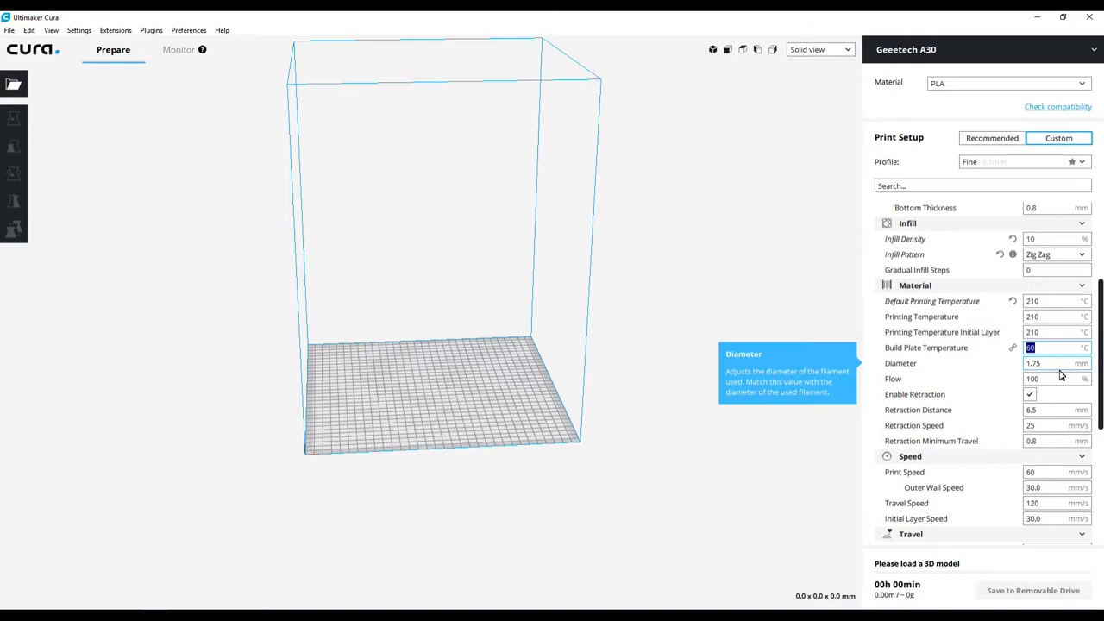
mouse_move(917, 386)
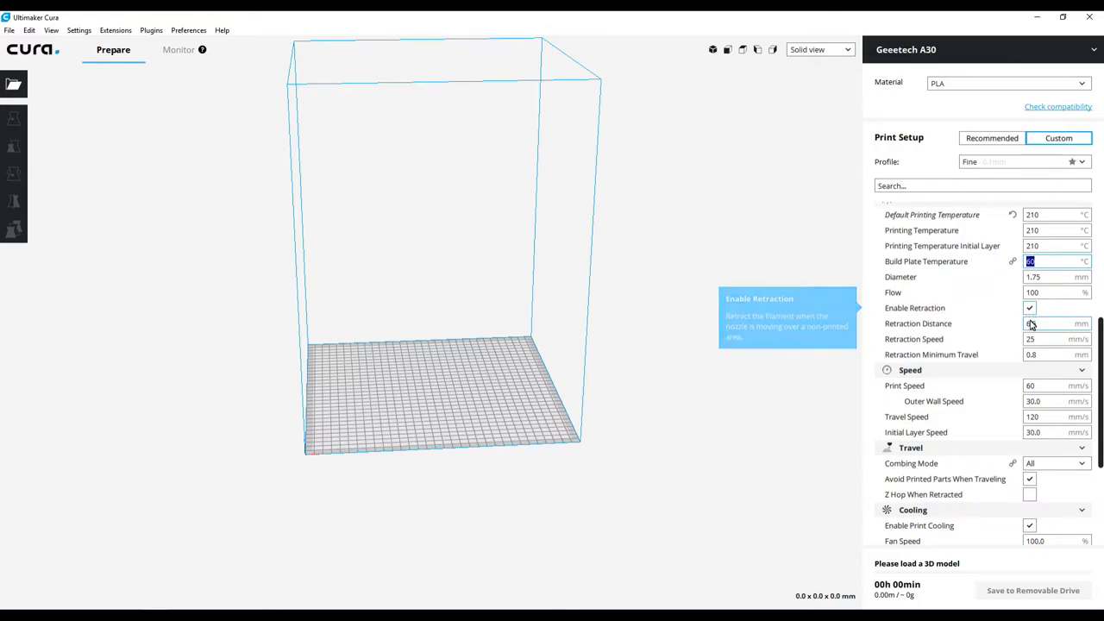
Step: Enter 6.5 in the material field, retraction speed 30 mm/s and retraction minimum travel 3 mm
type("6.5")
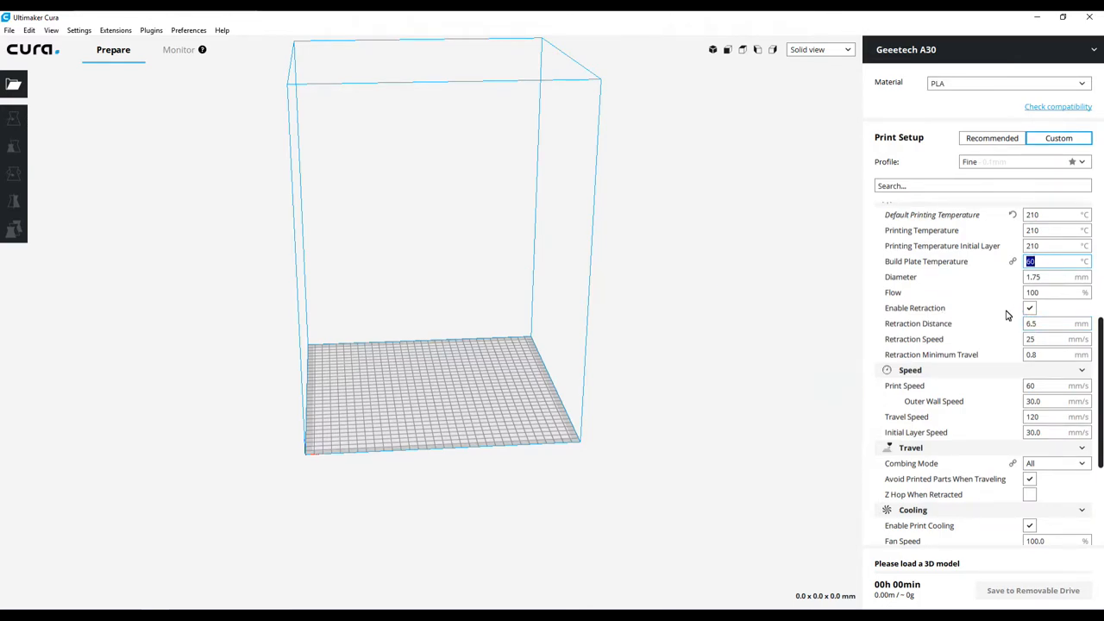
mouse_move(917, 323)
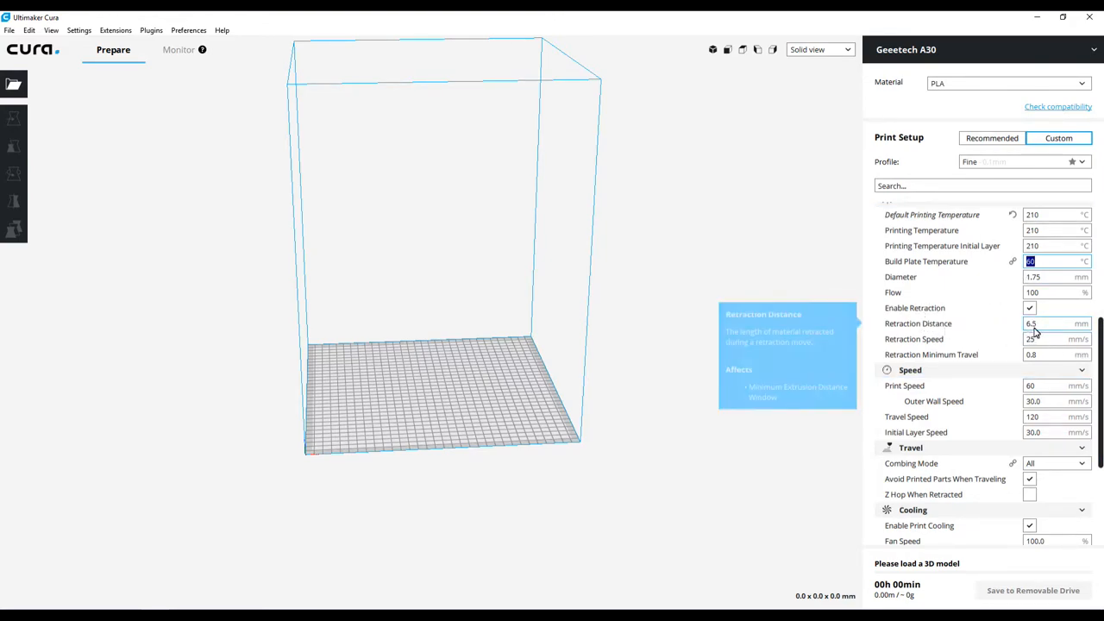
mouse_move(956, 338)
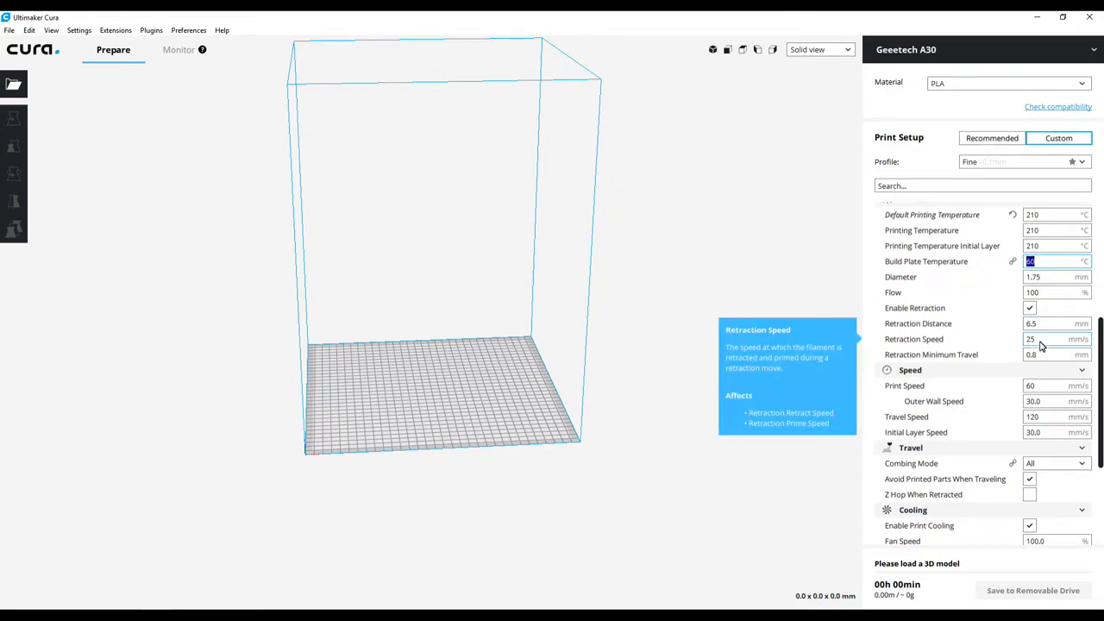
left_click(1055, 338)
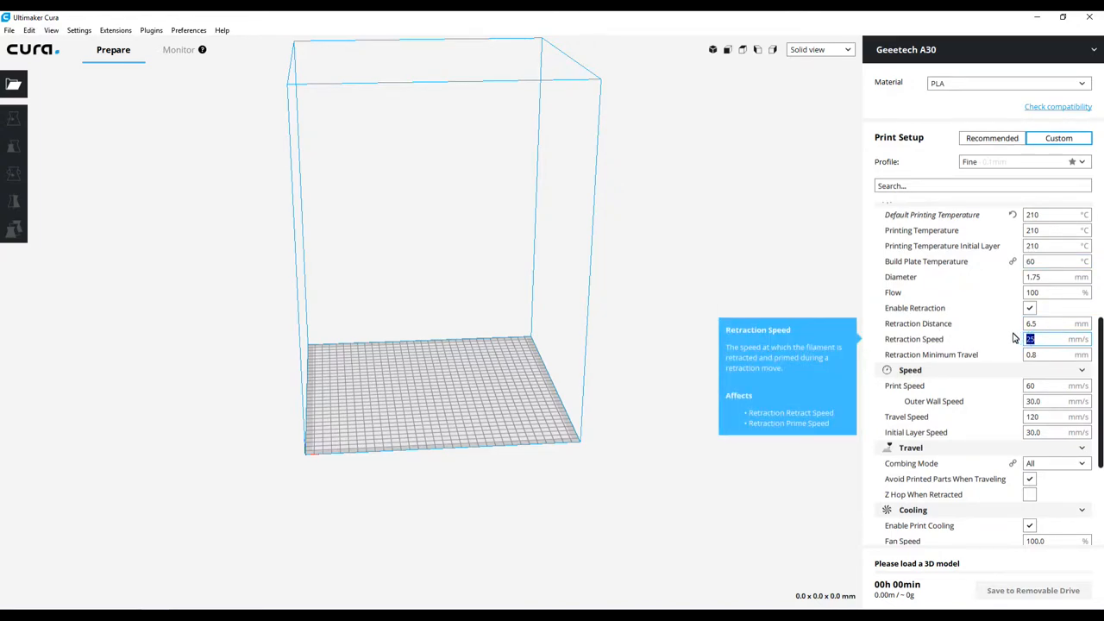
type("30")
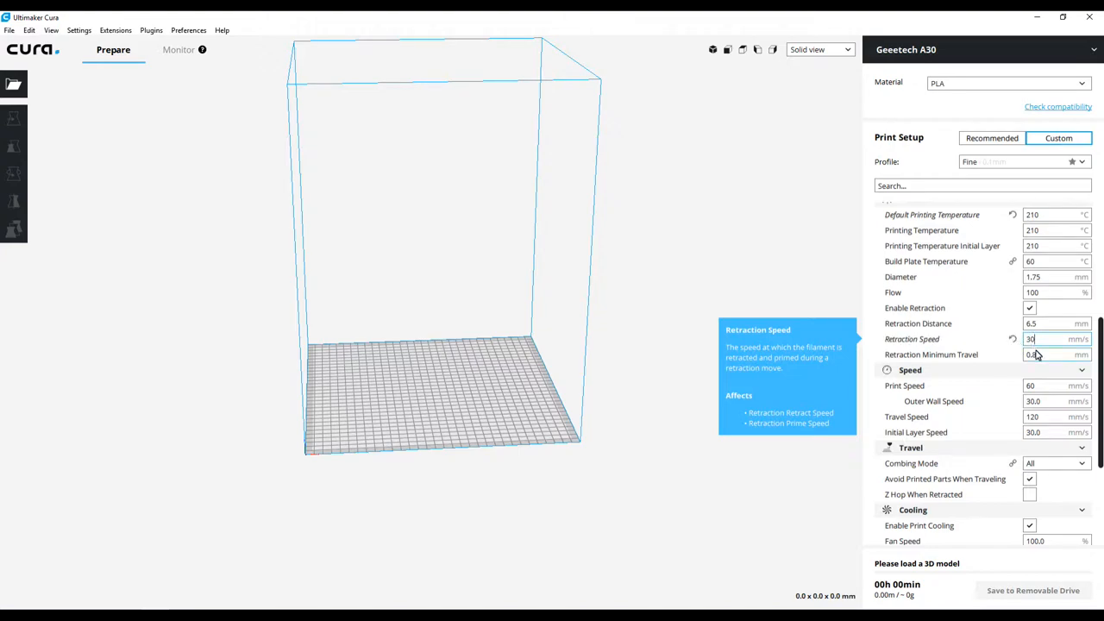
mouse_move(1038, 355)
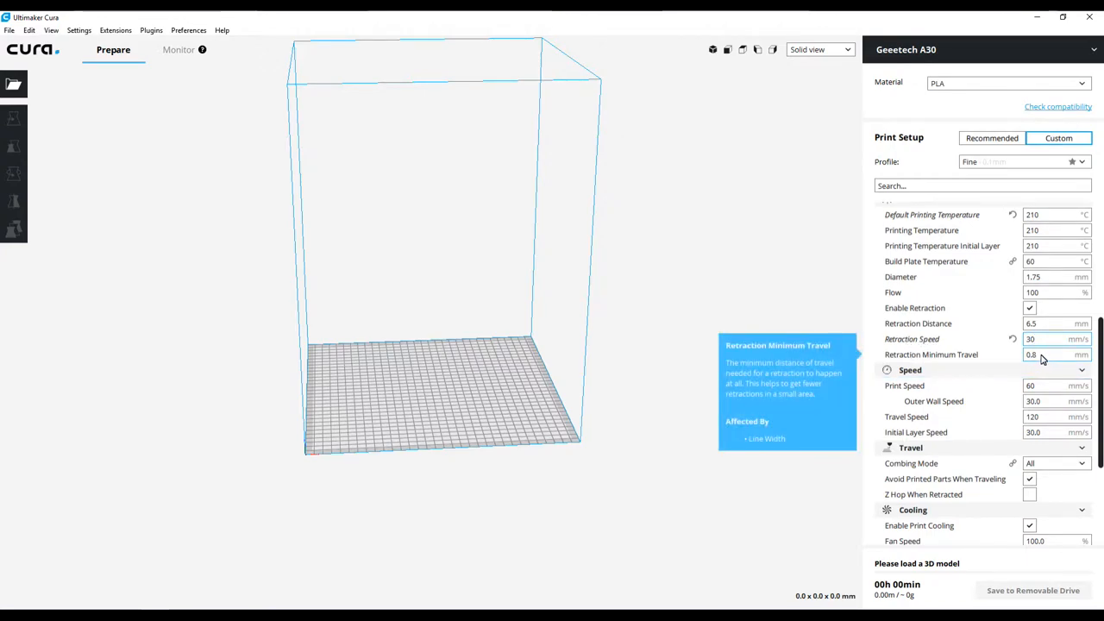
left_click(1052, 356)
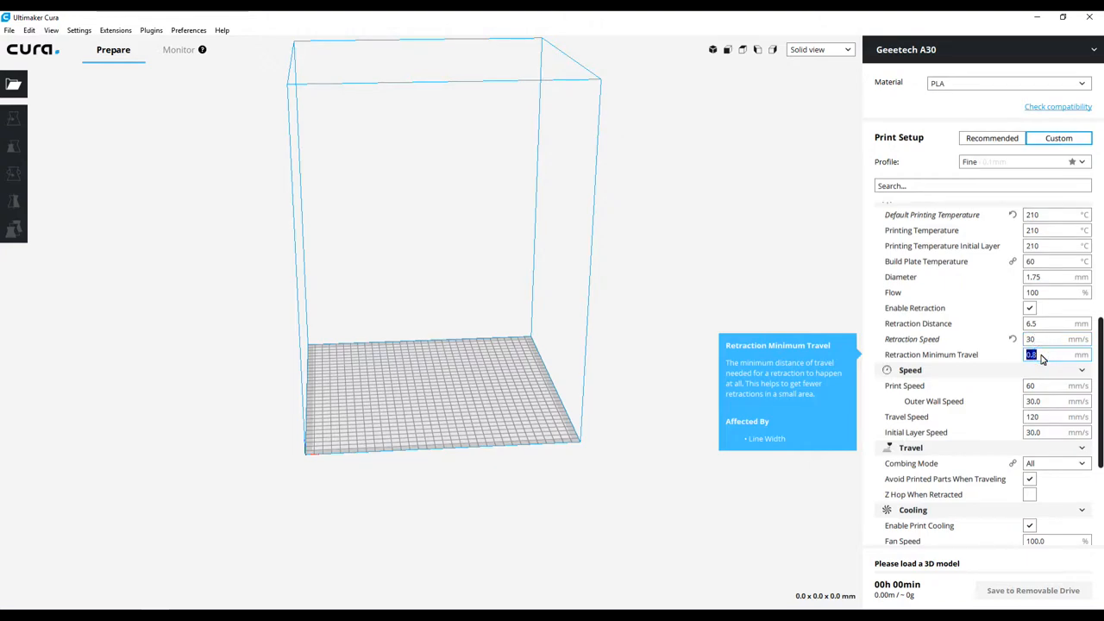
type("3")
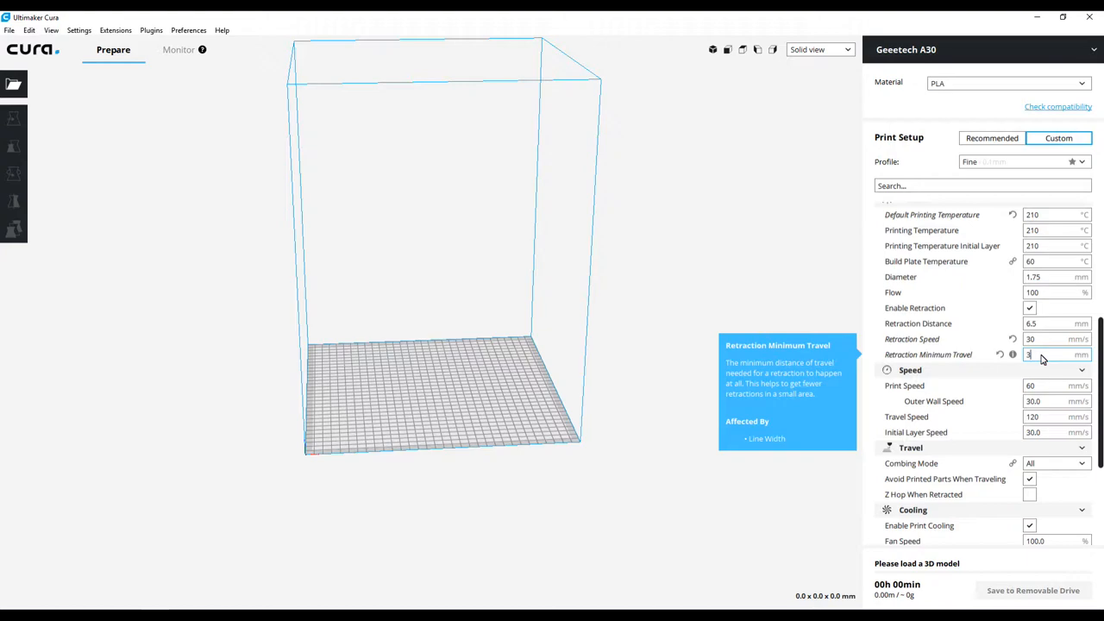
mouse_move(920, 397)
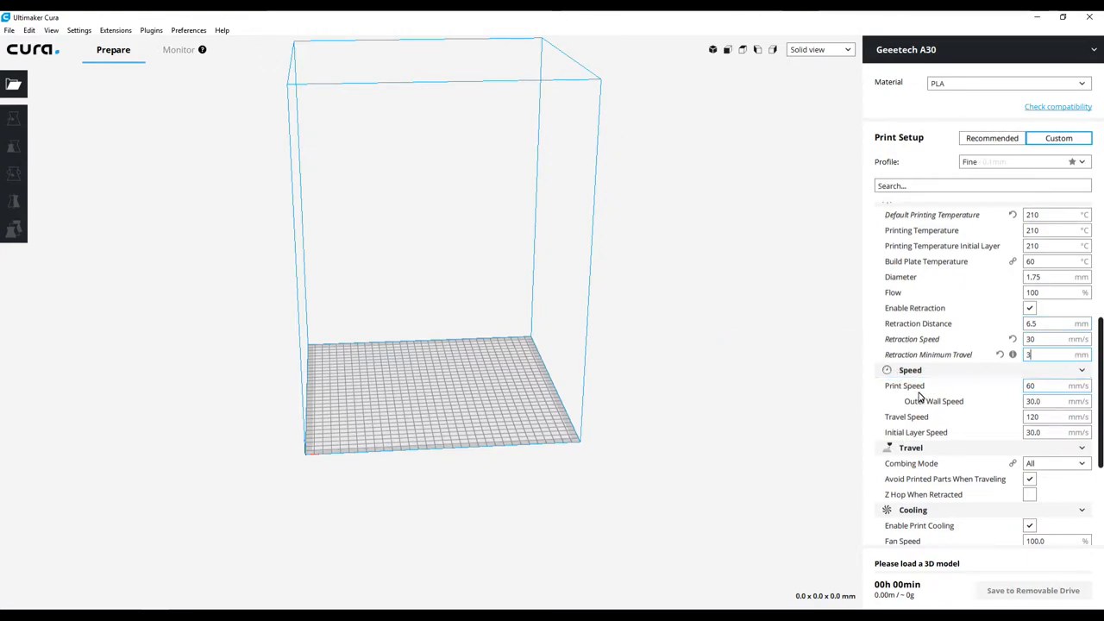
mouse_move(1038, 386)
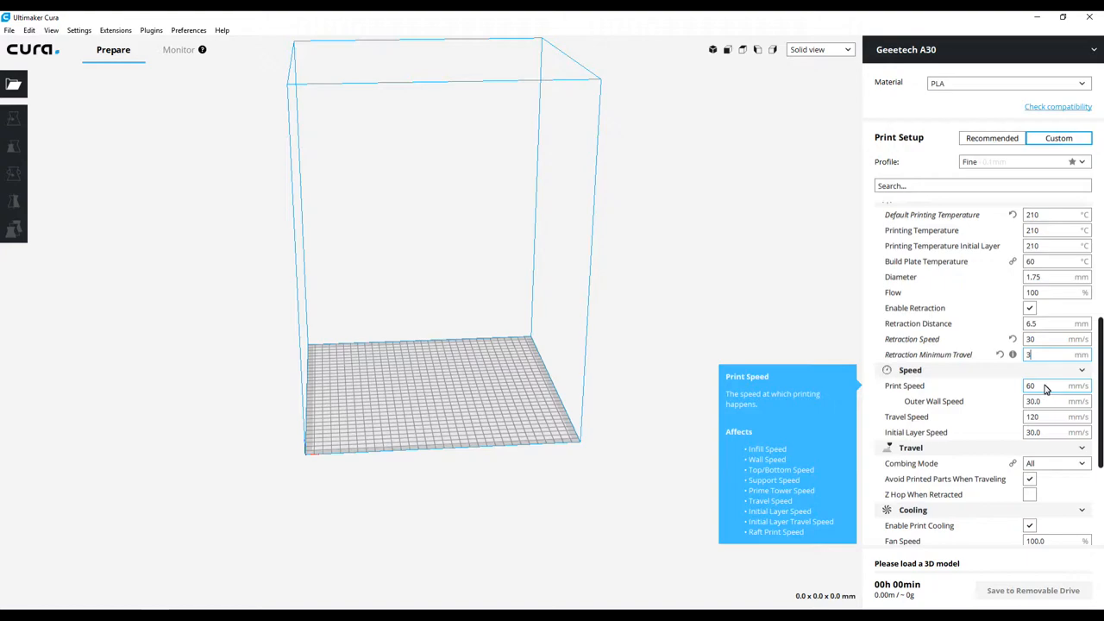
mouse_move(933, 400)
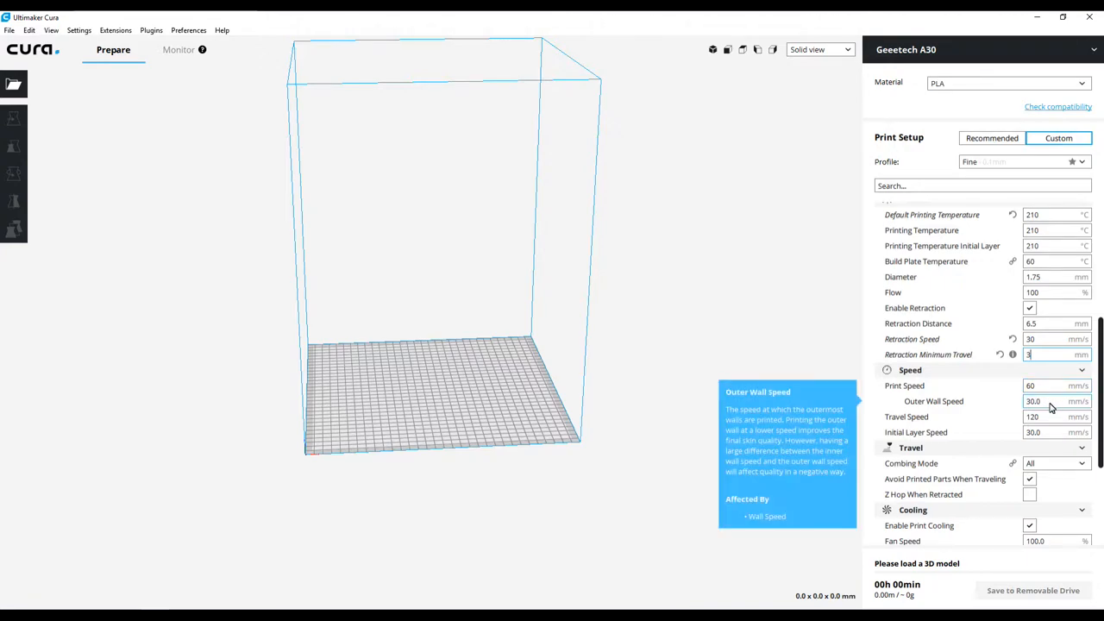
Step: Set outer wall speed to 35 mm/s and travel speed to 80 mm/s
left_click(1052, 400)
type("35")
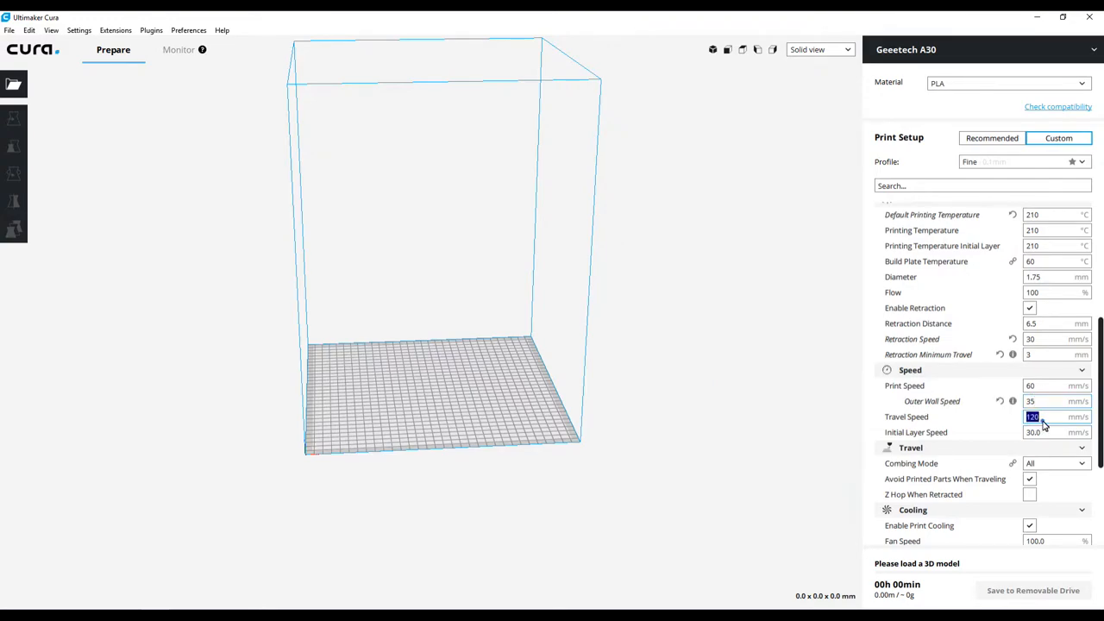
left_click(1052, 400)
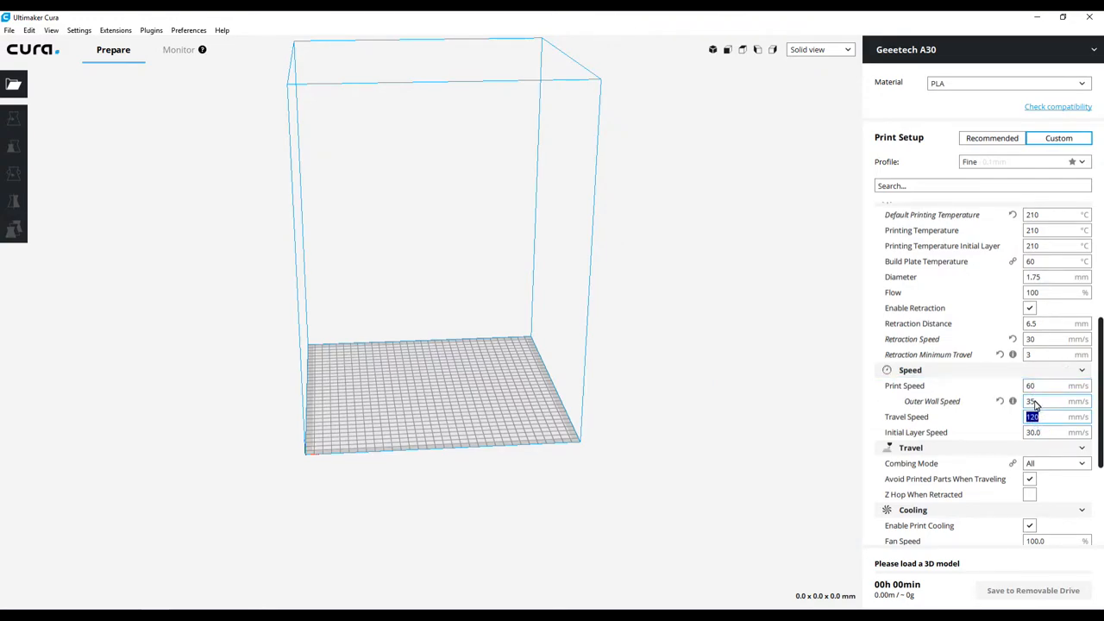
mouse_move(915, 431)
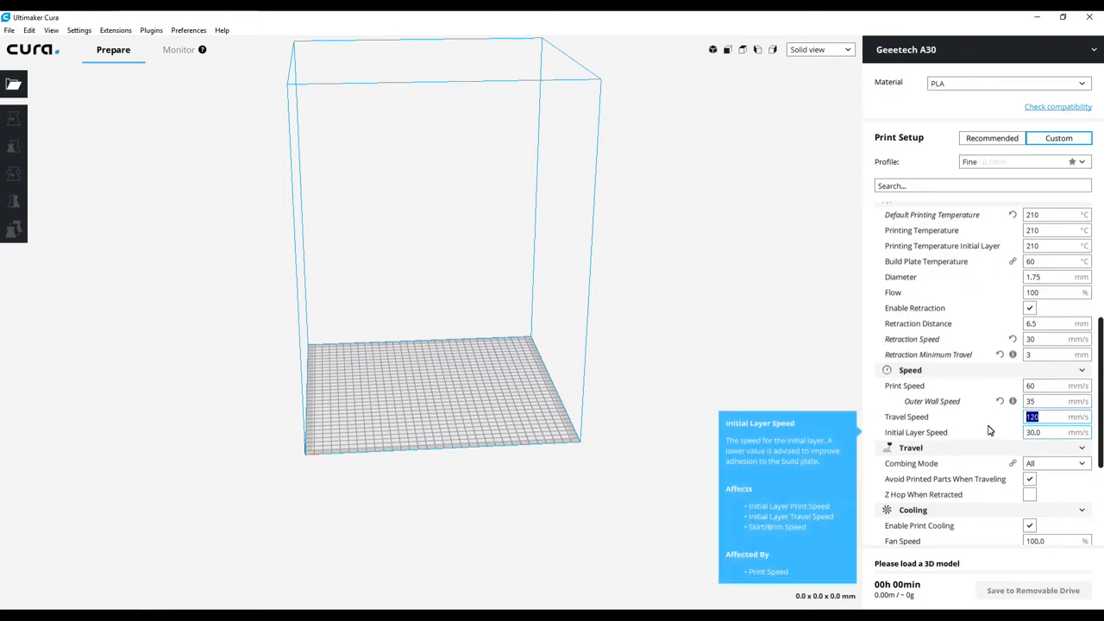
mouse_move(1031, 415)
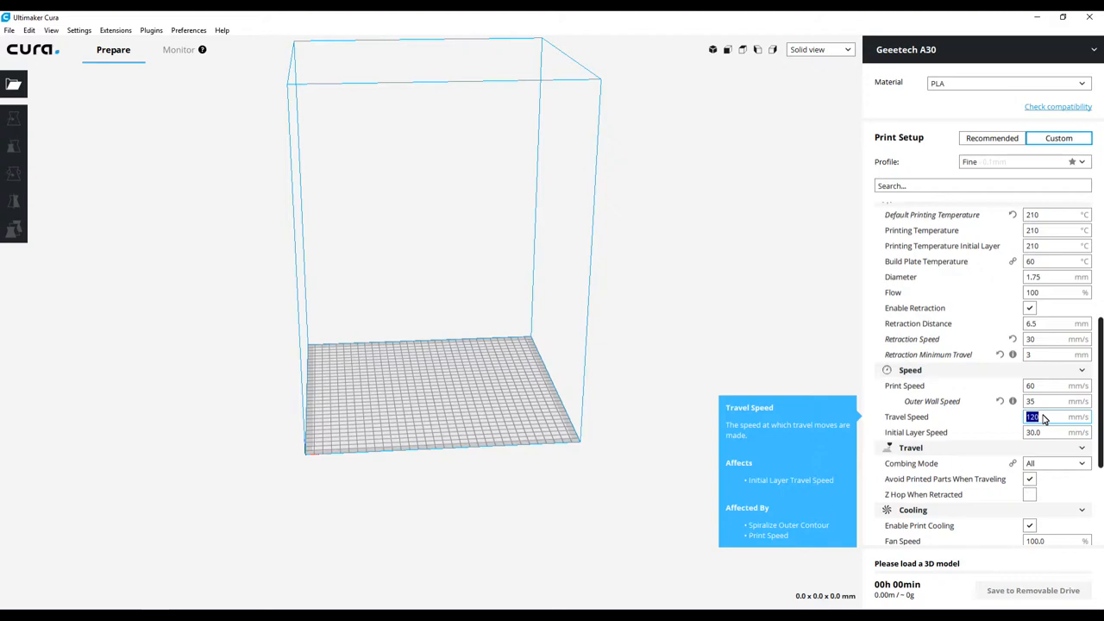
type("80")
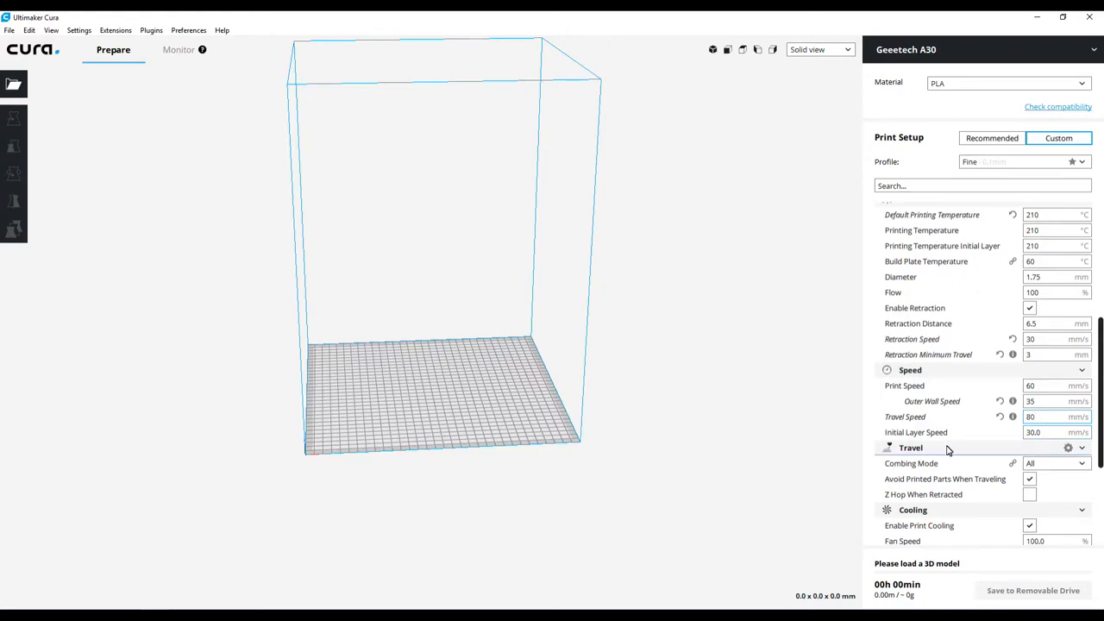
Step: Enable Z hop when retracted at 0.5 mm, regular fan speed at 0.5 mm, minimum layer time 10 s
scroll("down", 3)
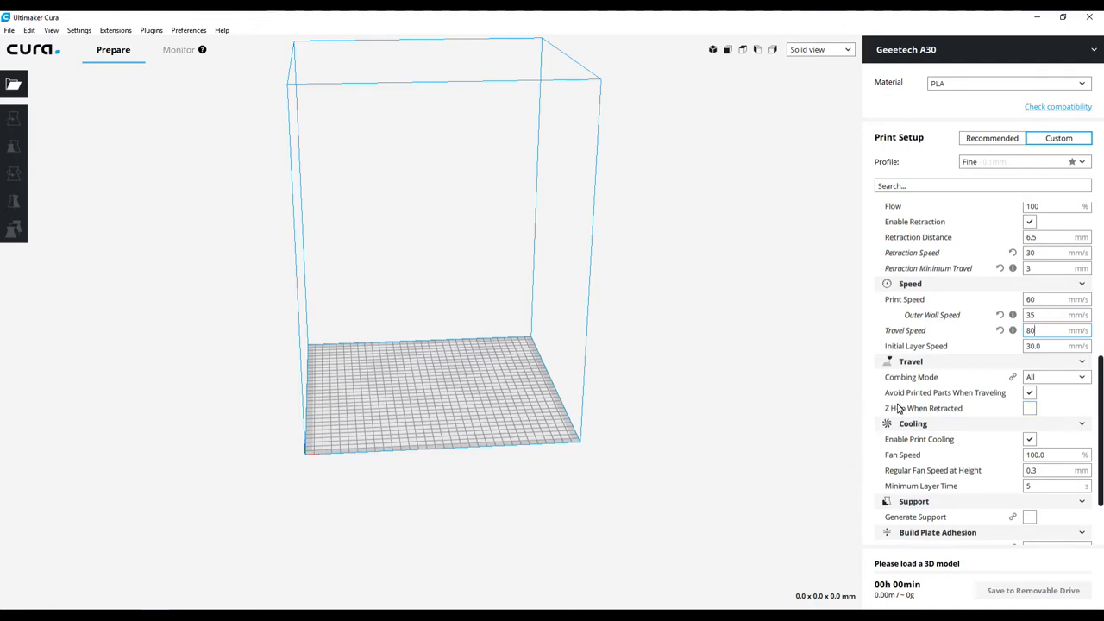
left_click(1028, 406)
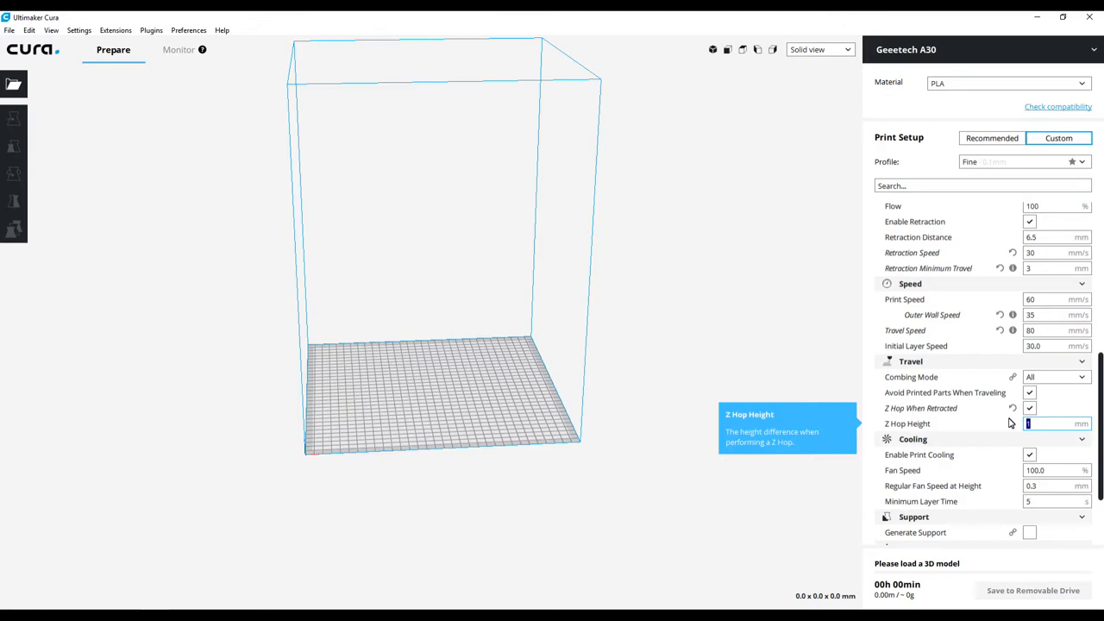
type(".5")
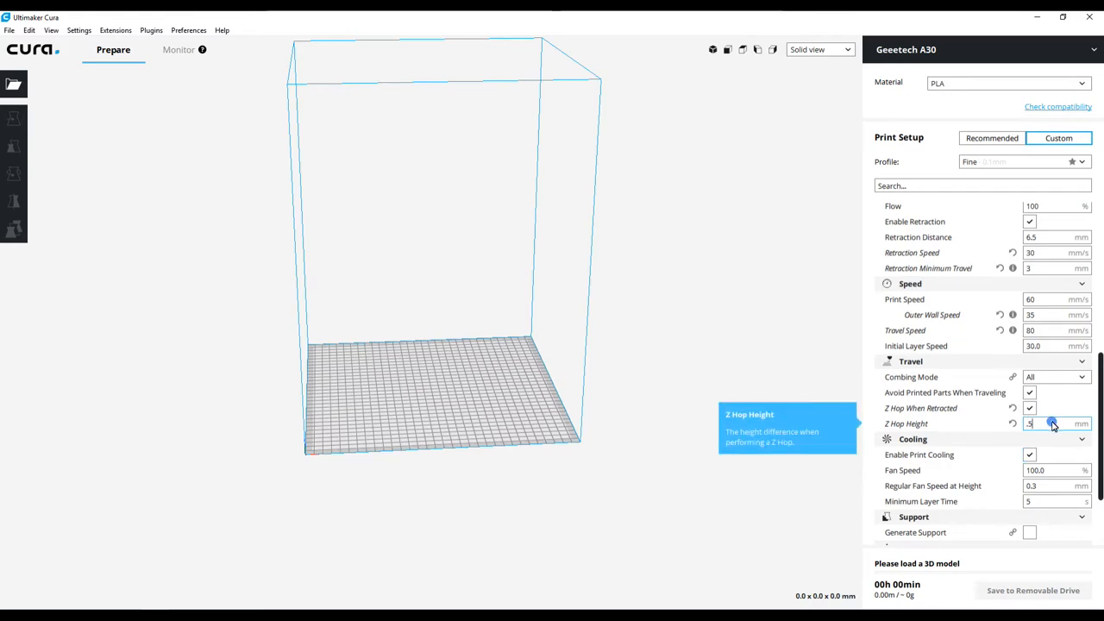
mouse_move(1016, 465)
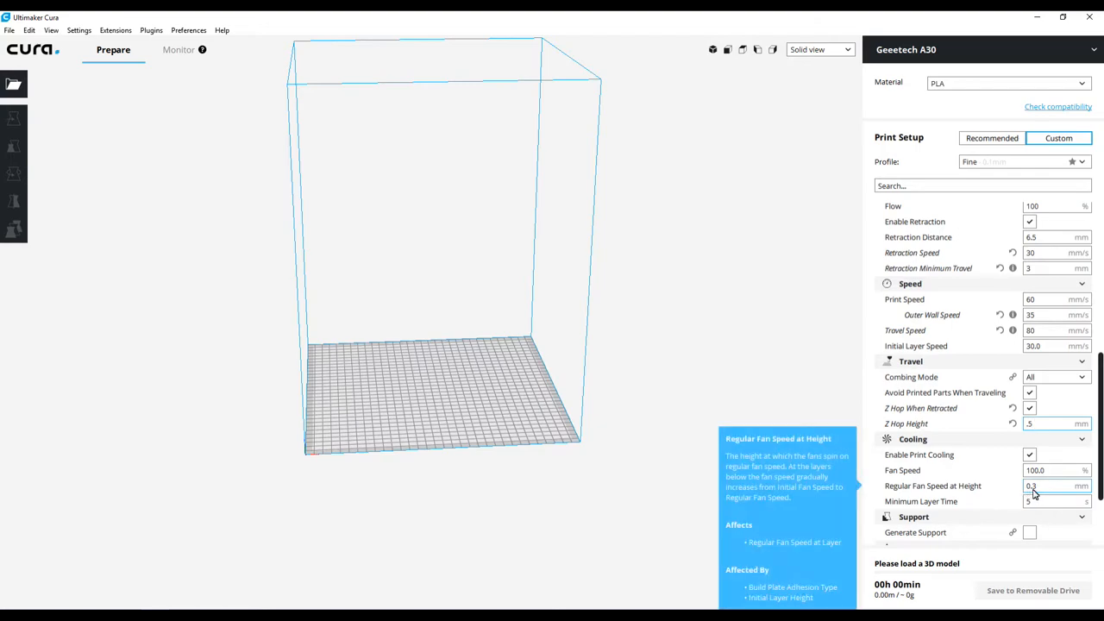
left_click(1055, 486)
type(".5")
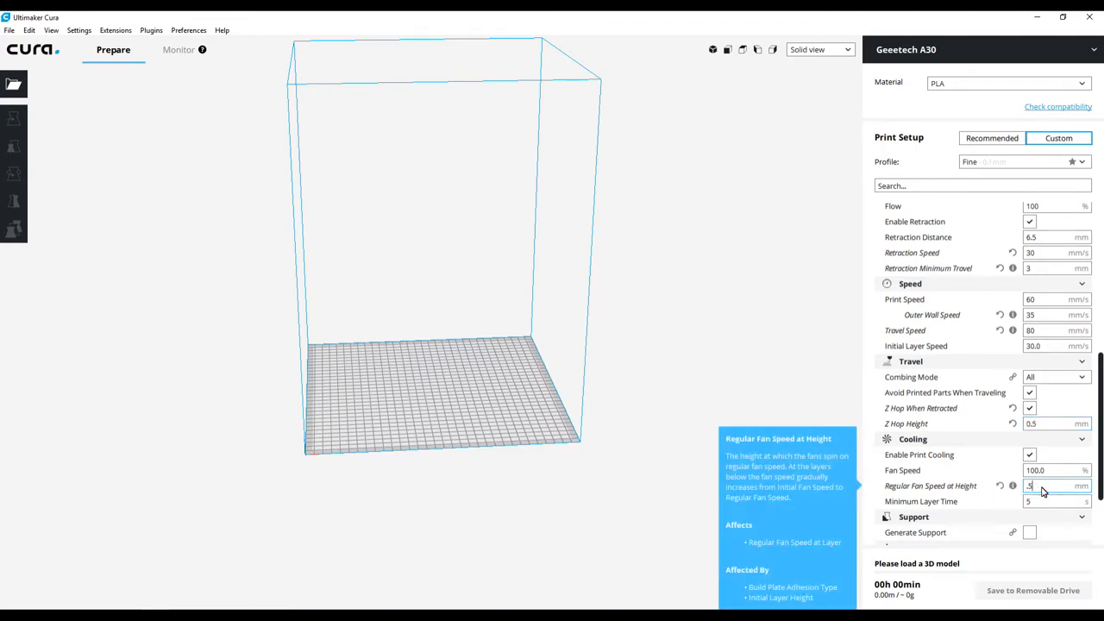
mouse_move(958, 500)
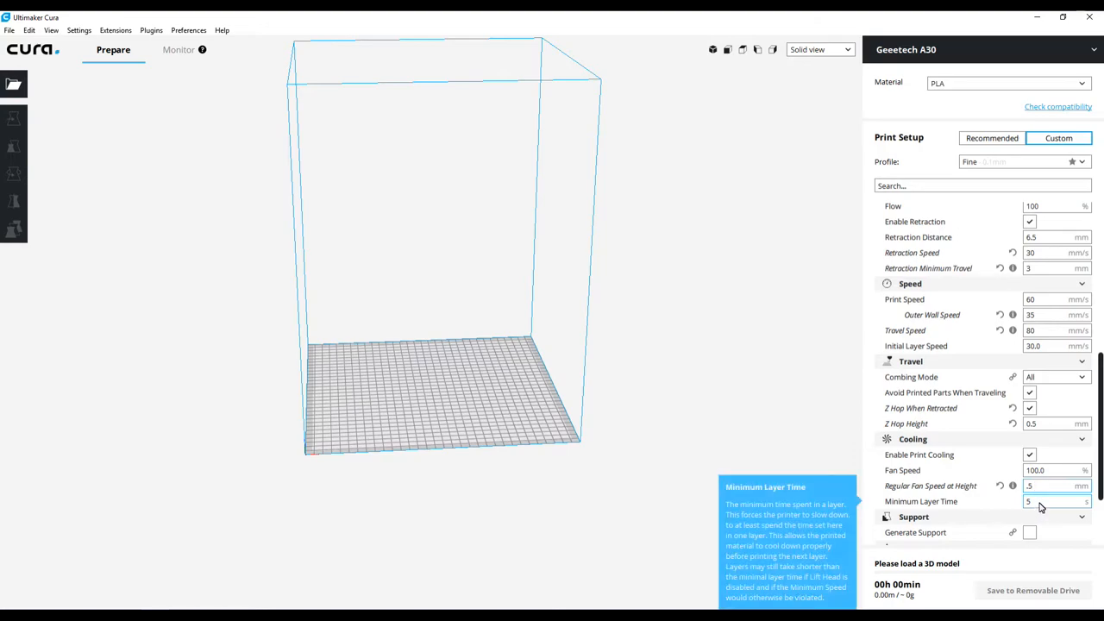
left_click(1055, 500)
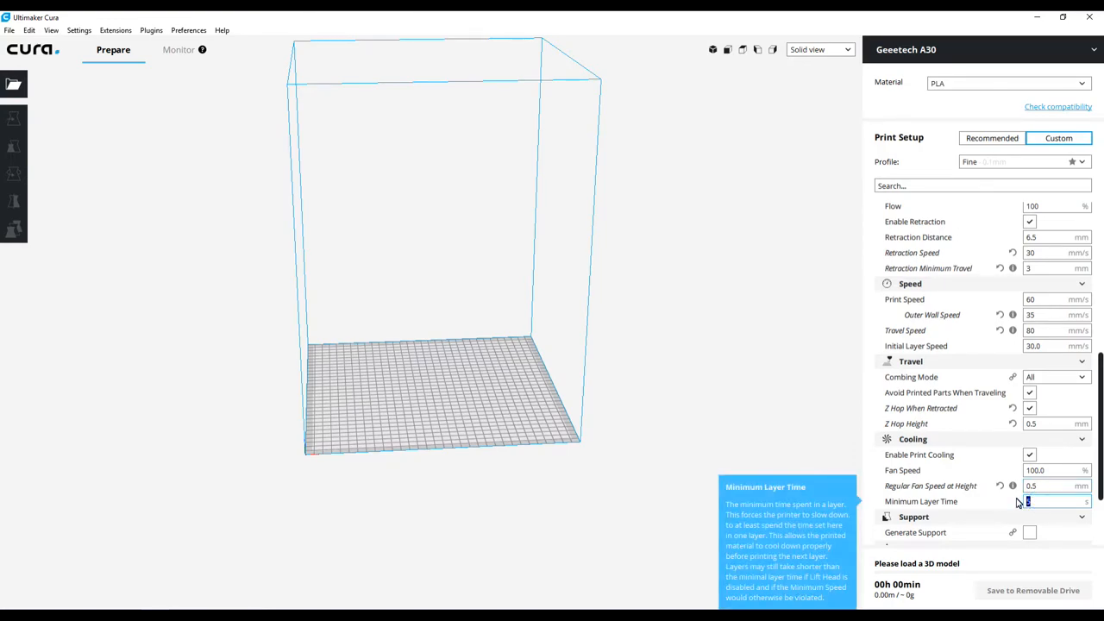
type("10")
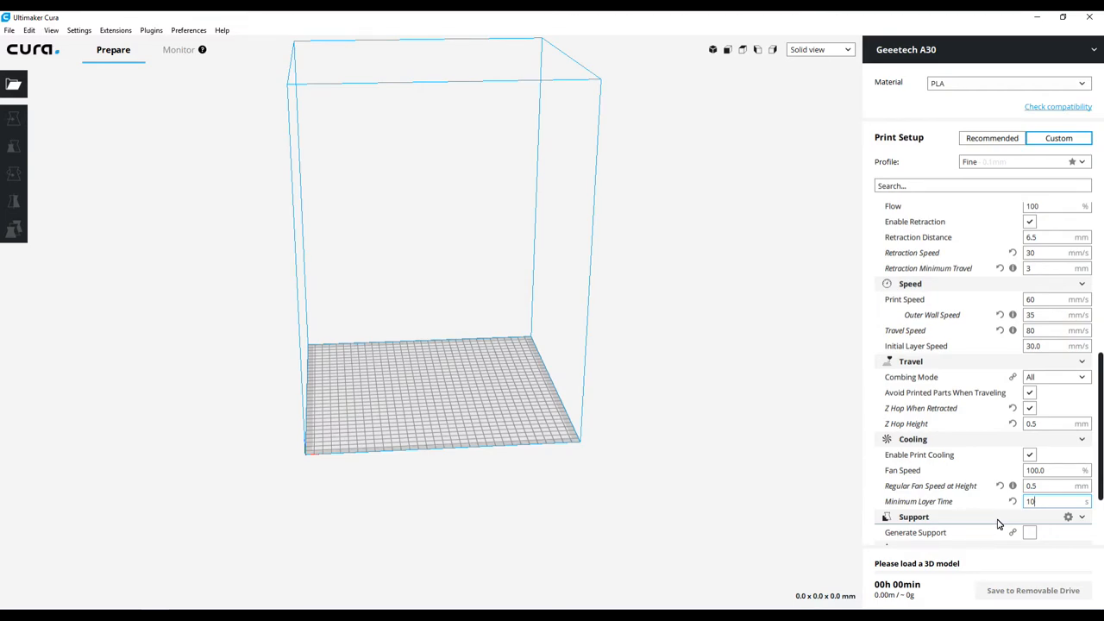
mouse_move(1033, 543)
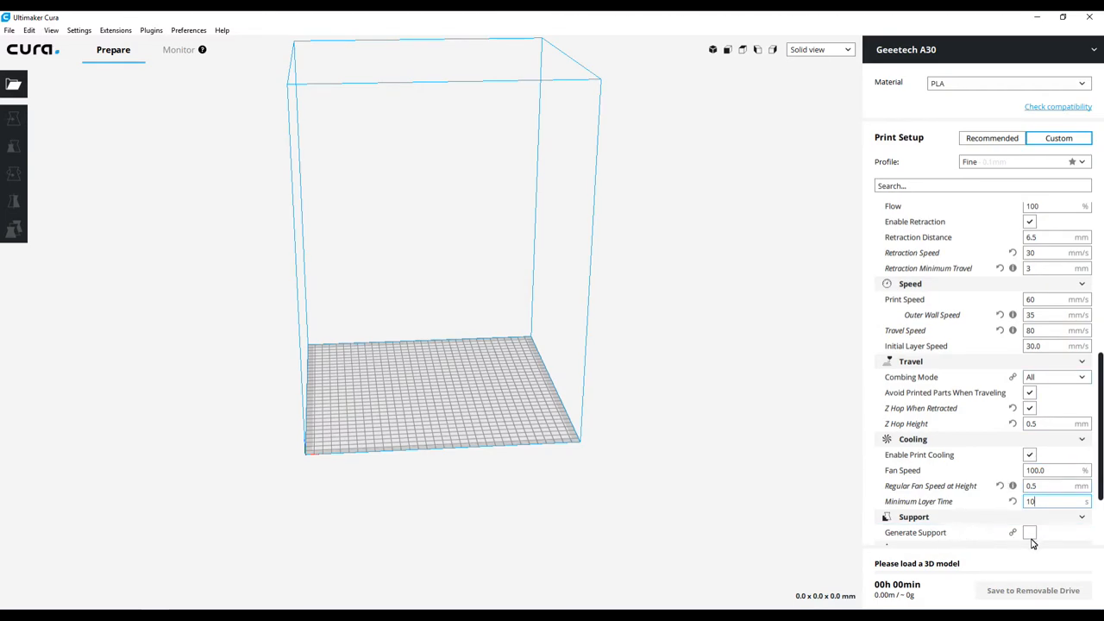
Step: Set build plate adhesion type to Skirt
scroll("down", 3)
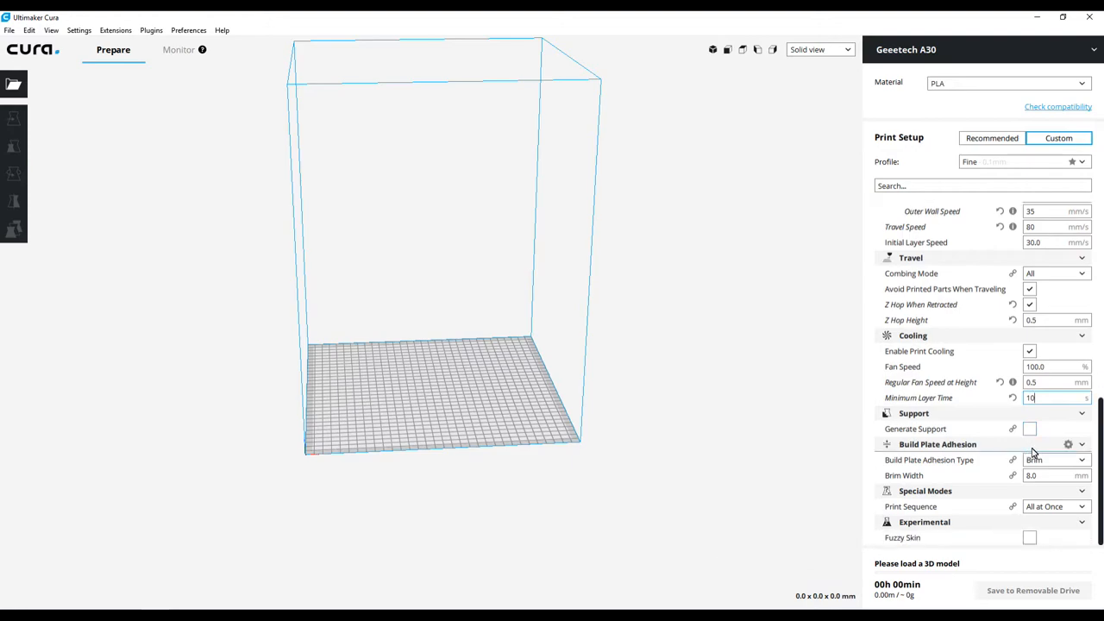
left_click(1055, 459)
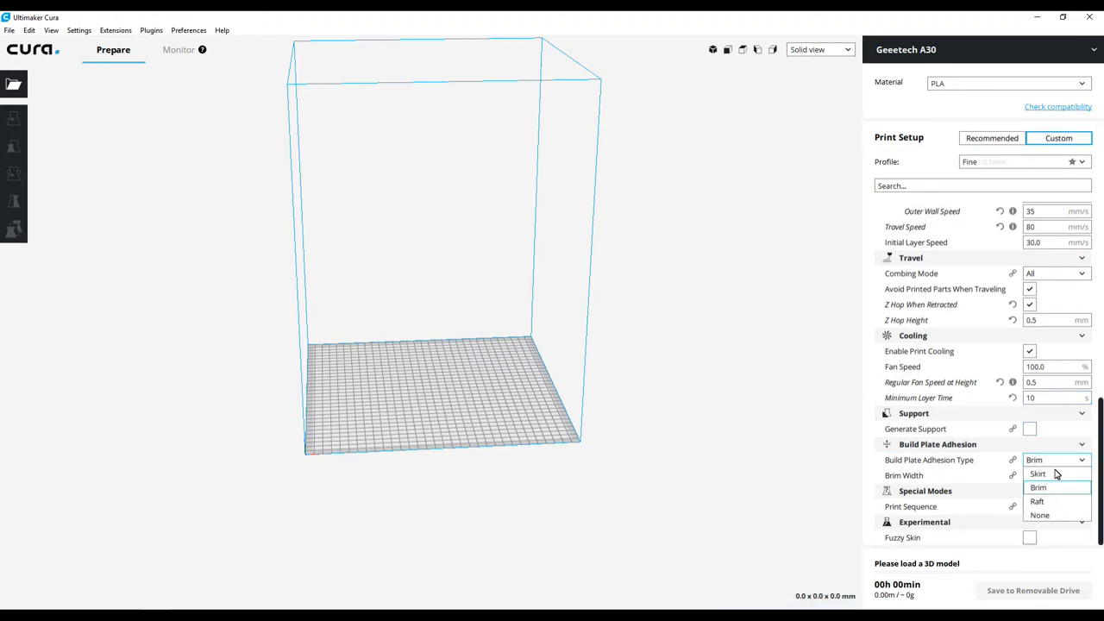
left_click(1038, 473)
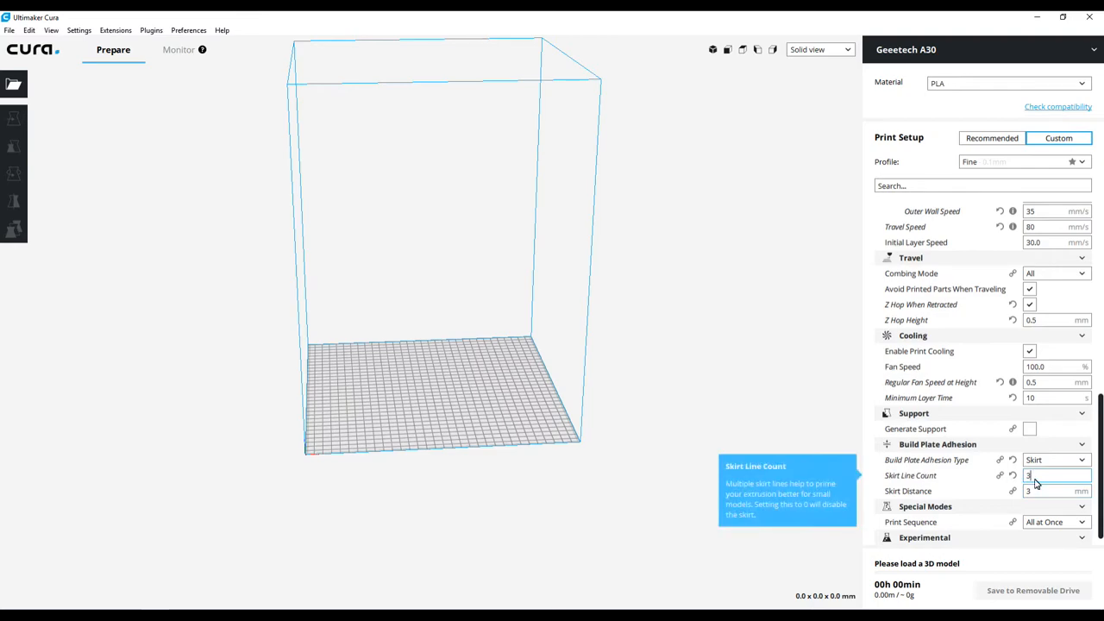
mouse_move(1055, 490)
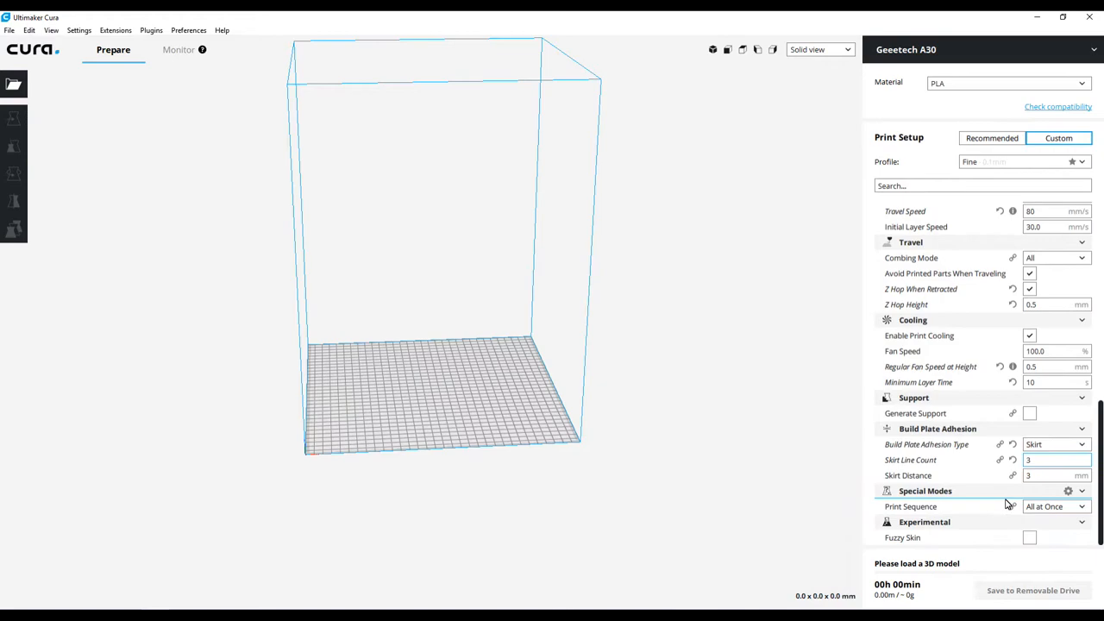
mouse_move(969, 541)
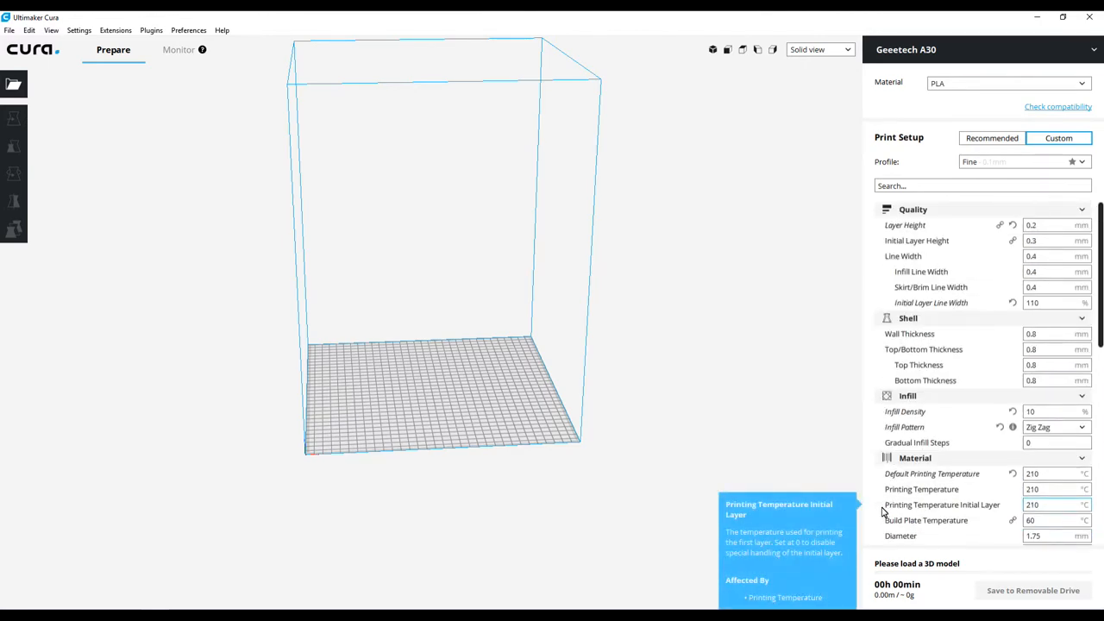
mouse_move(642, 303)
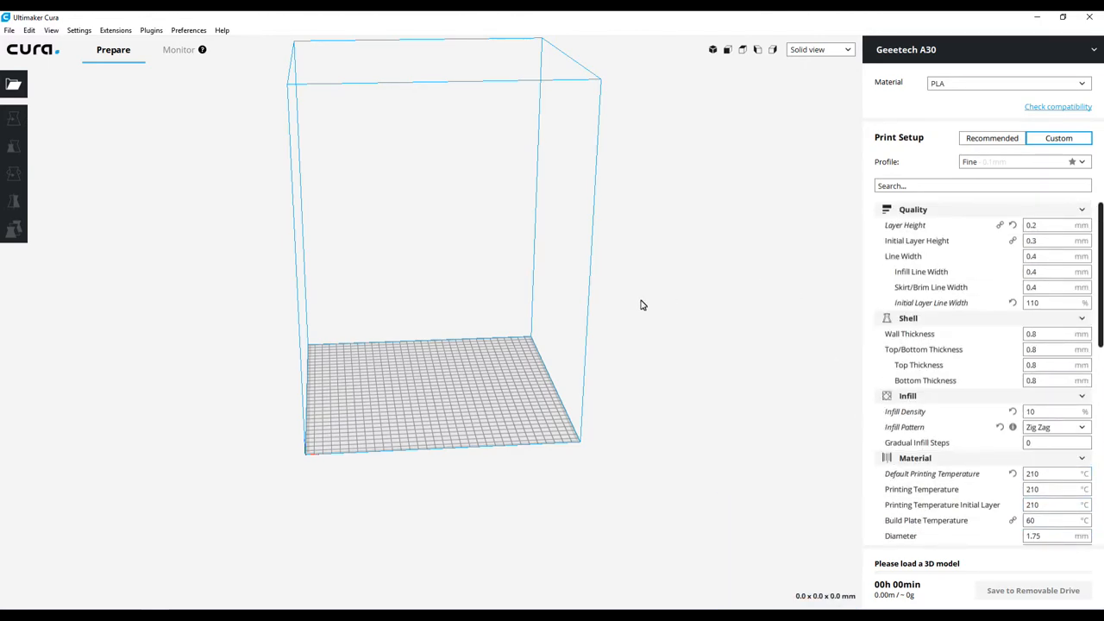
mouse_move(163, 69)
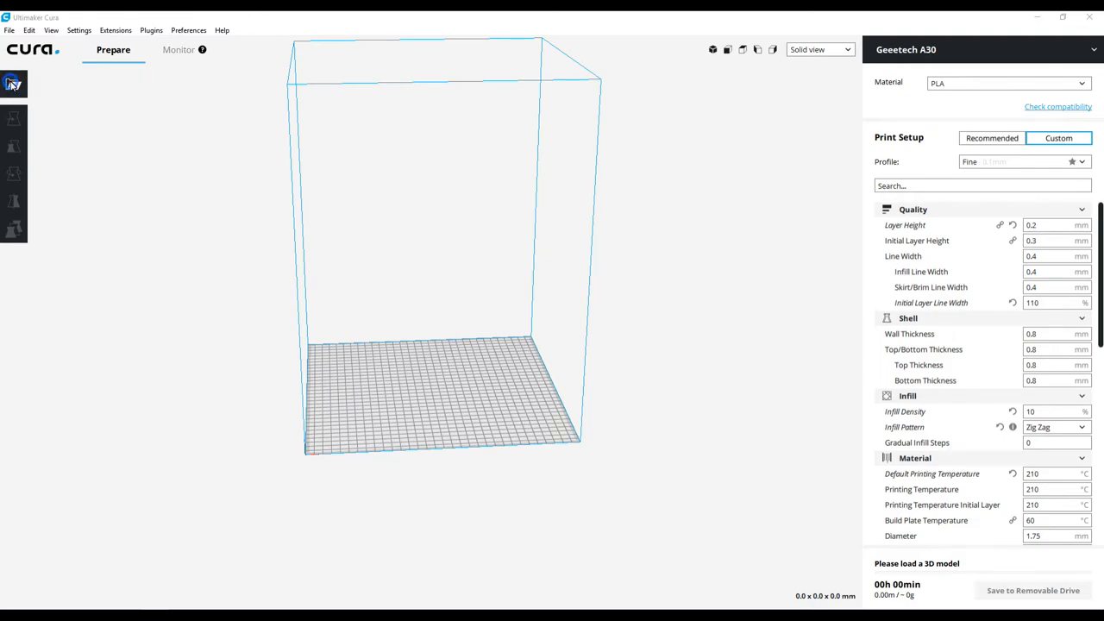
Step: Load the Car Tire Candy Dish (1) model from Downloads onto the build plate
left_click(14, 83)
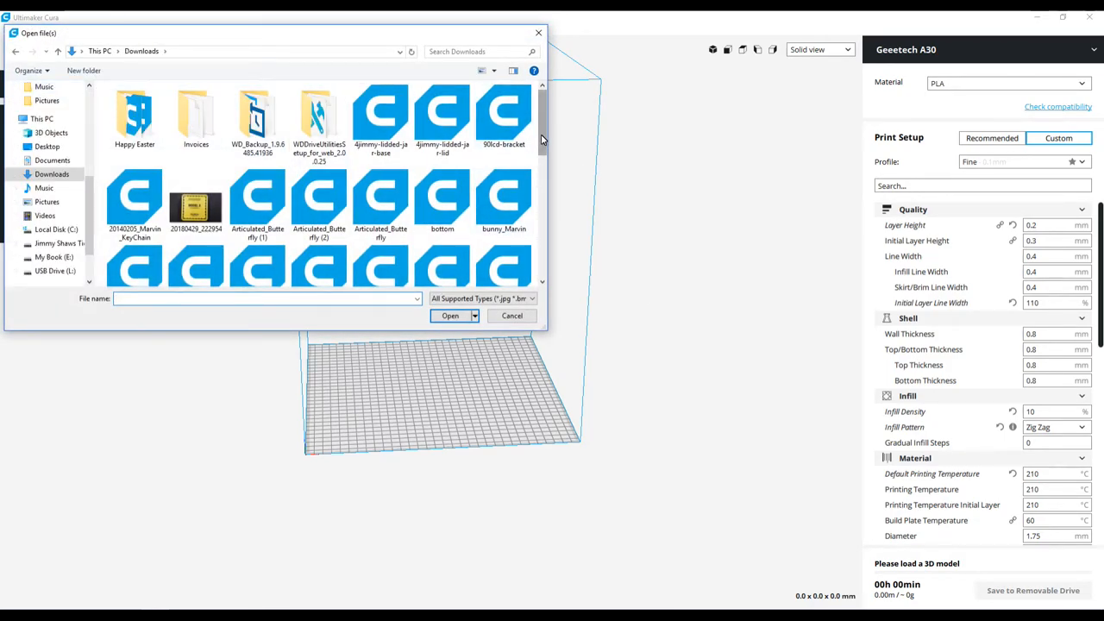
scroll("down", 3)
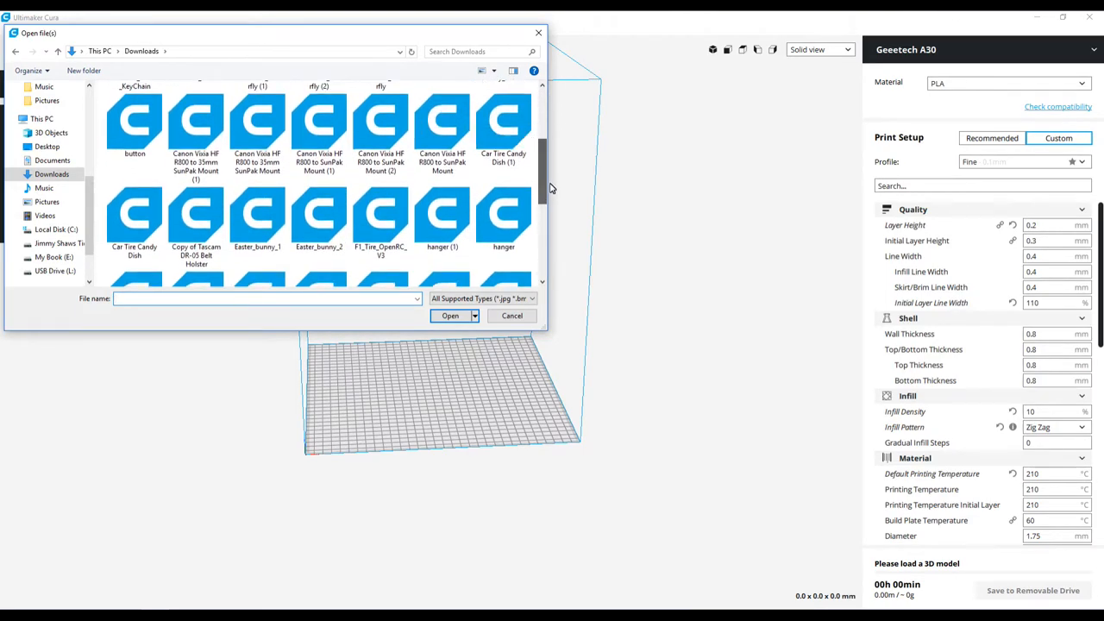
left_click(503, 130)
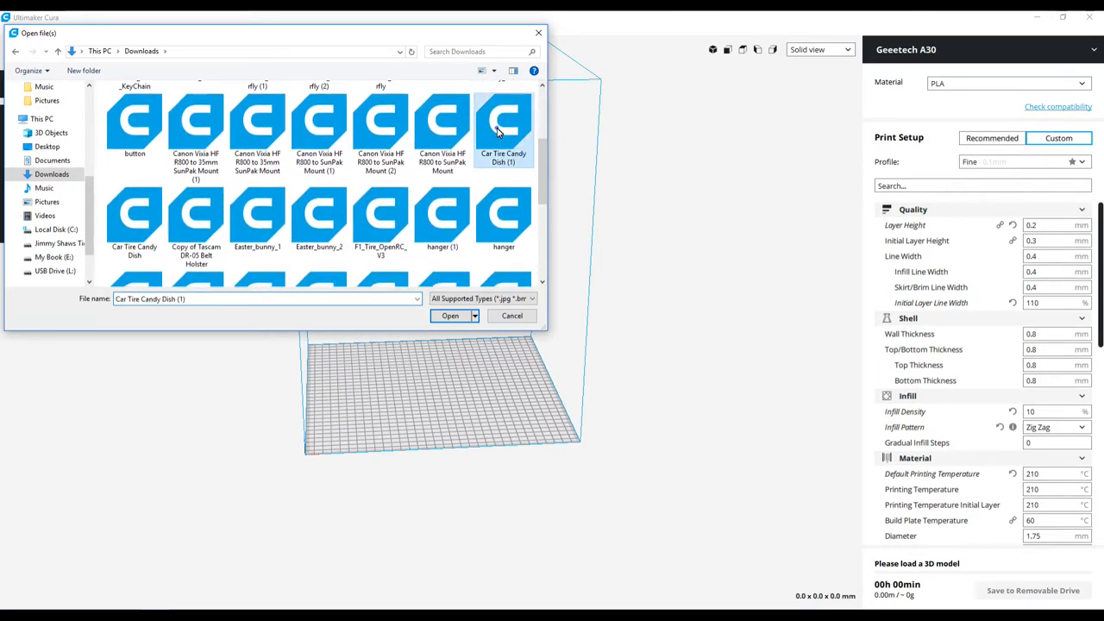
left_click(448, 314)
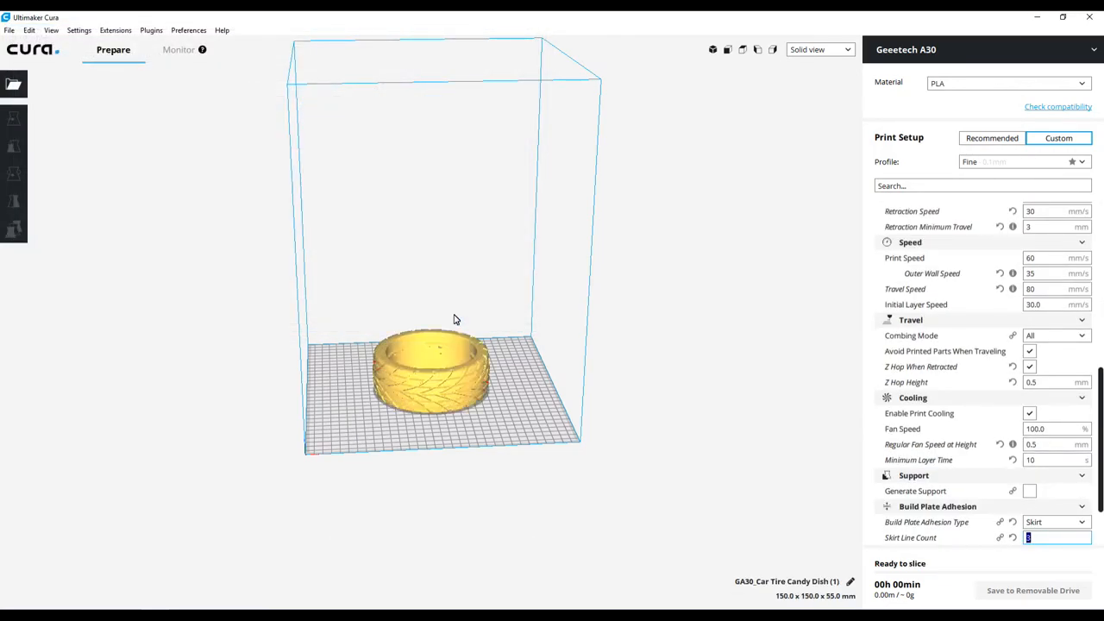
left_click(431, 371)
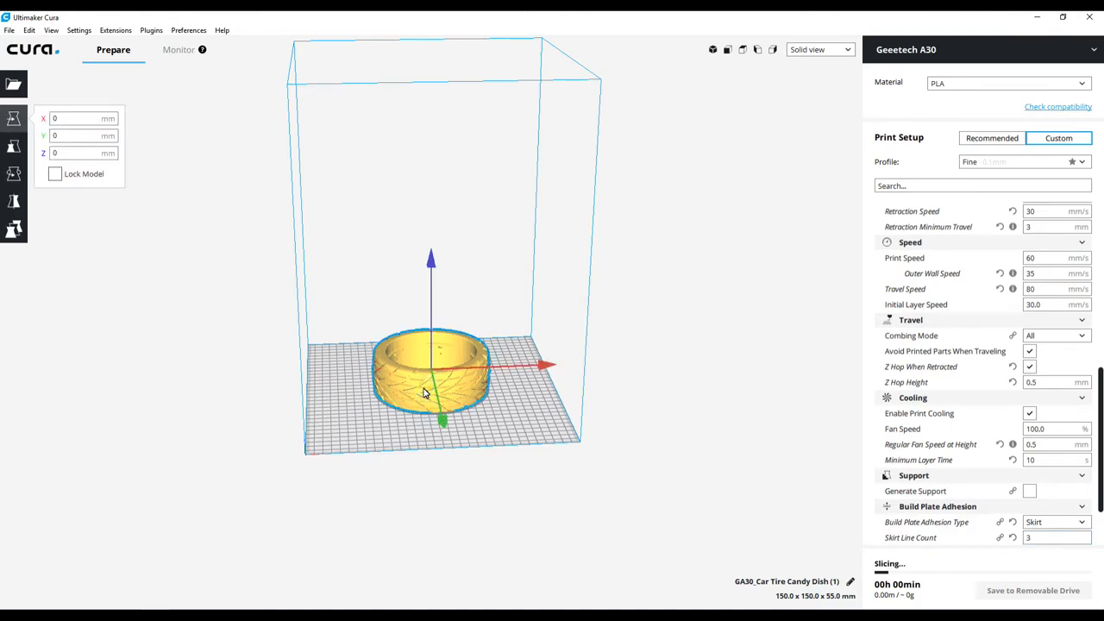
mouse_move(388, 164)
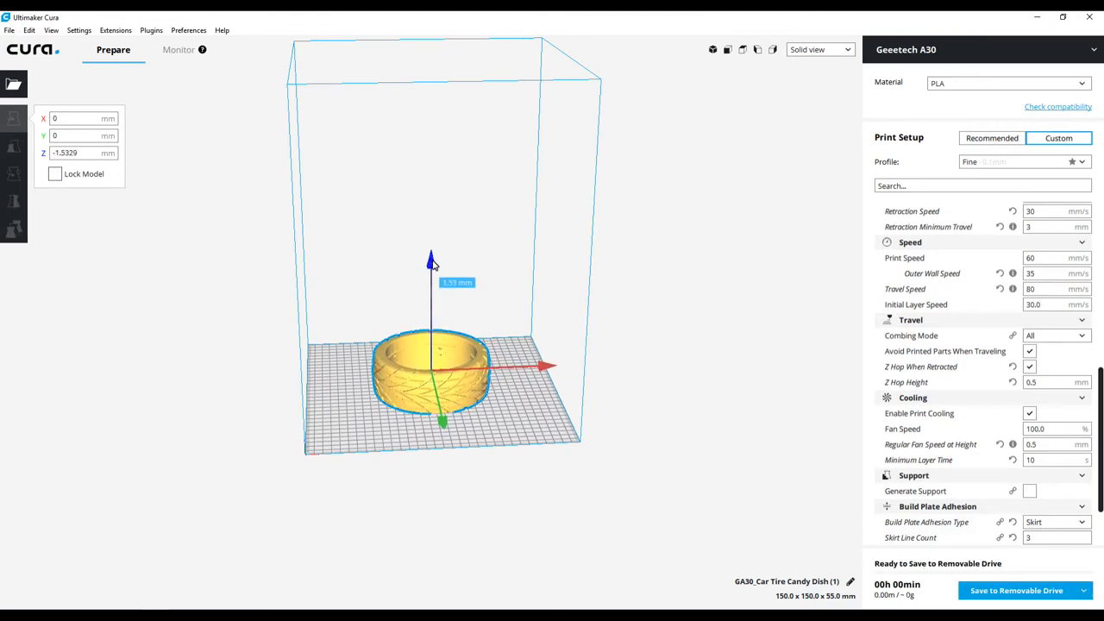
left_click_drag(431, 262, 431, 250)
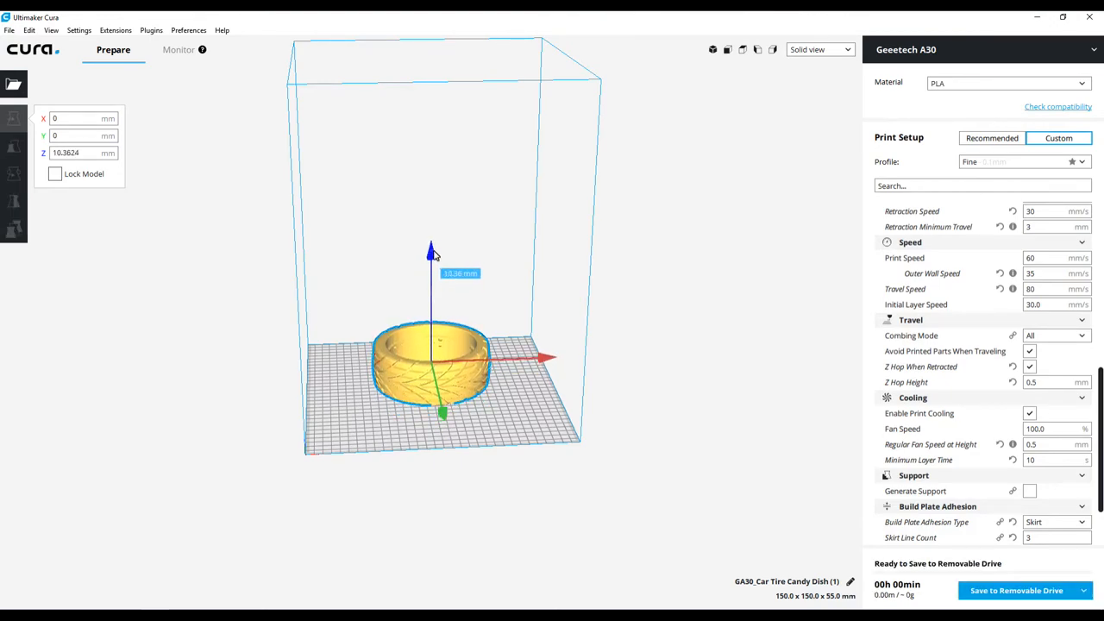
left_click_drag(431, 250, 432, 245)
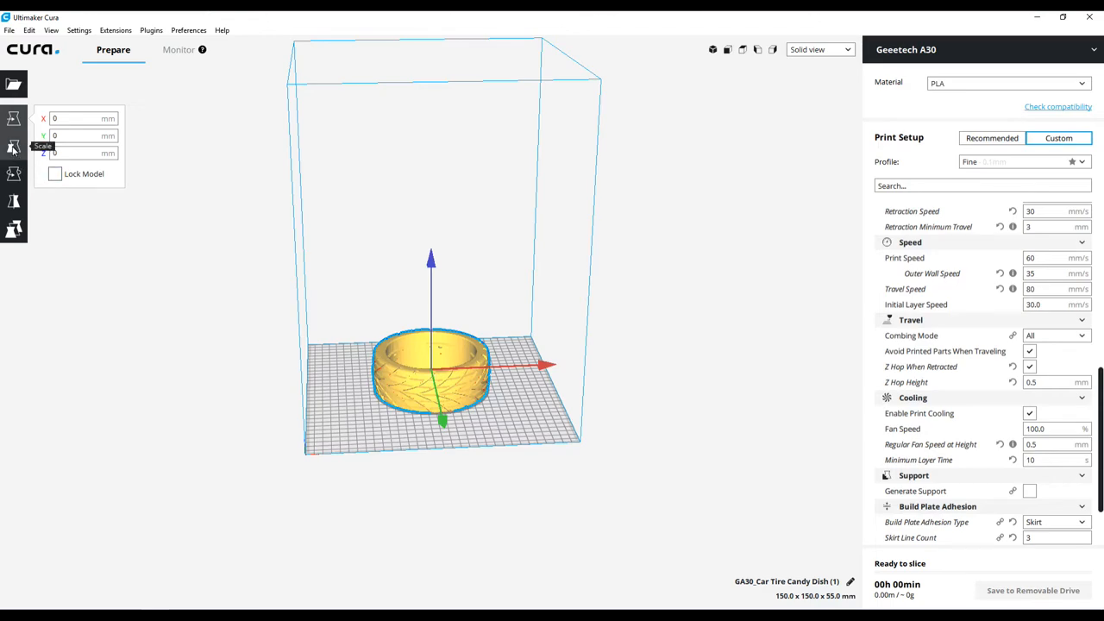
mouse_move(447, 280)
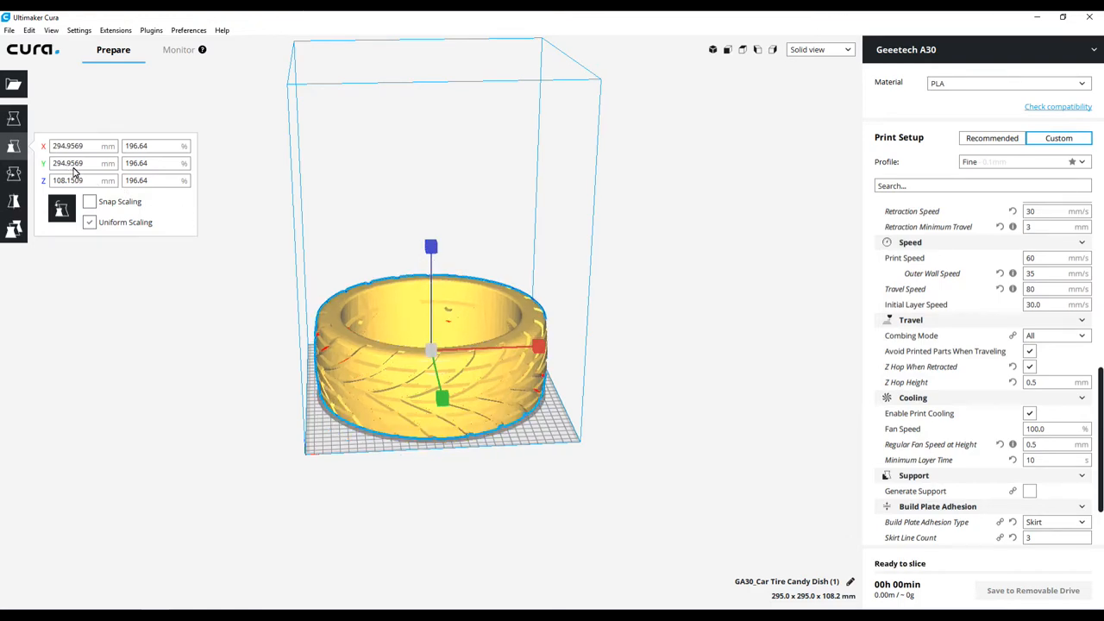
Step: Set the dish width to 300 mm with uniform scaling, giving 300 × 300 × 110 mm
left_click(77, 144)
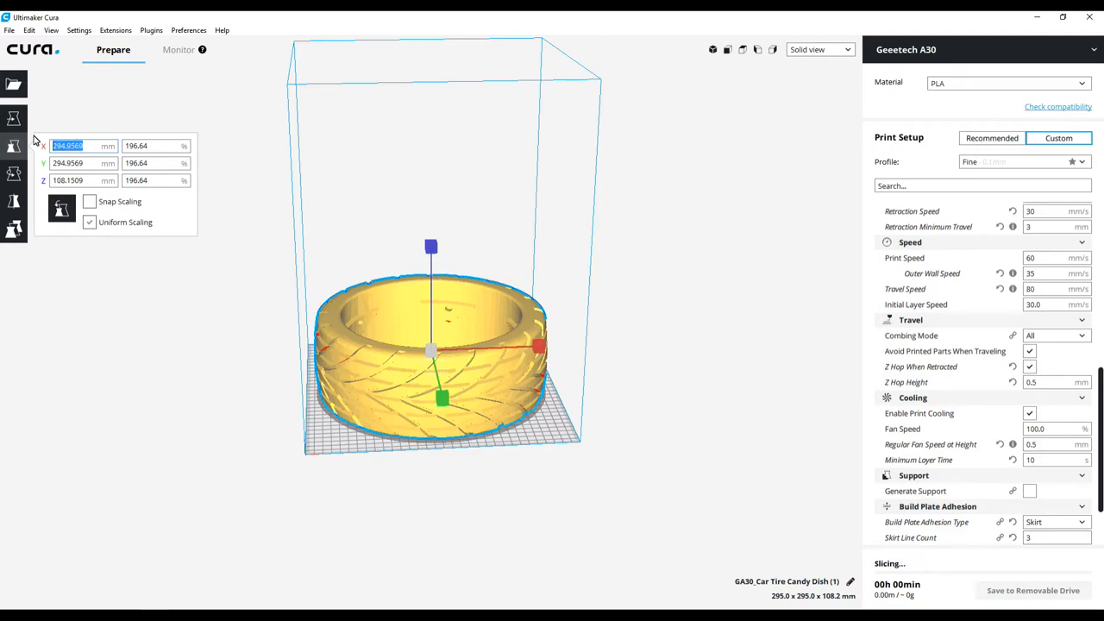
type("300")
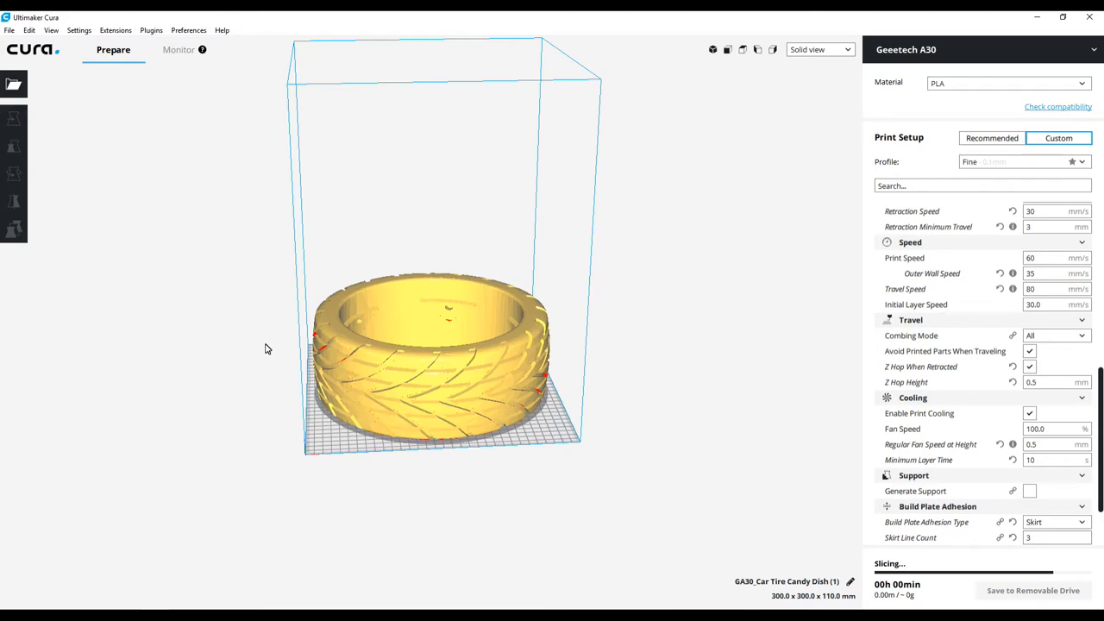
mouse_move(238, 407)
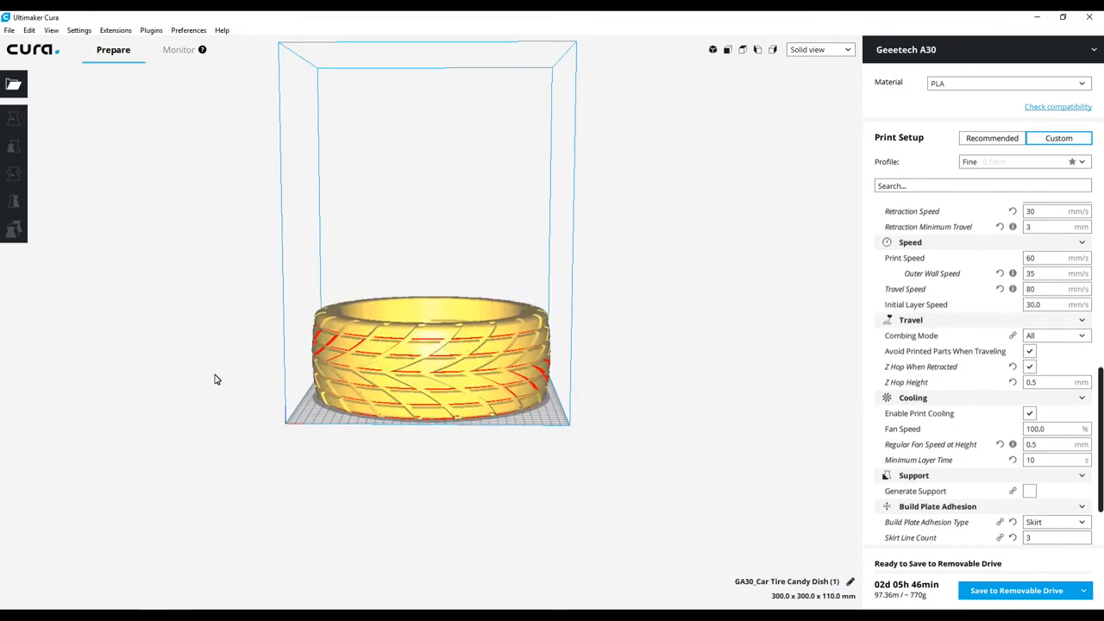
Step: Disable Snap and Uniform Scaling and drag the dish's Z handle taller
left_click(14, 145)
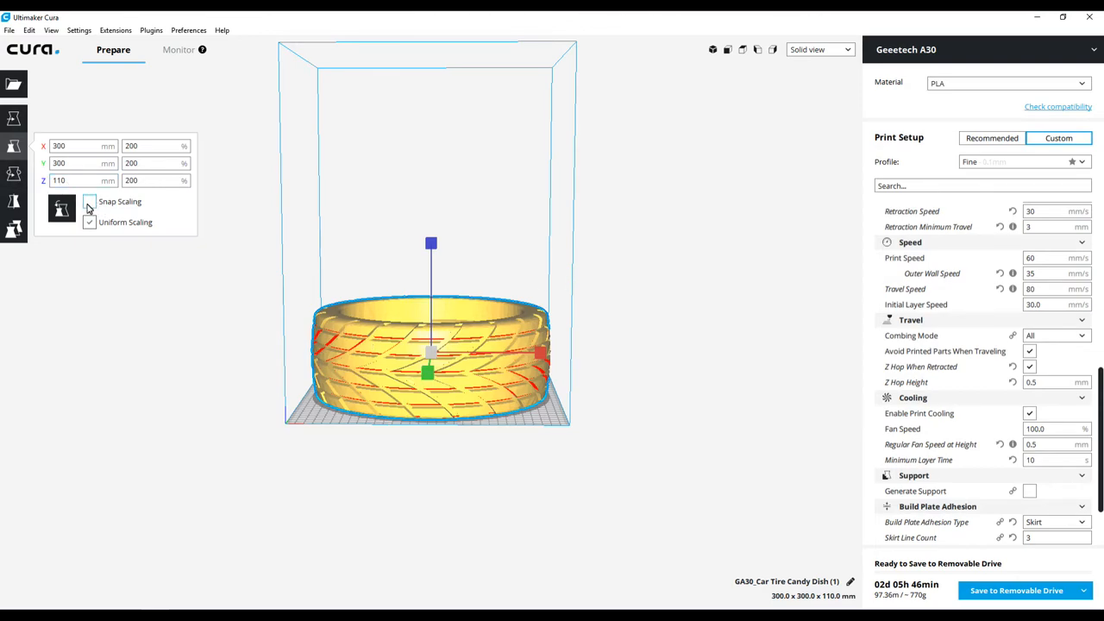
left_click(90, 200)
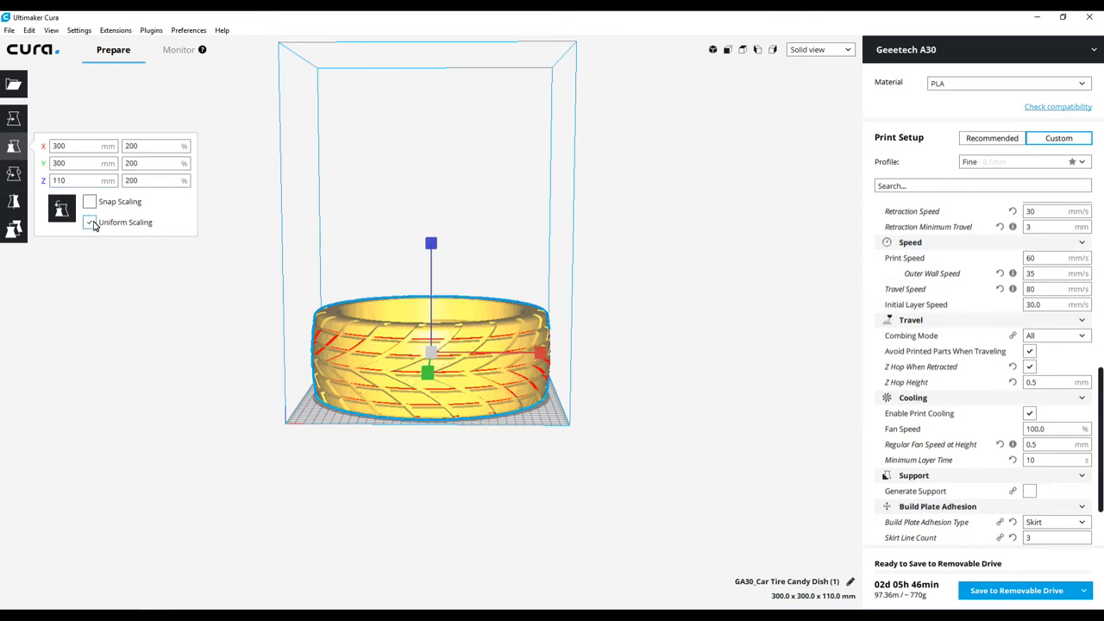
left_click(89, 220)
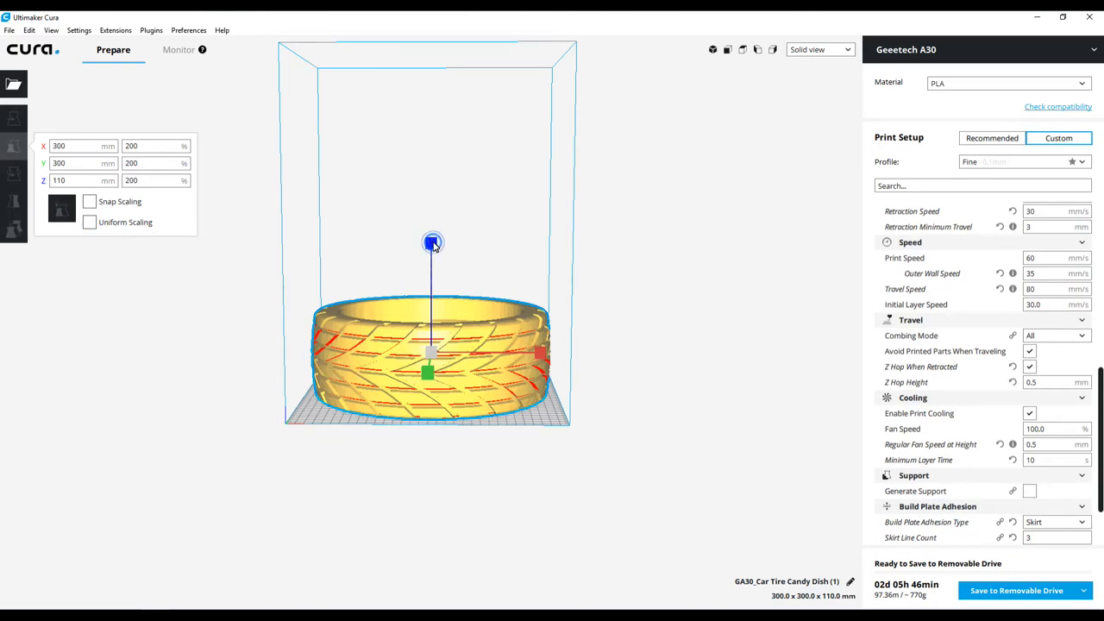
left_click_drag(431, 242, 431, 244)
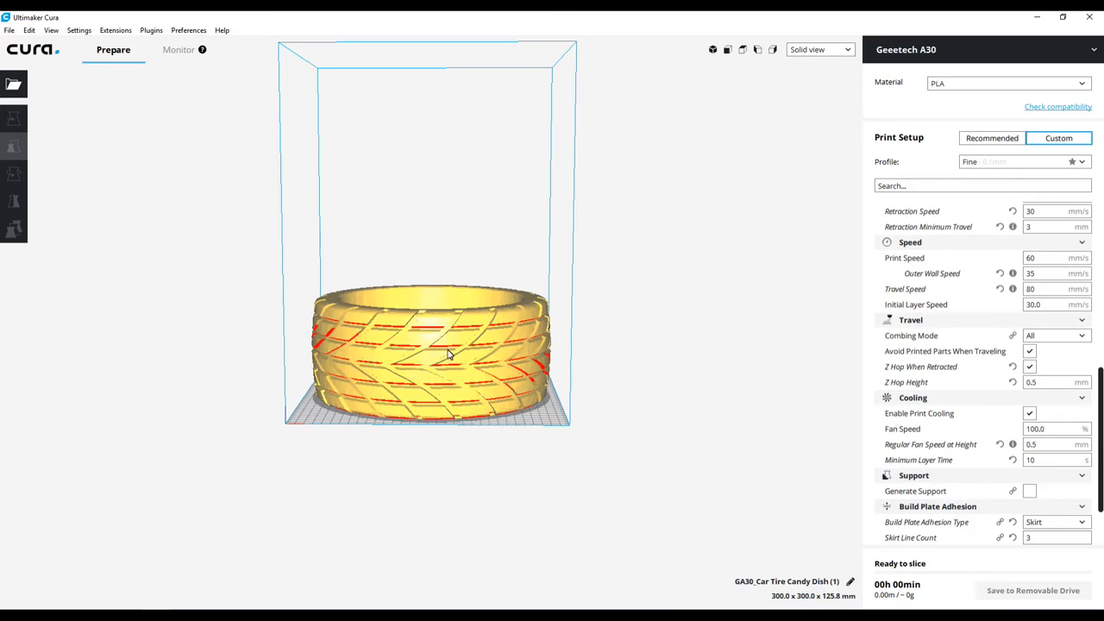
Step: Refine the dish height in the Z field to 125 mm, giving 300 × 300 × 125 mm
left_click(14, 145)
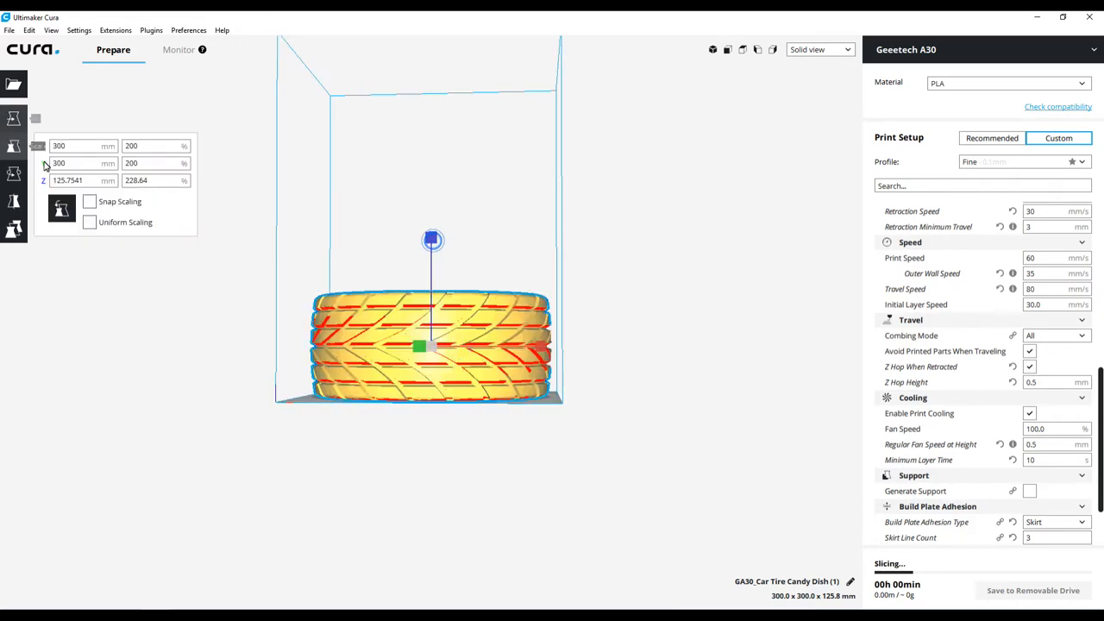
left_click(69, 181)
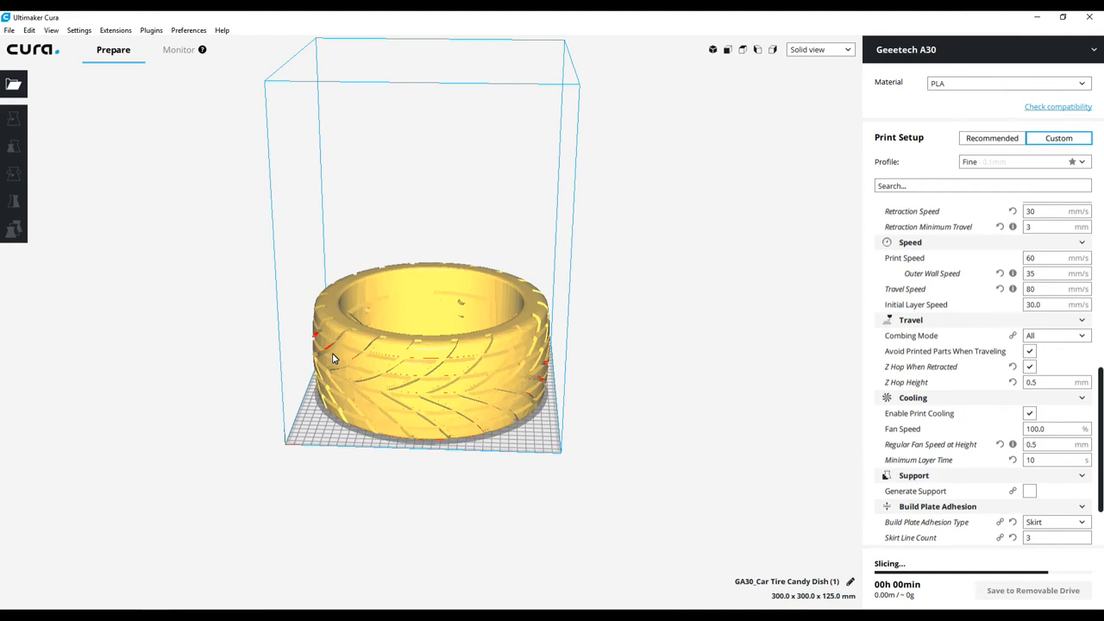
mouse_move(104, 42)
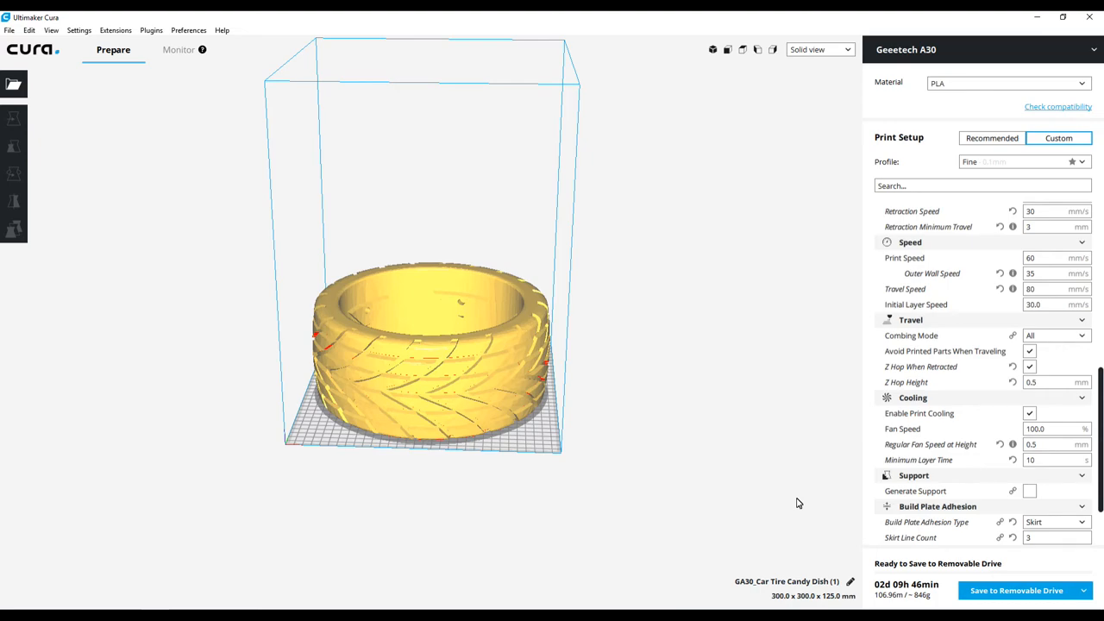
mouse_move(821, 552)
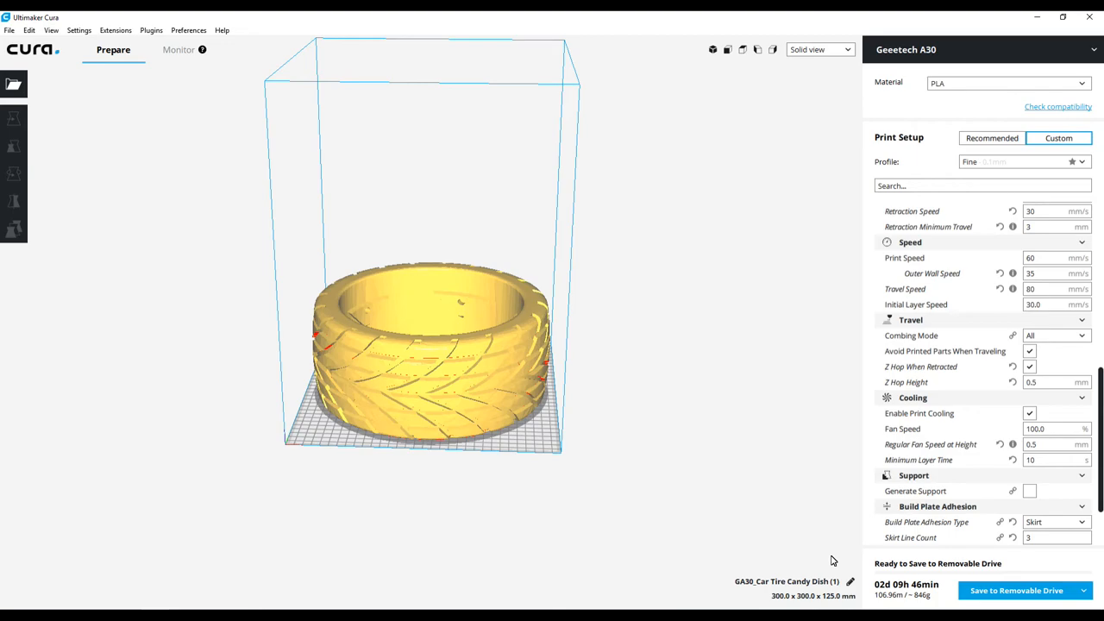
mouse_move(979, 600)
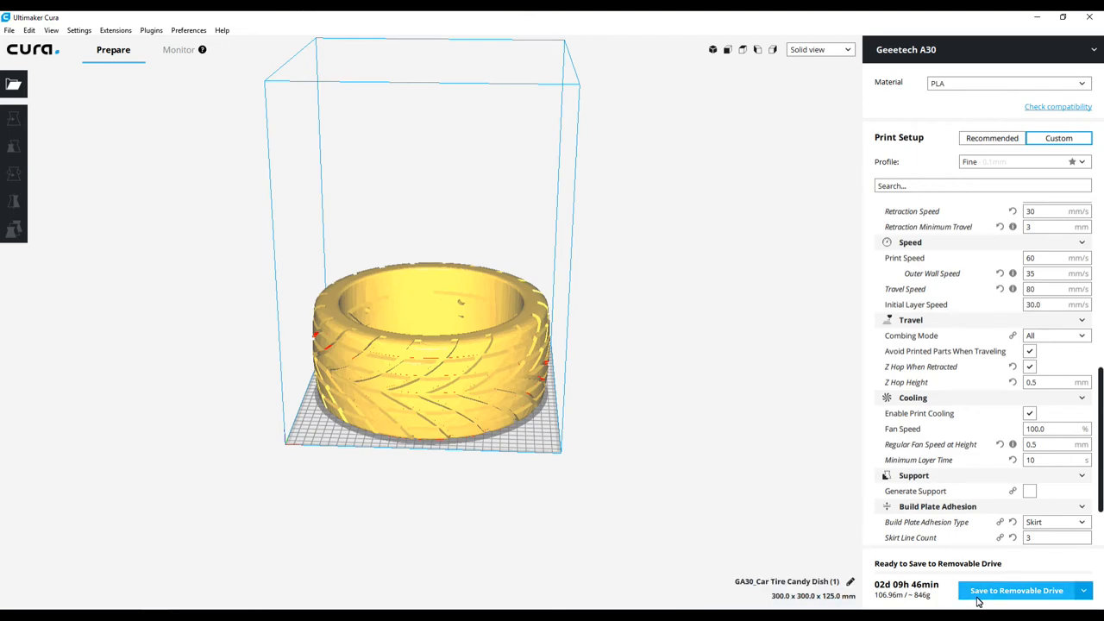
mouse_move(986, 595)
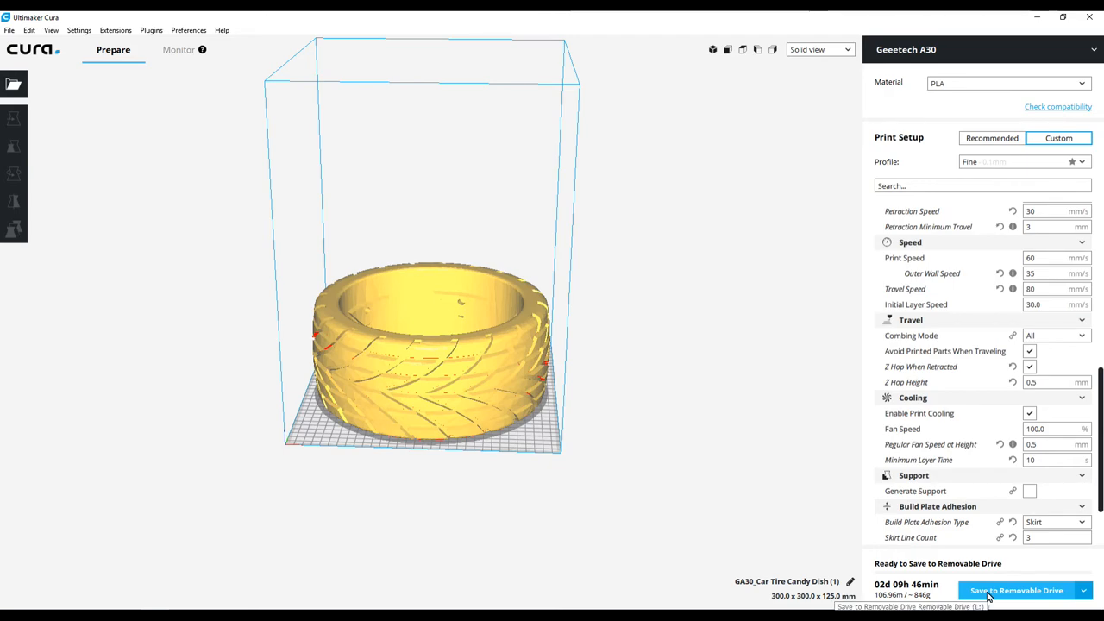
Step: Save the sliced G-code to the removable drive and dismiss the File Saved notice
left_click(1017, 590)
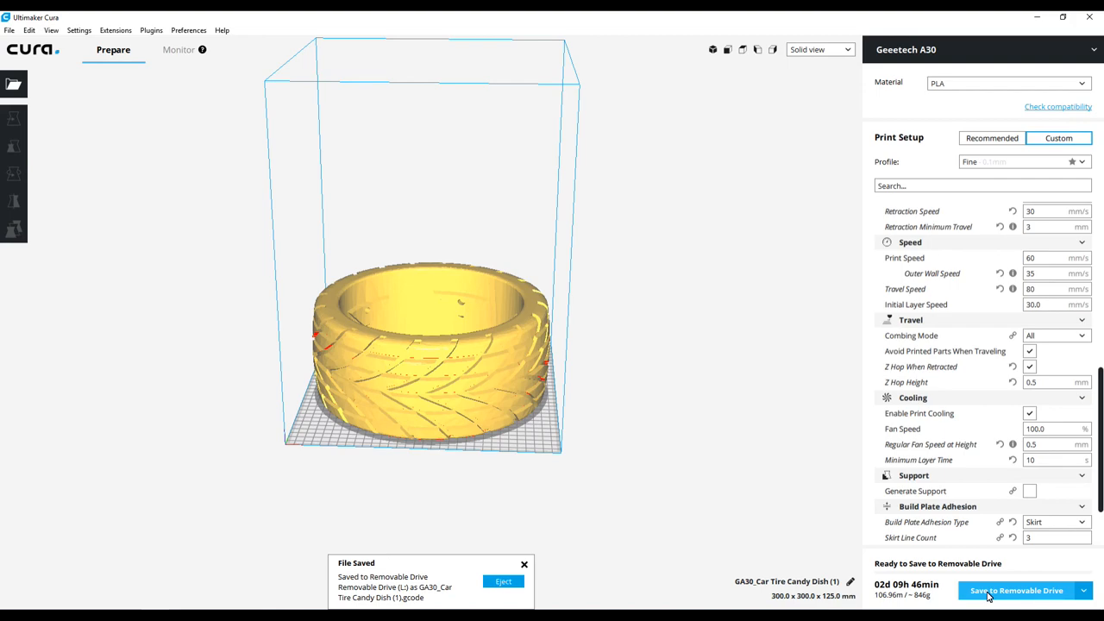
left_click(524, 562)
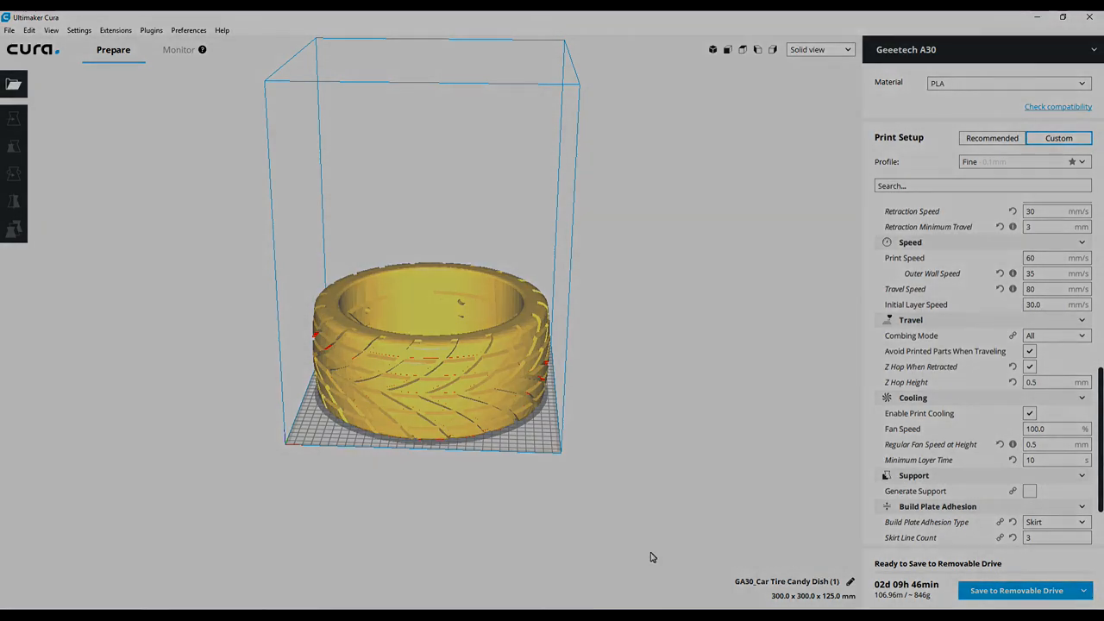